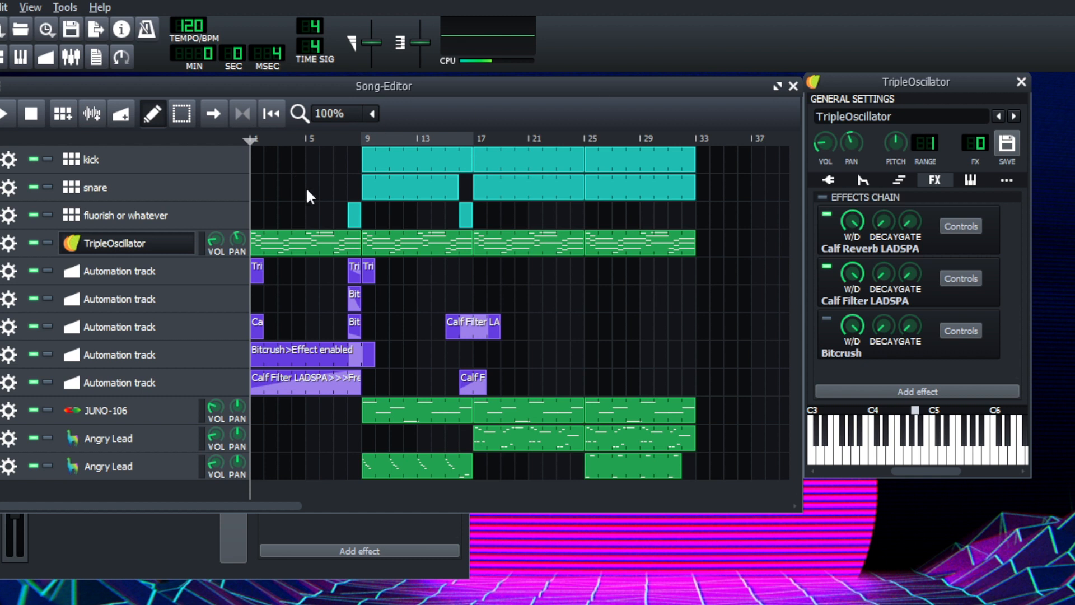
mouse_move(247, 268)
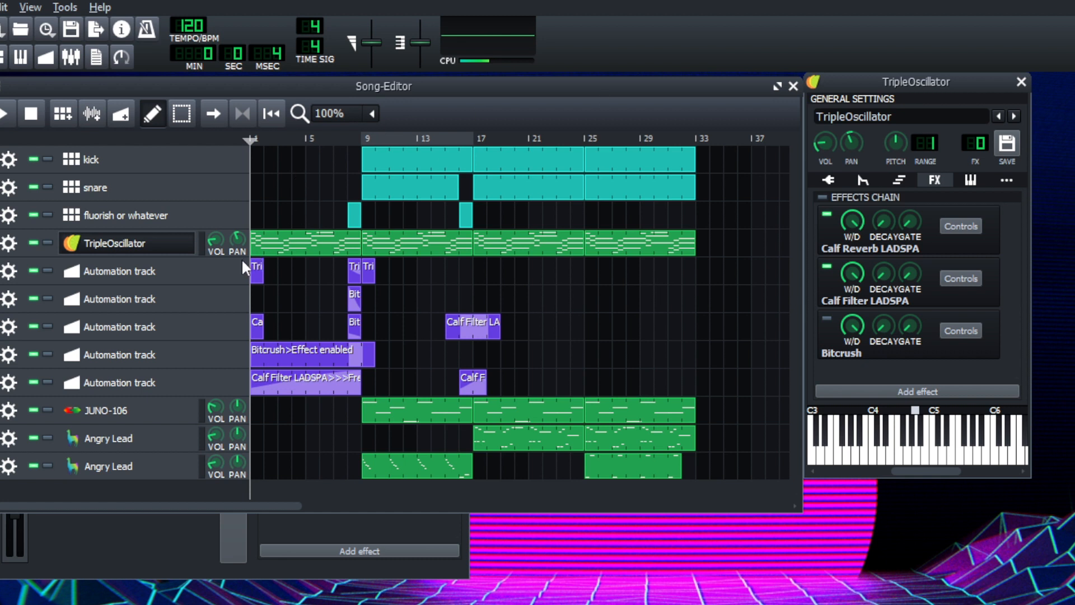
mouse_move(688, 107)
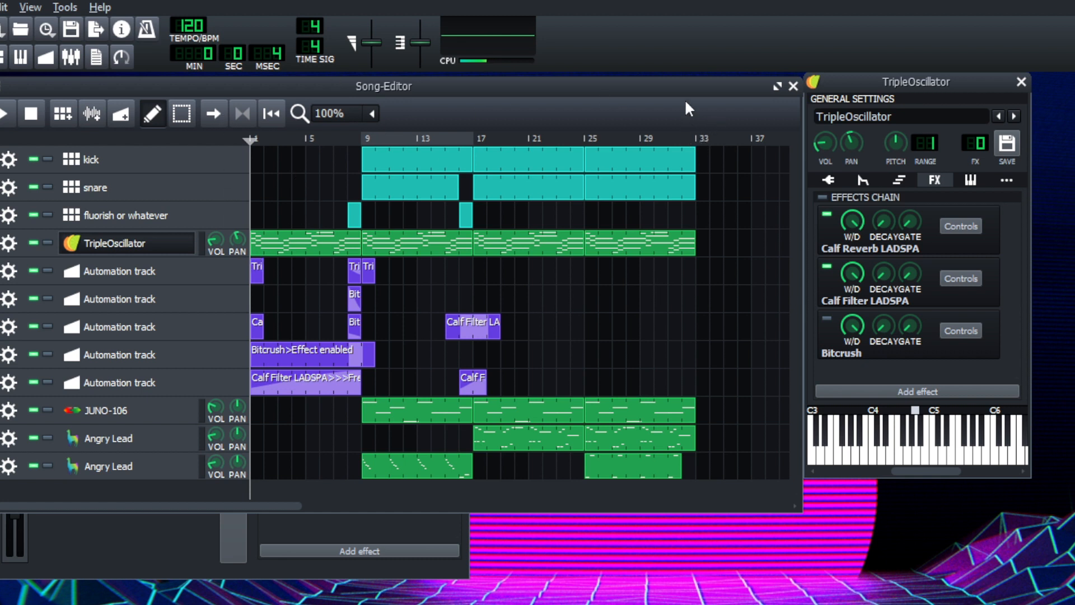
mouse_move(456, 186)
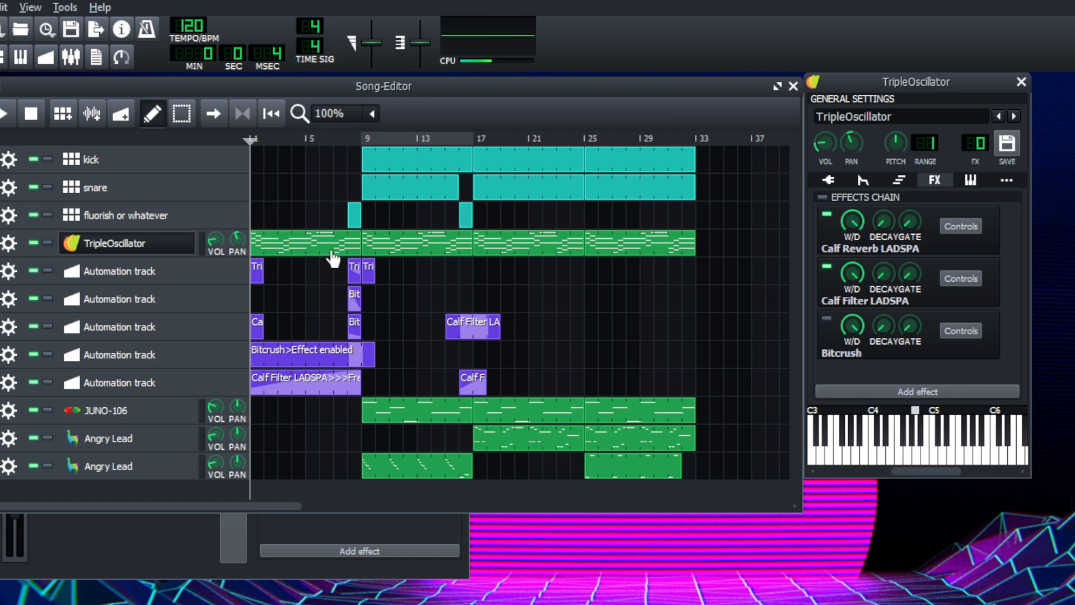
mouse_move(293, 254)
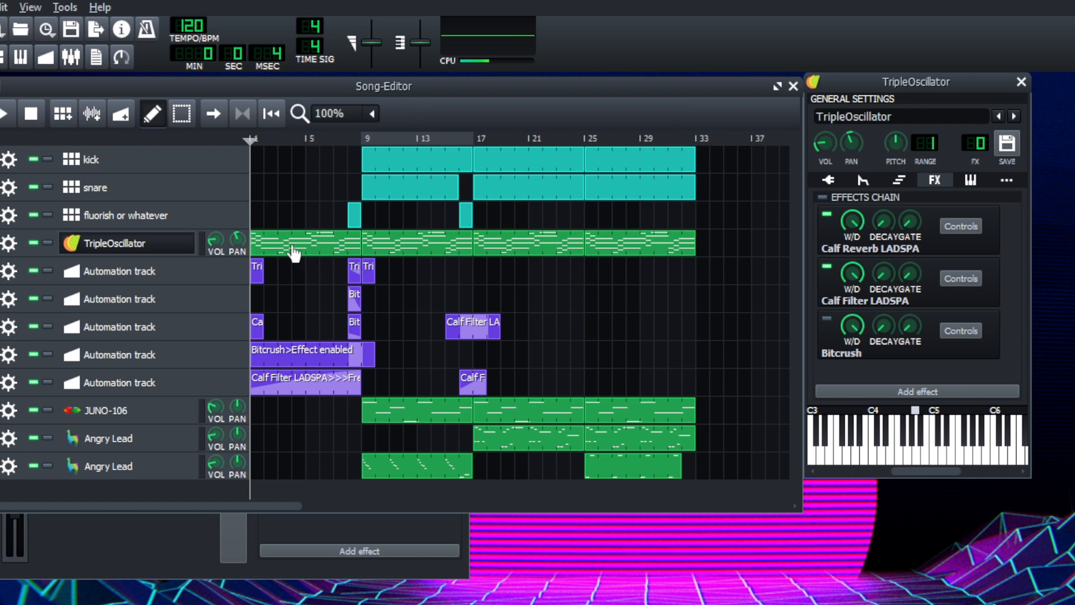
mouse_move(322, 272)
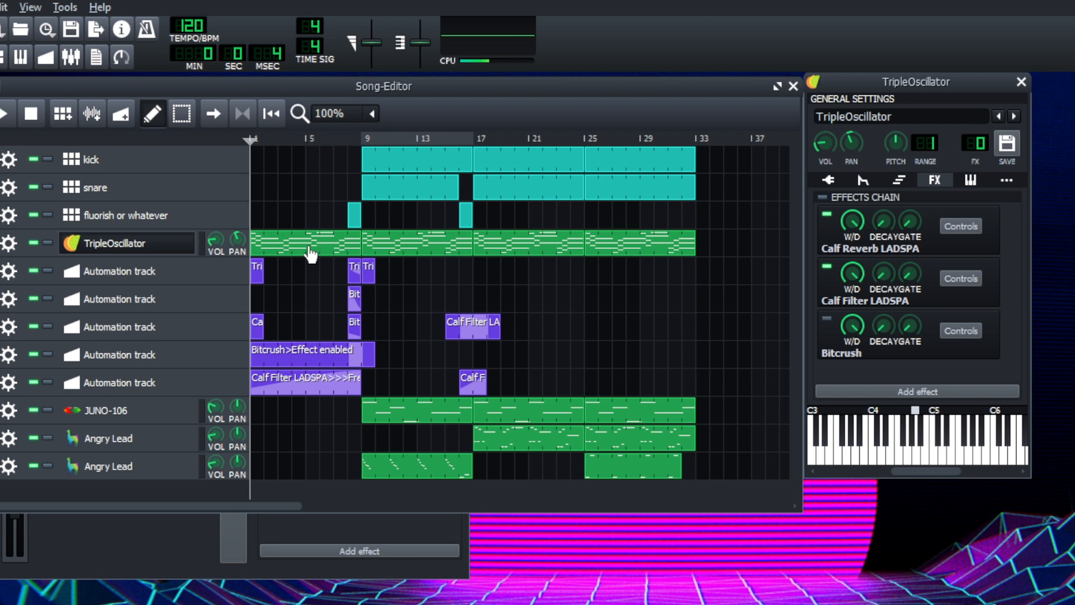
mouse_move(298, 252)
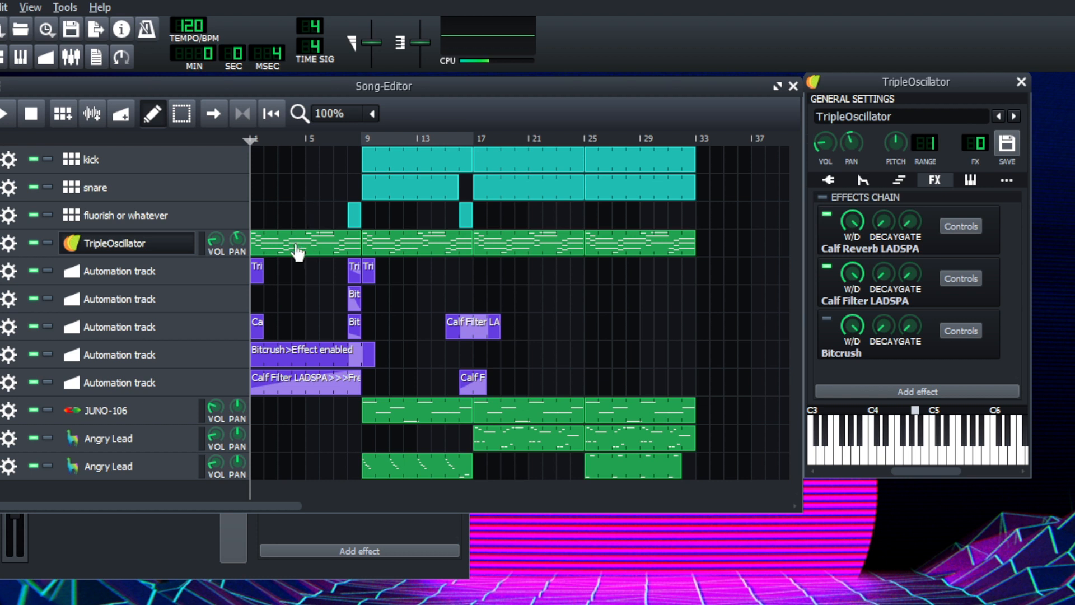
mouse_move(343, 231)
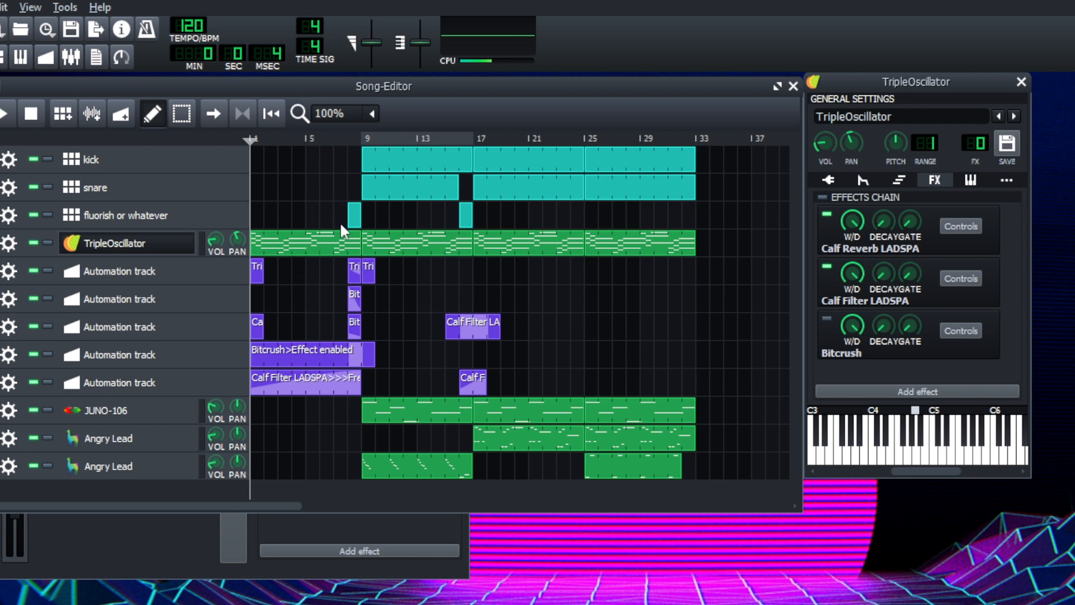
mouse_move(342, 249)
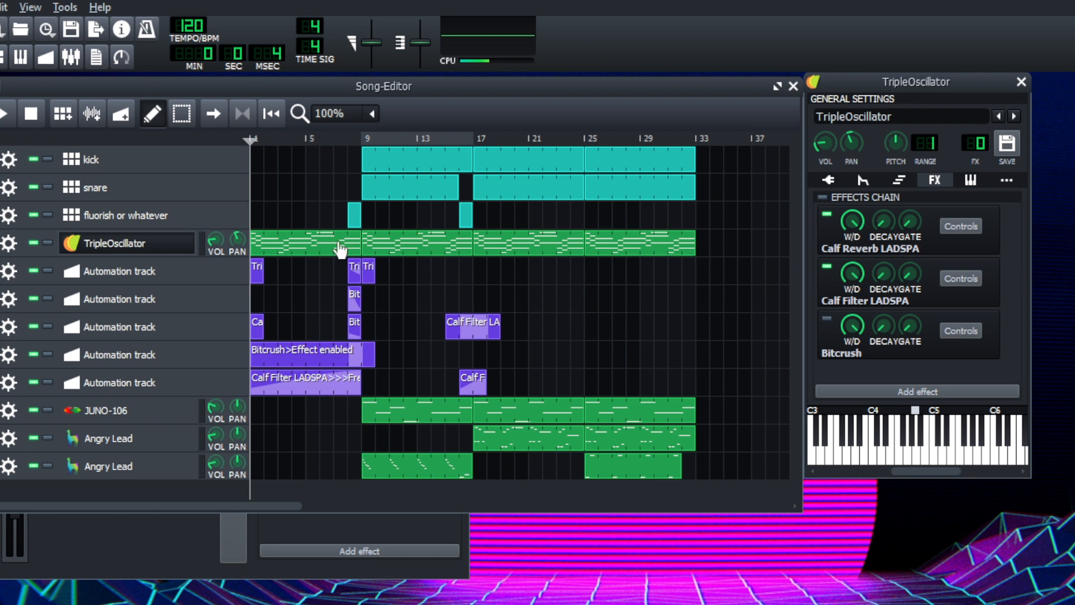
mouse_move(388, 166)
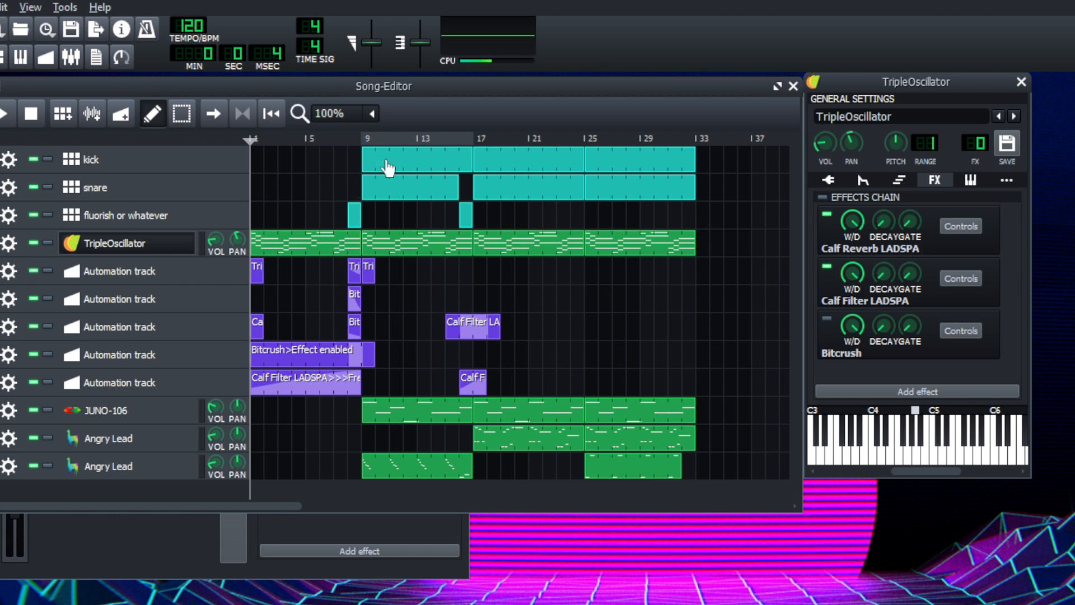
Open the kick pattern in the Beat+Bassline Editor and audition its four-step kicks.
double_click(387, 165)
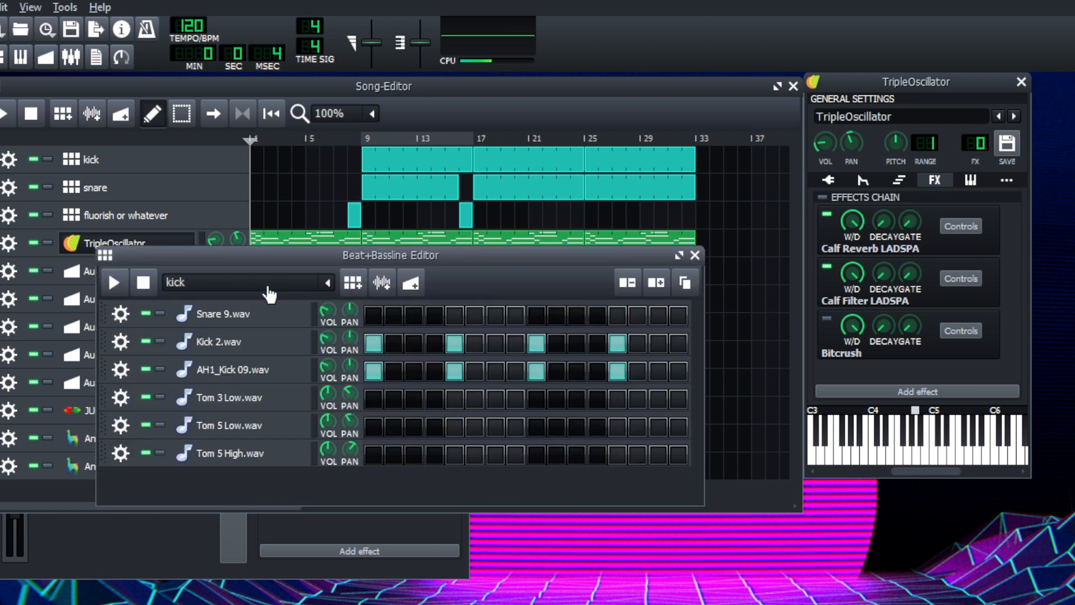
left_click(113, 282)
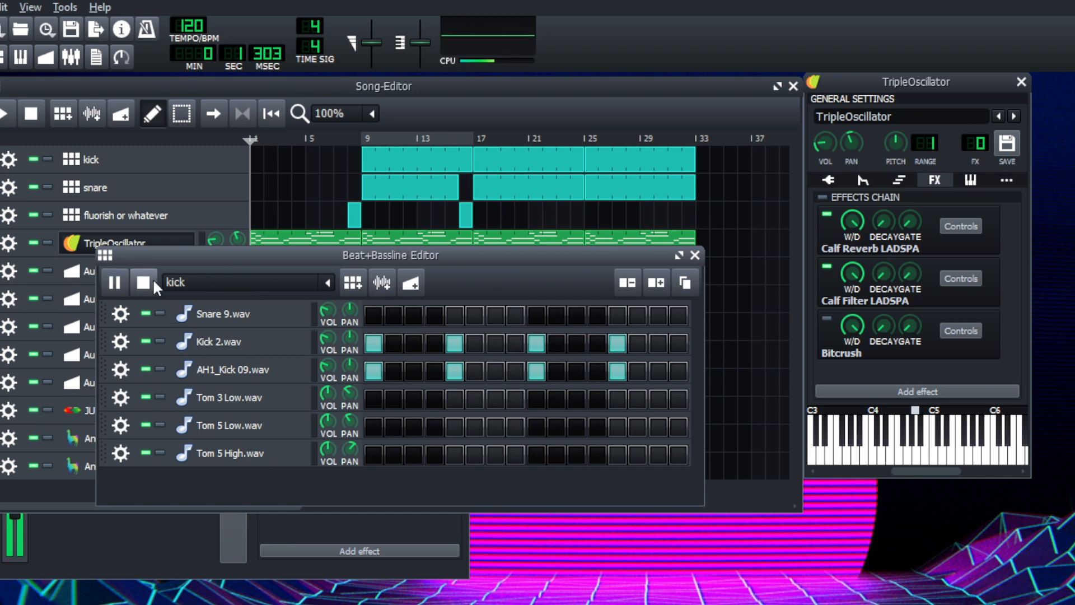
left_click(142, 281)
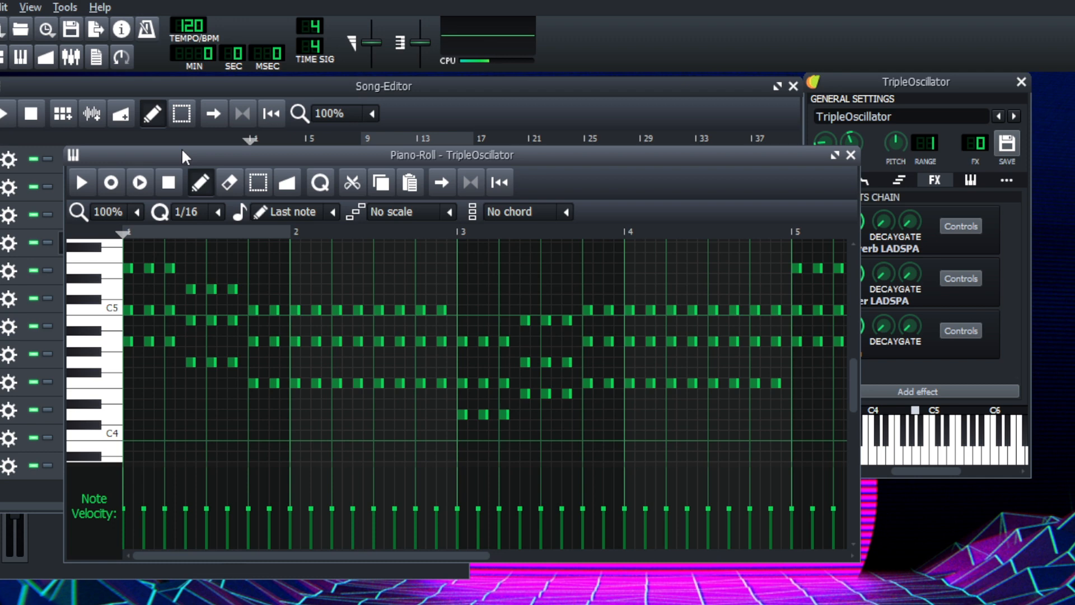
mouse_move(112, 157)
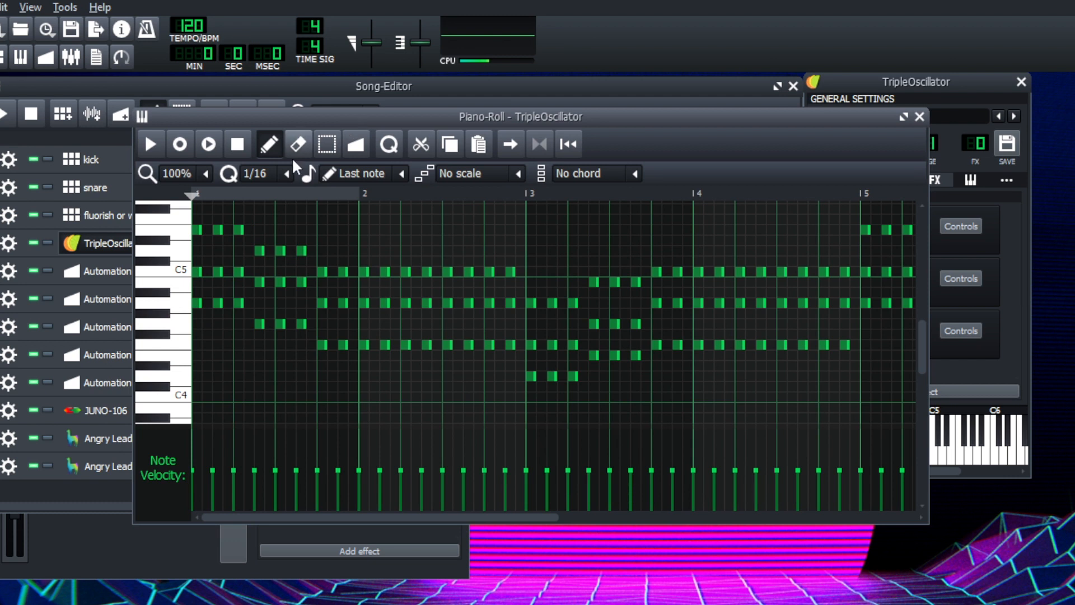
mouse_move(149, 144)
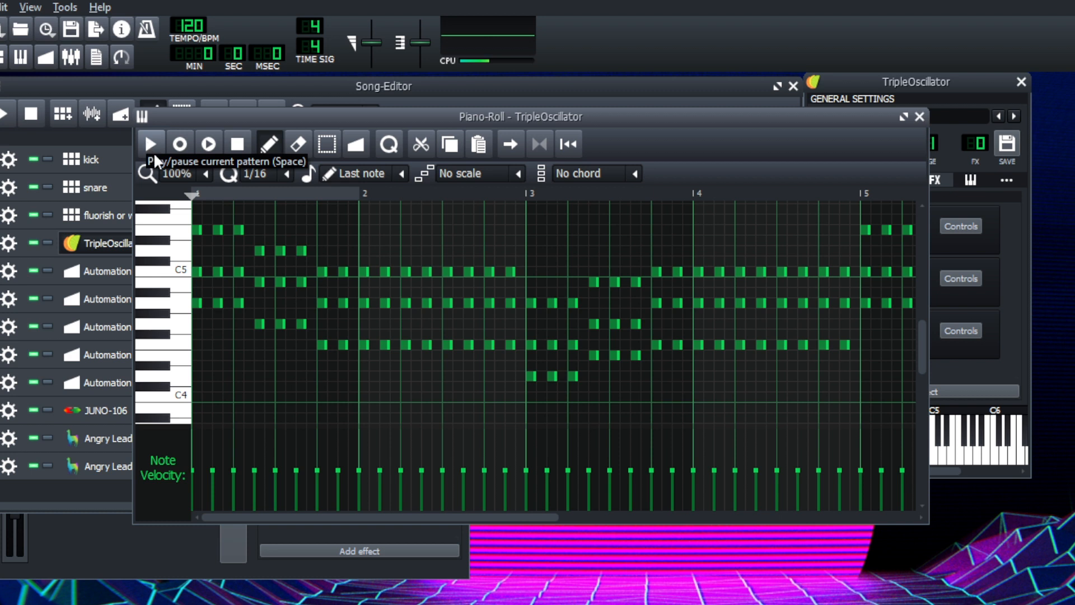
Play the TripleOscillator chord pattern, reopen it from the Song-Editor, and close the Piano-Roll.
left_click(150, 144)
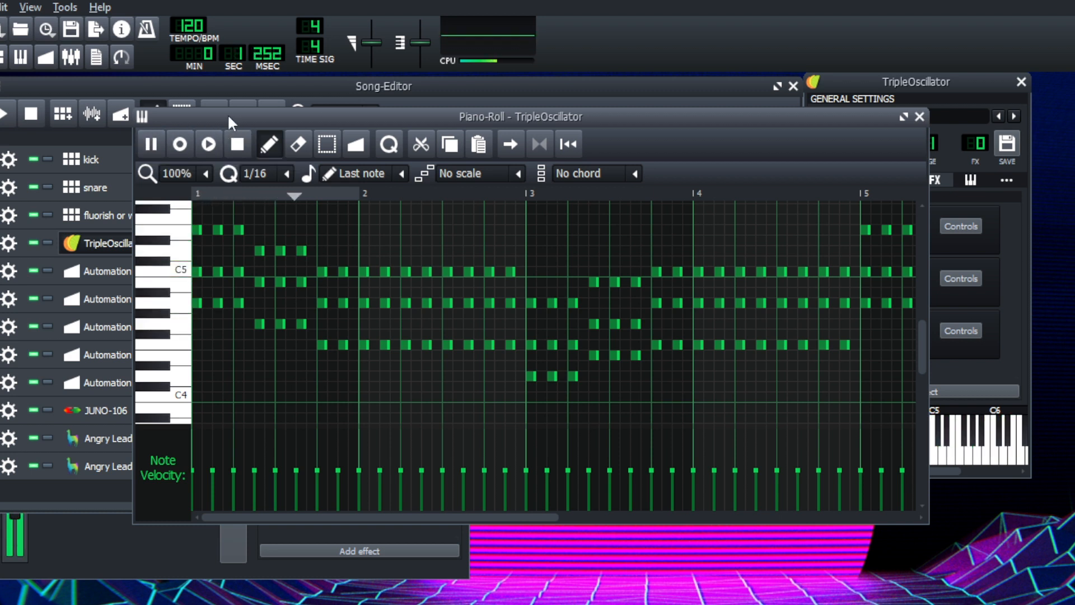
left_click(236, 143)
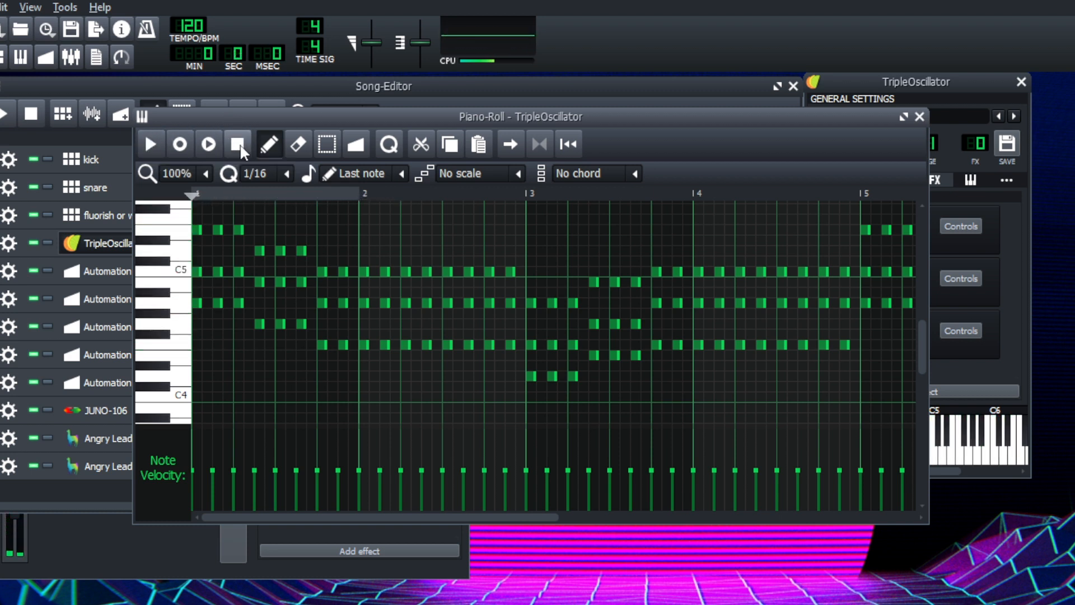
mouse_move(236, 143)
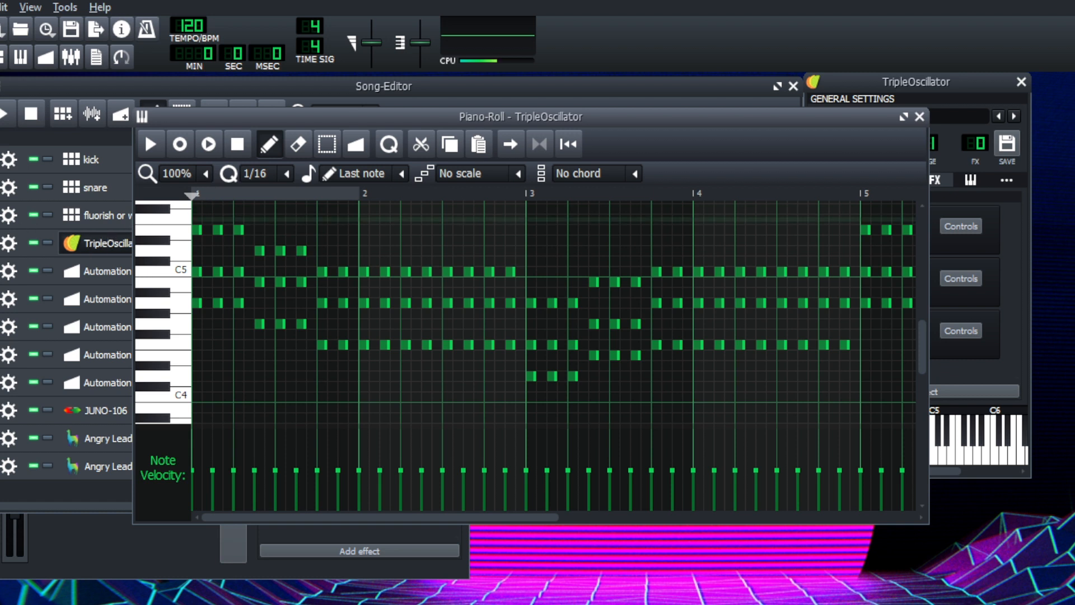
mouse_move(150, 144)
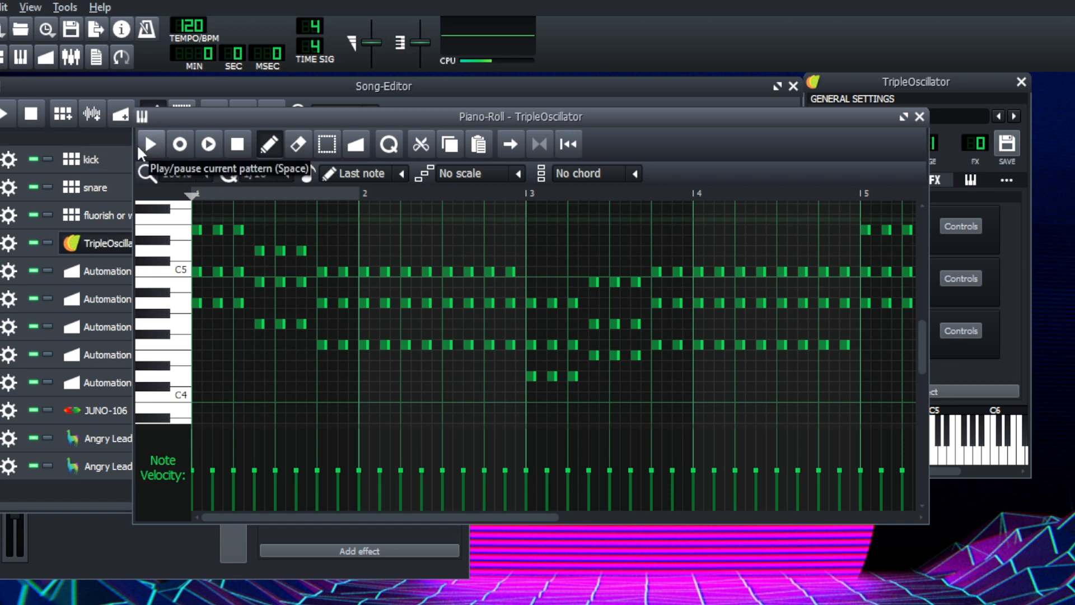
mouse_move(131, 149)
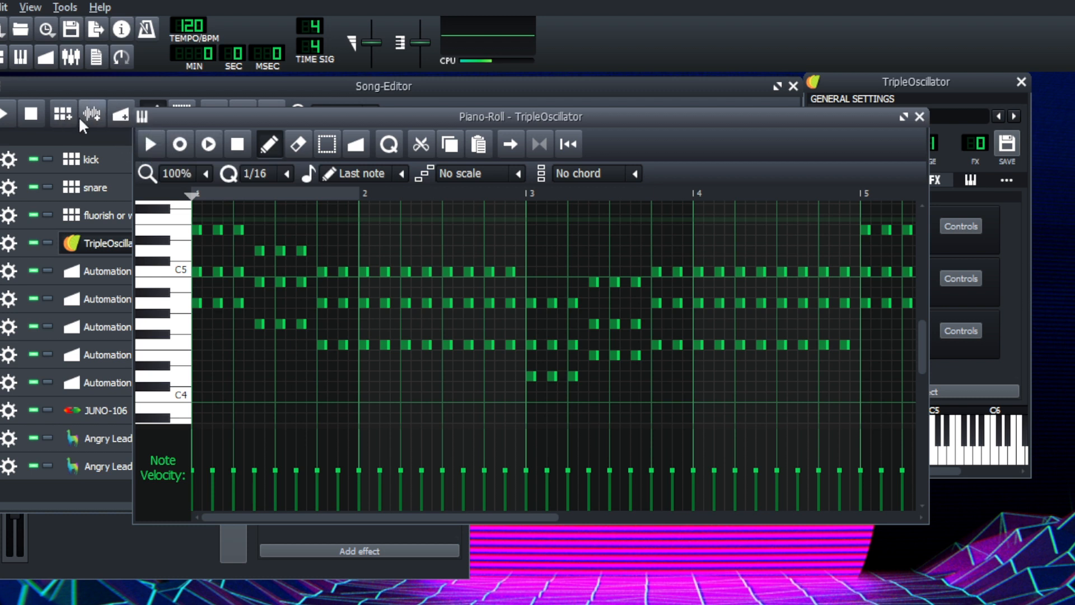
left_click(920, 116)
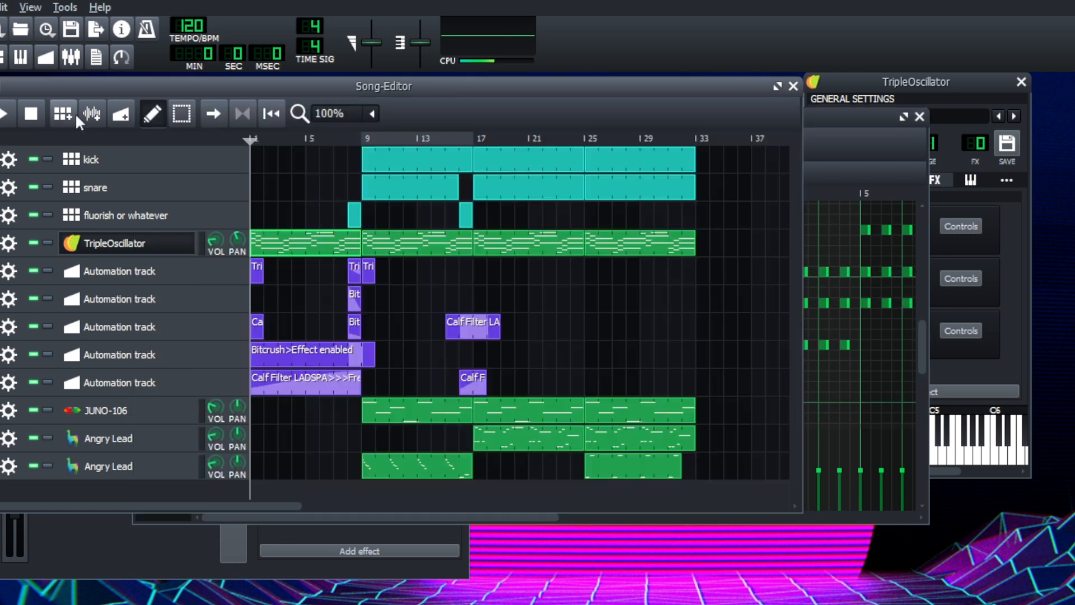
double_click(305, 242)
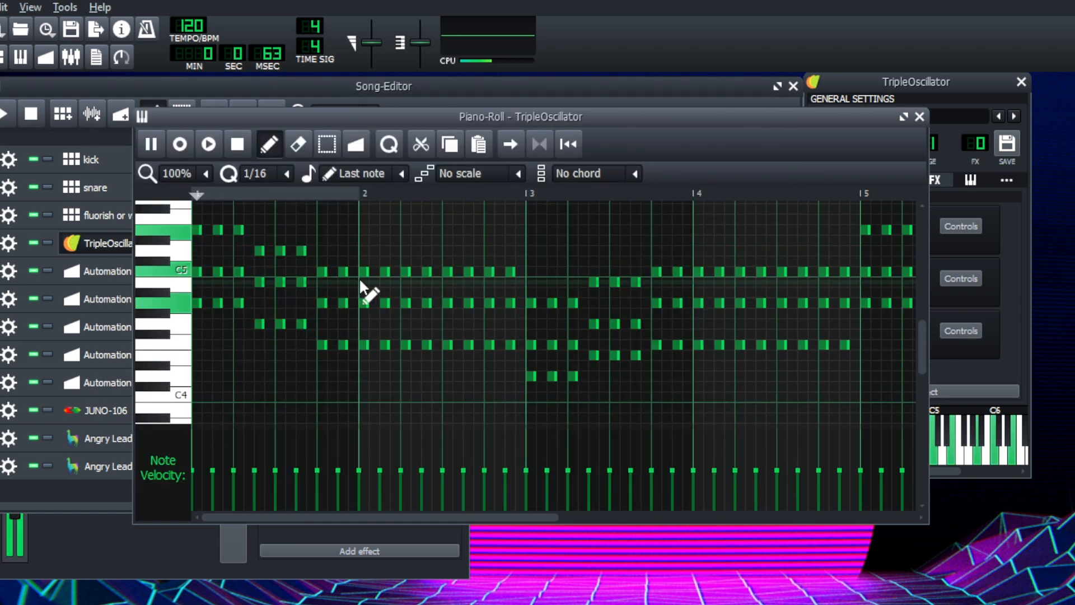
left_click(207, 143)
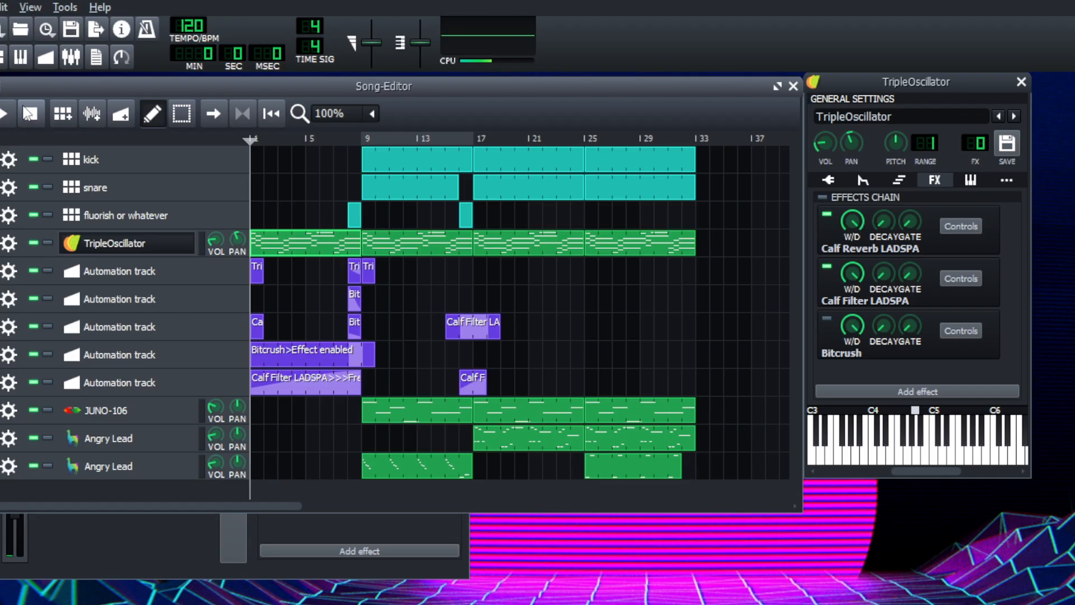
Show the JUNO-106 bass pattern's sustained eight-bar notes in the Piano-Roll and play them.
left_click(30, 113)
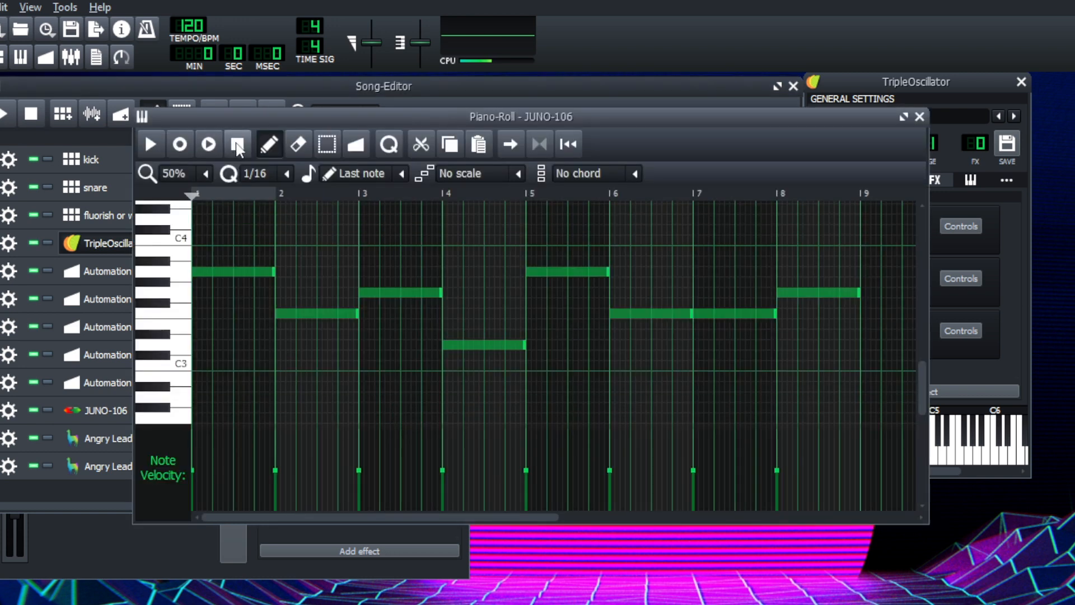
left_click(920, 116)
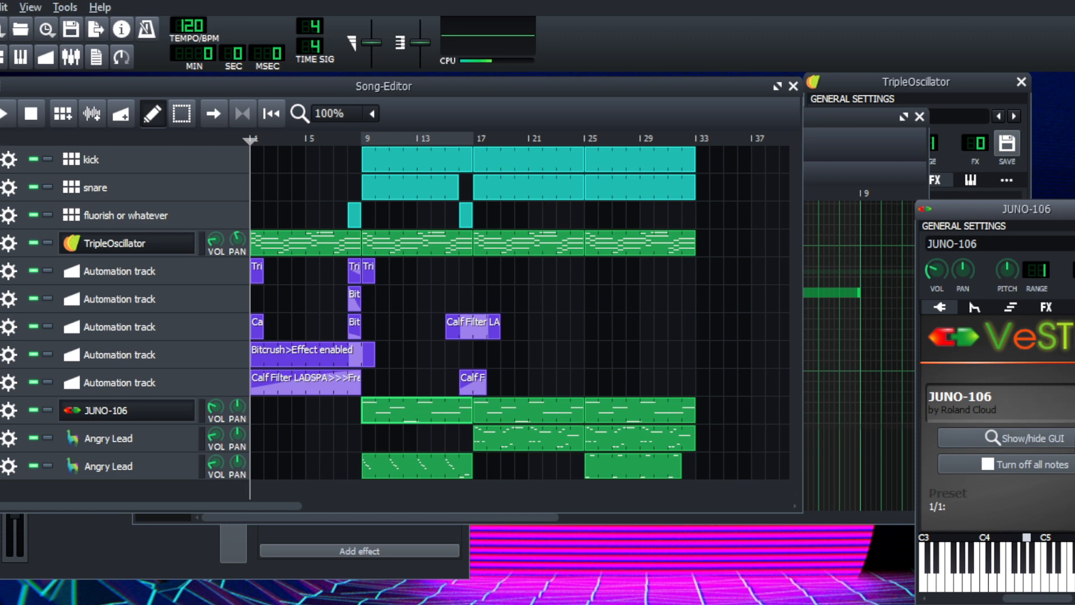
left_click(1007, 436)
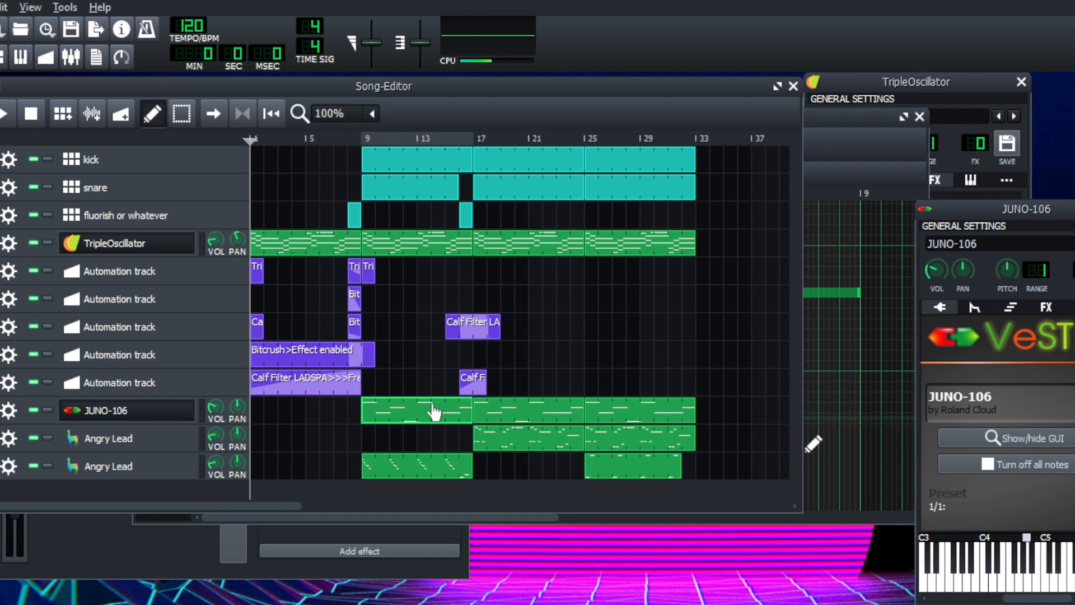
double_click(415, 410)
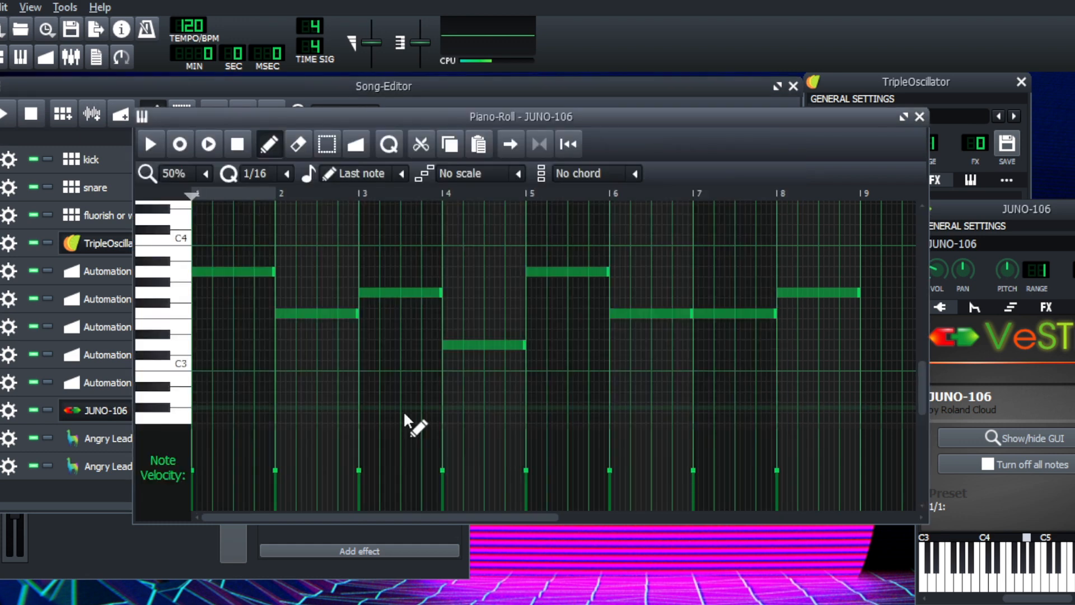
left_click(150, 144)
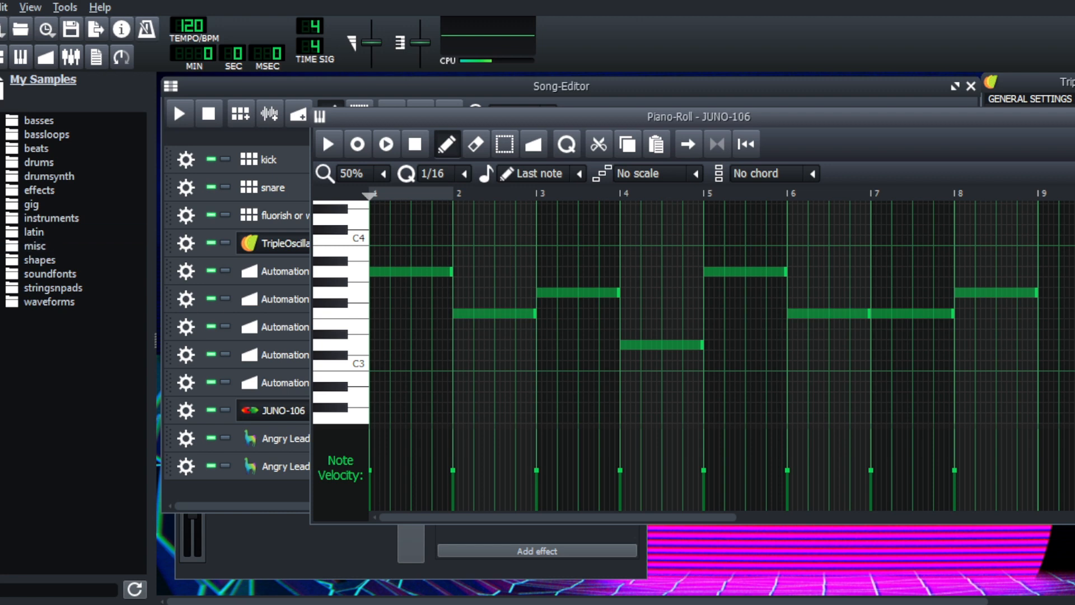
Load the TripleOscillator PercussiveBass.xpf preset onto the JUNO-106 track.
left_click(40, 79)
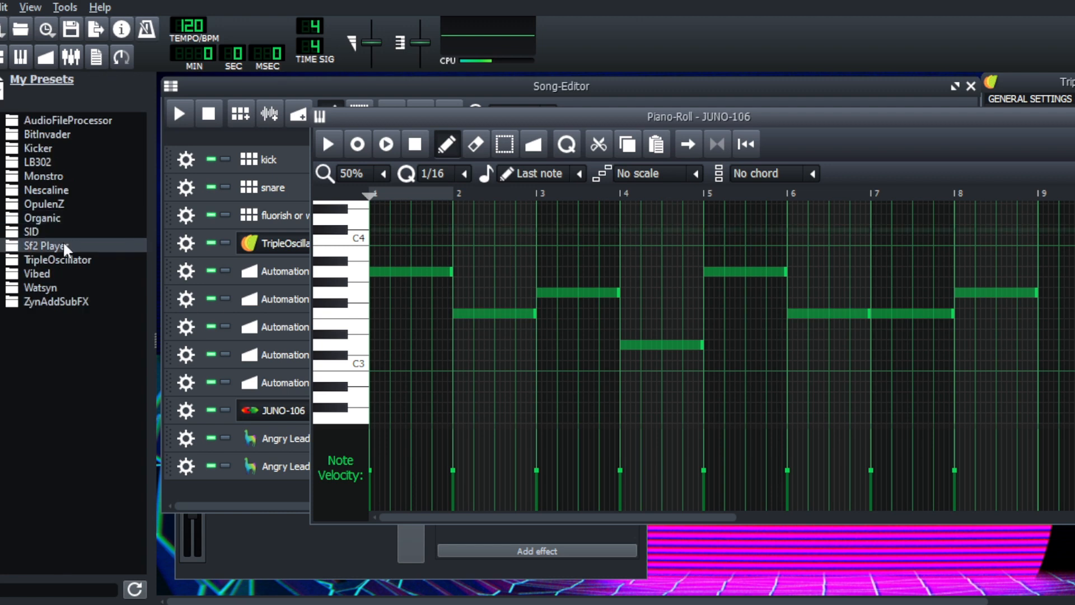
left_click(45, 245)
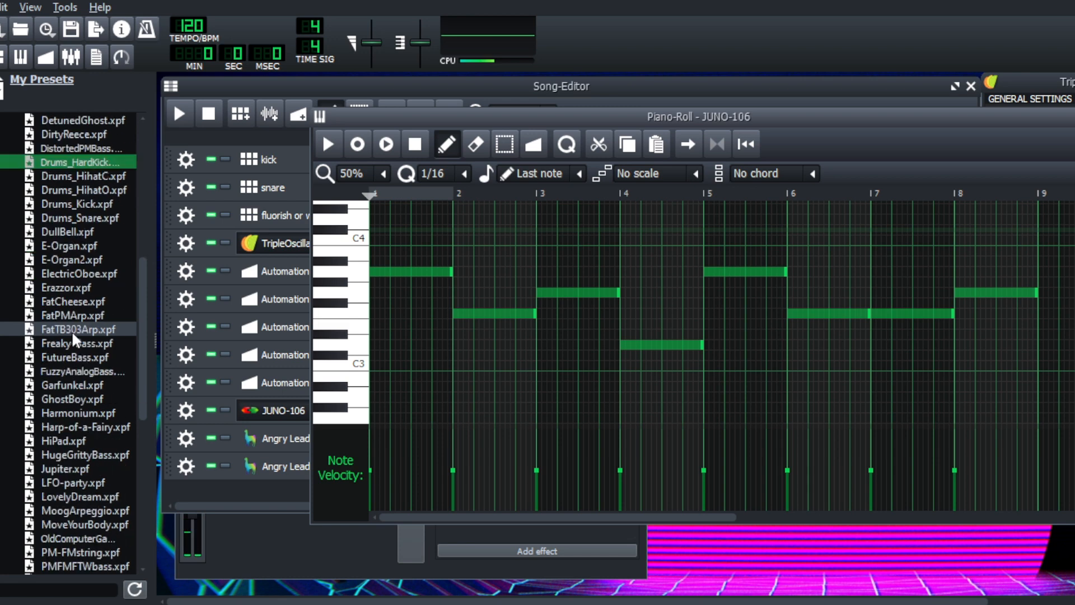
scroll("down", 3)
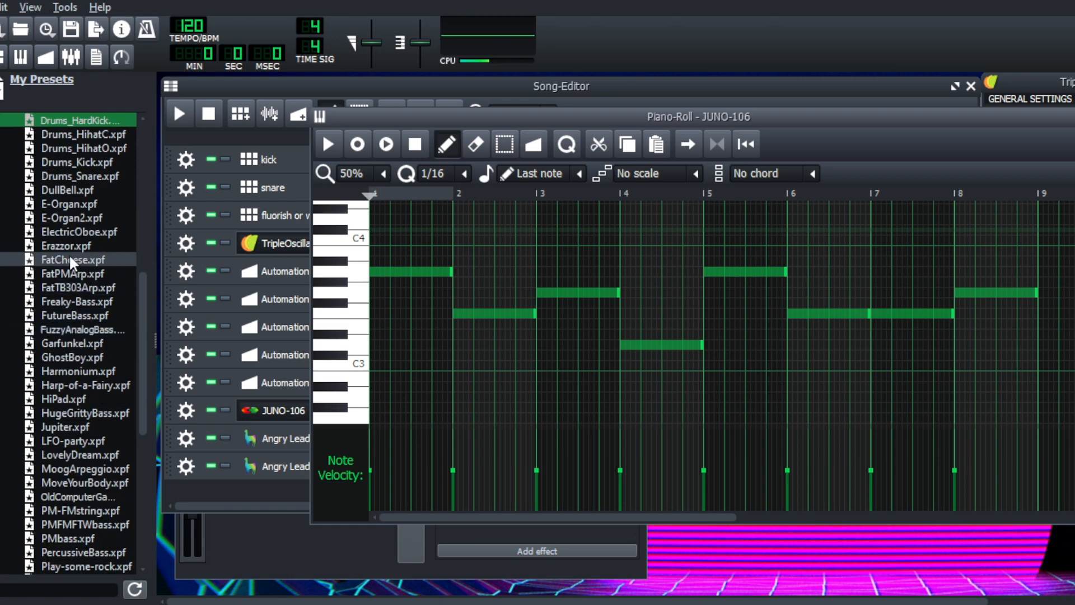
mouse_move(63, 299)
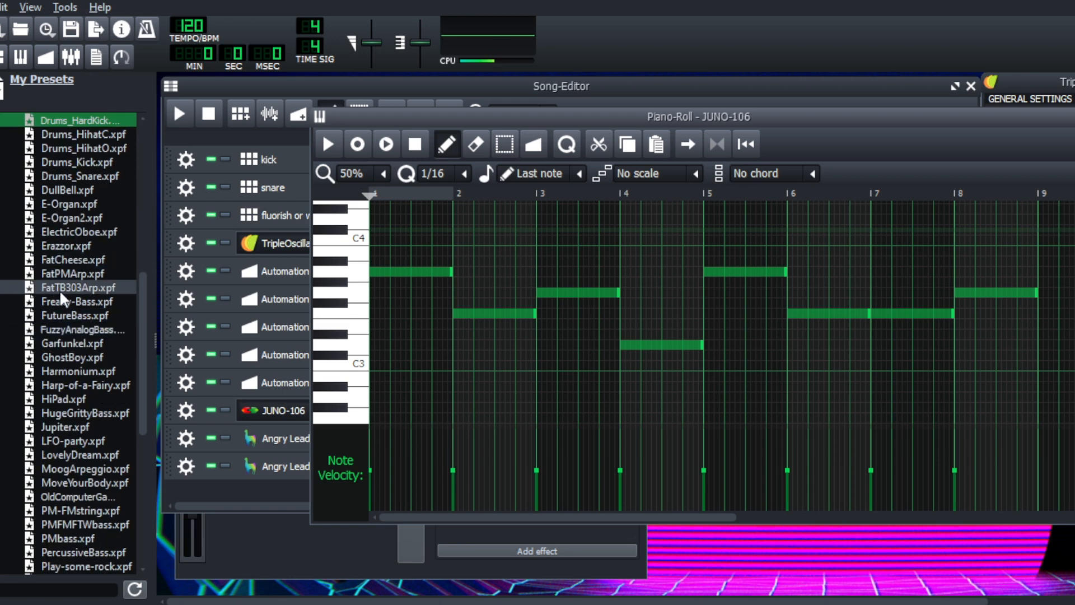
scroll("down", 3)
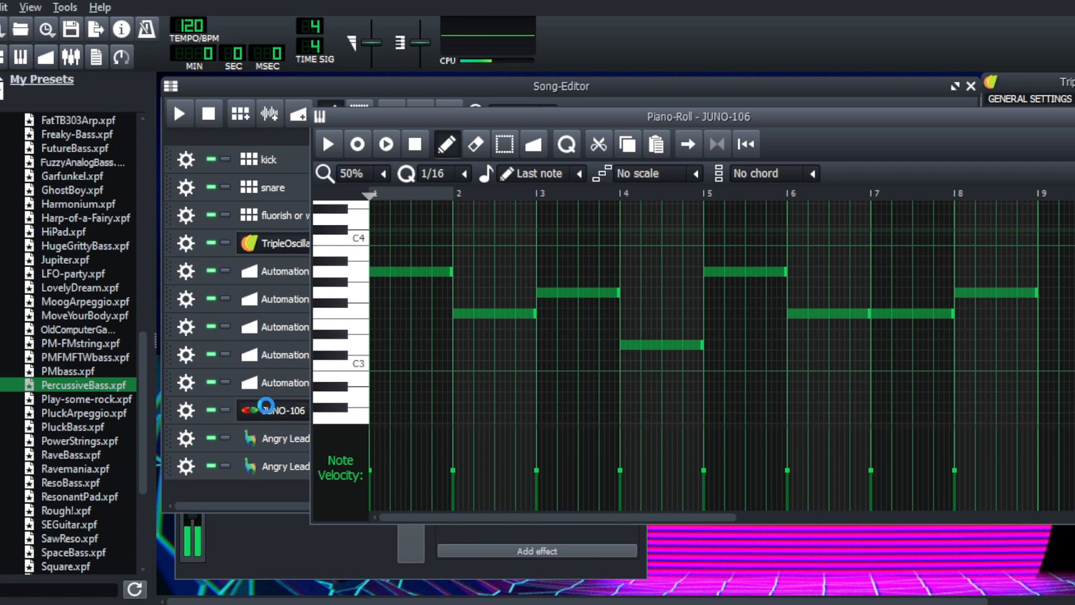
left_click(970, 81)
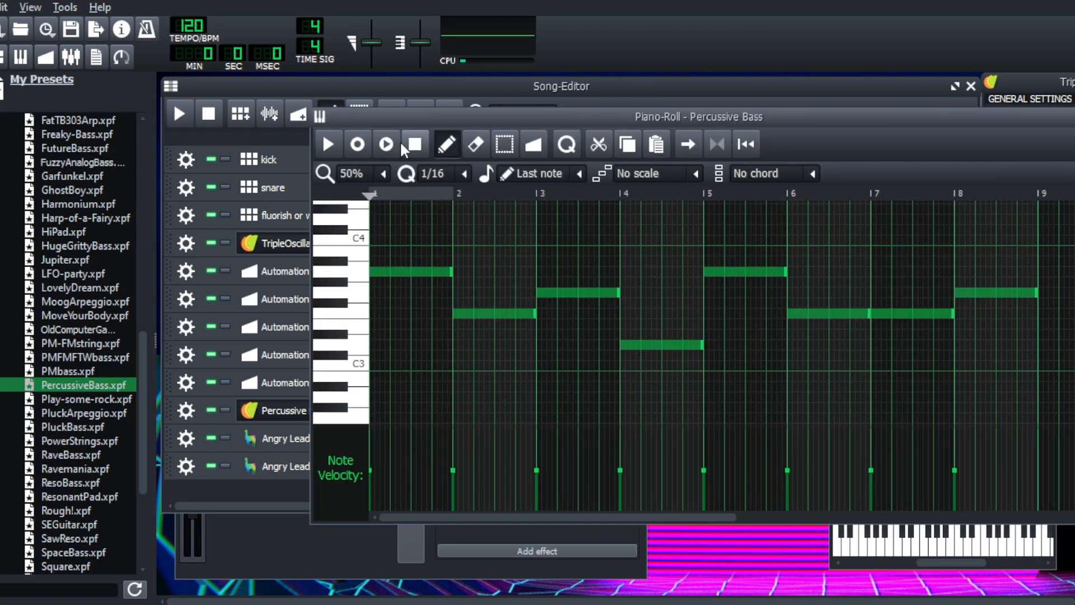
Add the Calf Filter LADSPA effect to the Percussive Bass effects chain.
left_click(327, 144)
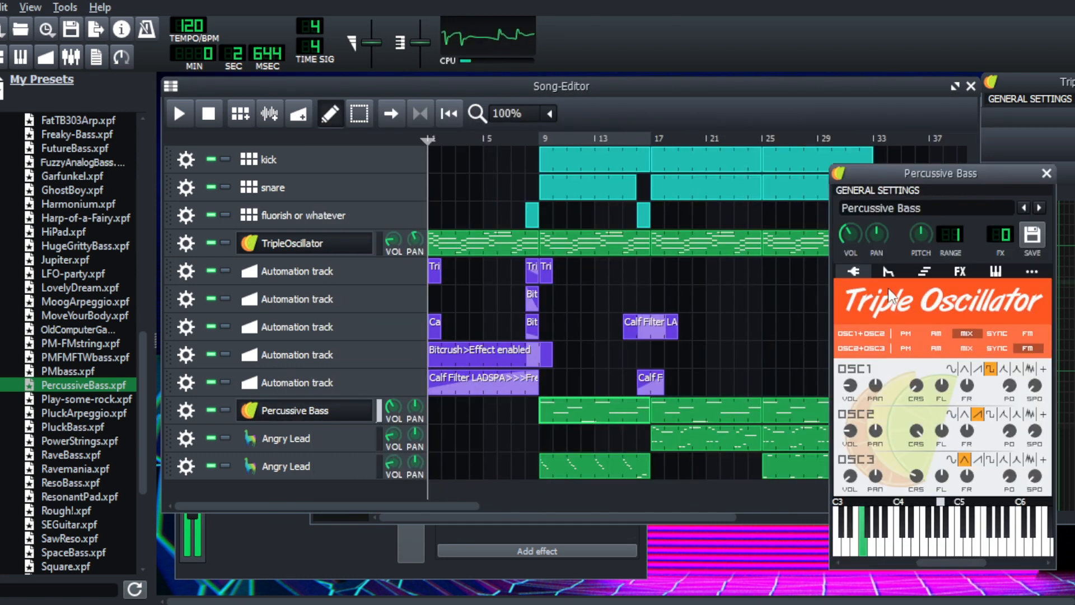
left_click(960, 272)
type("filt")
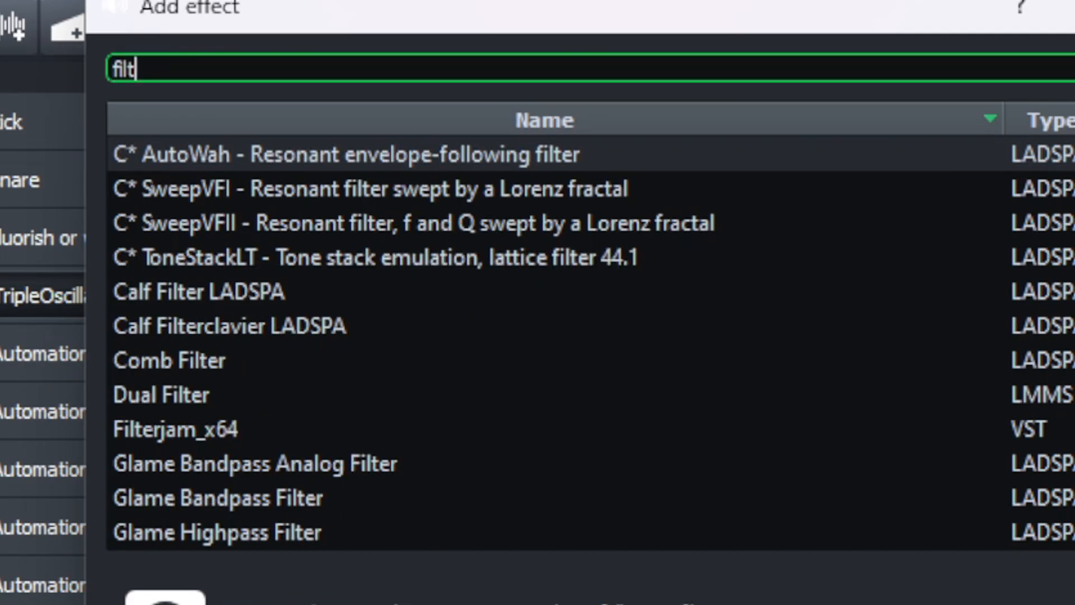
type("er")
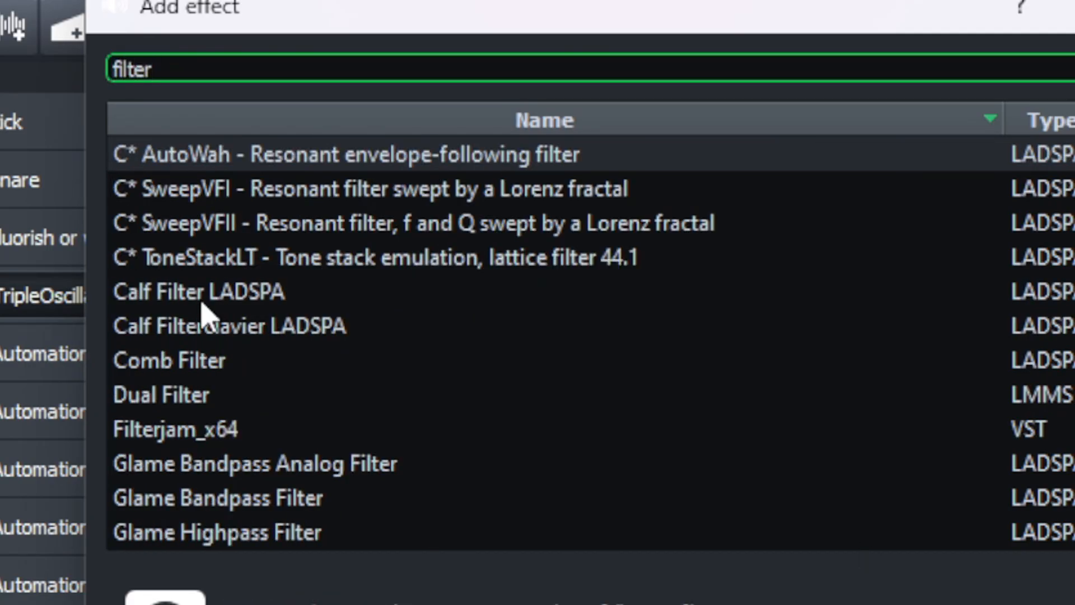
double_click(199, 290)
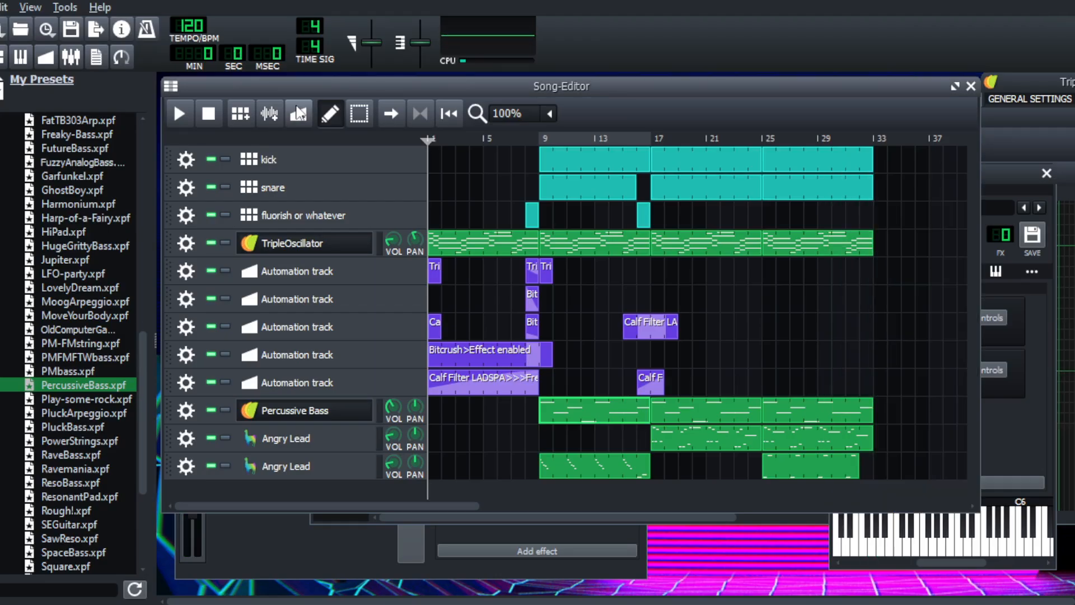
mouse_move(583, 413)
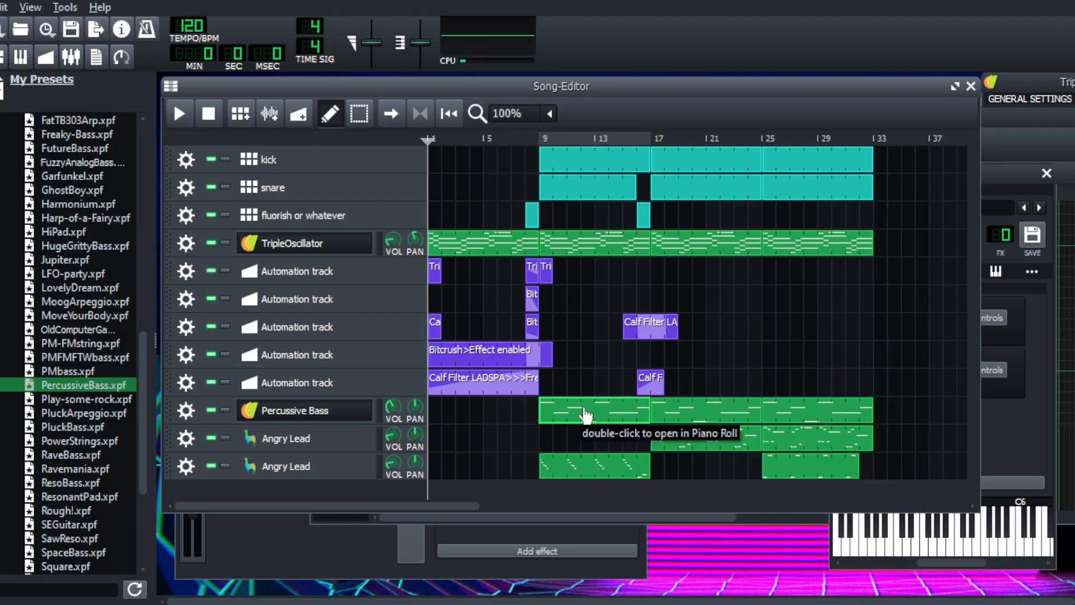
mouse_move(475, 226)
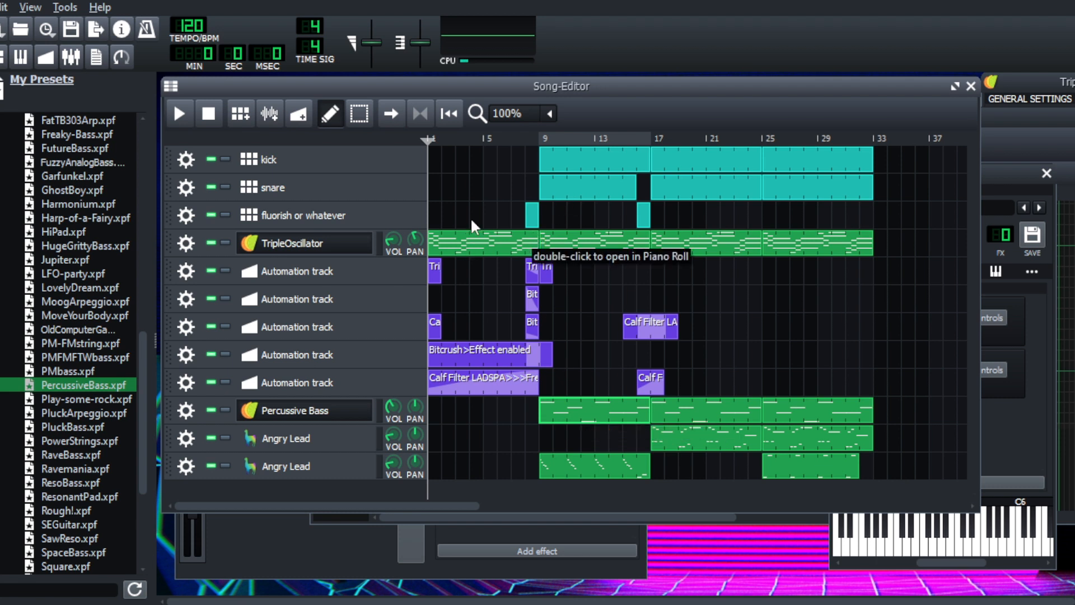
mouse_move(374, 240)
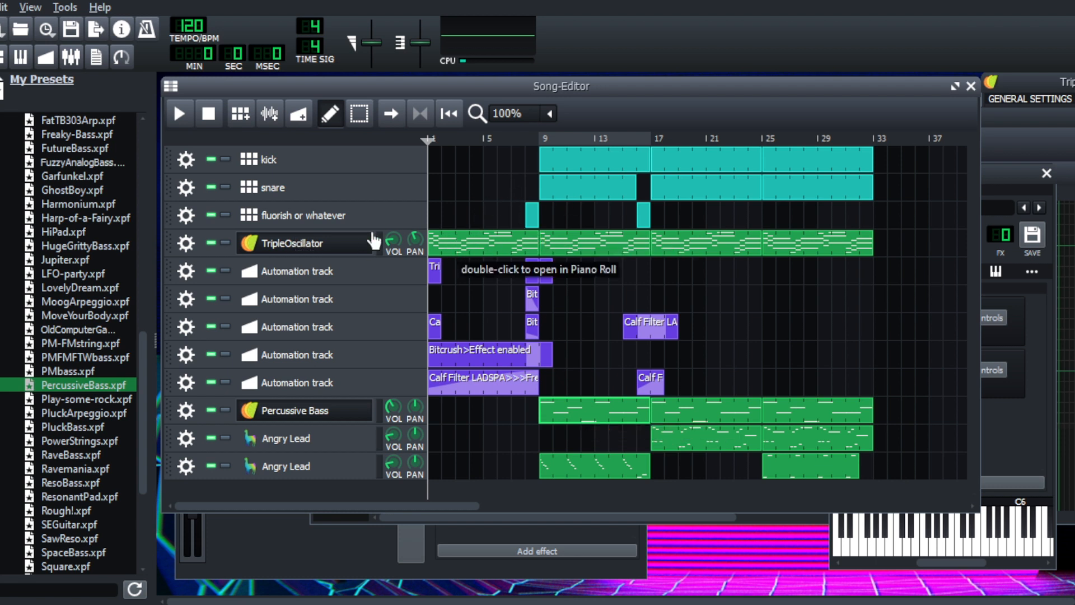
Open the TripleOscillator track's settings showing Calf Reverb, Calf Filter and Bitcrush.
left_click(293, 243)
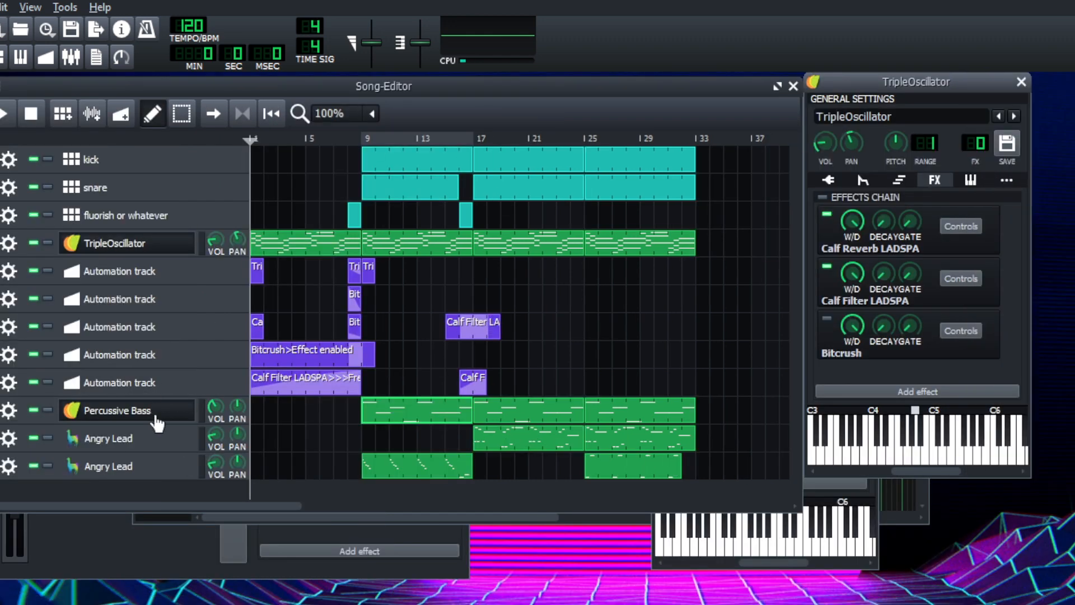
mouse_move(418, 376)
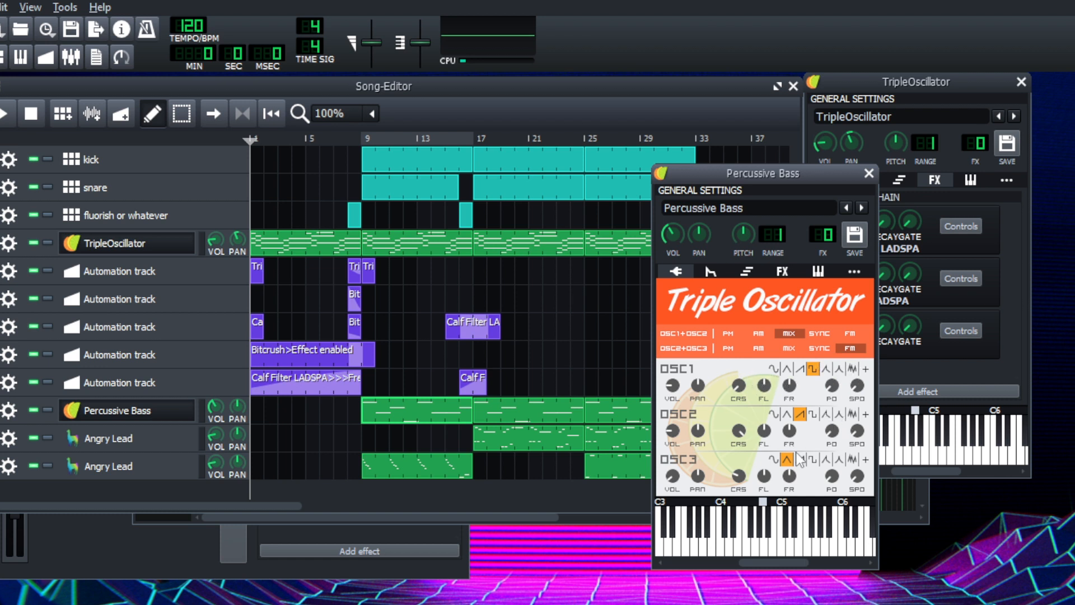
mouse_move(774, 406)
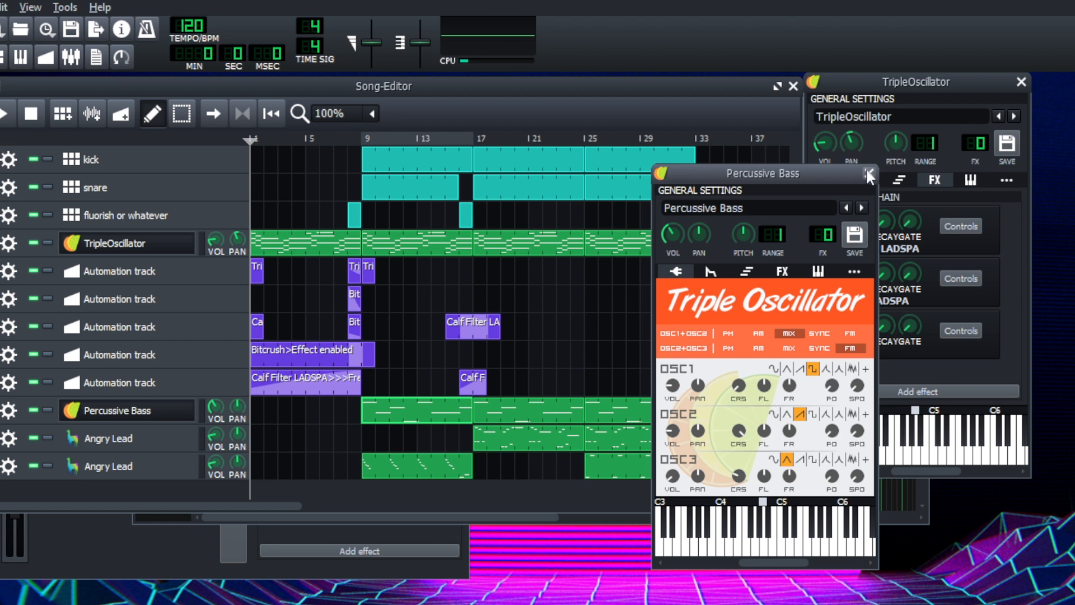
mouse_move(867, 173)
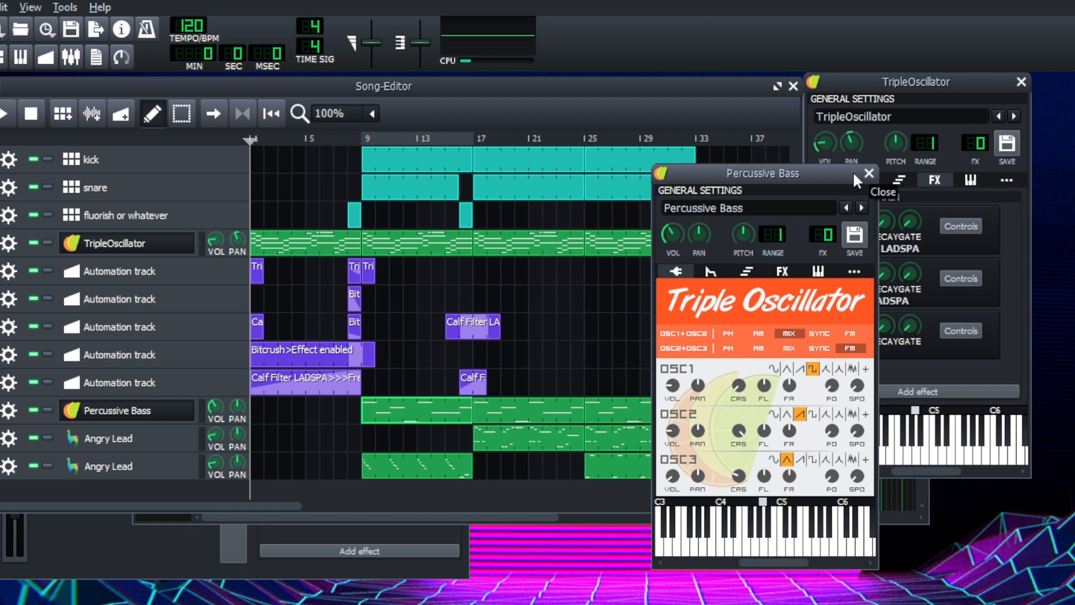
mouse_move(863, 190)
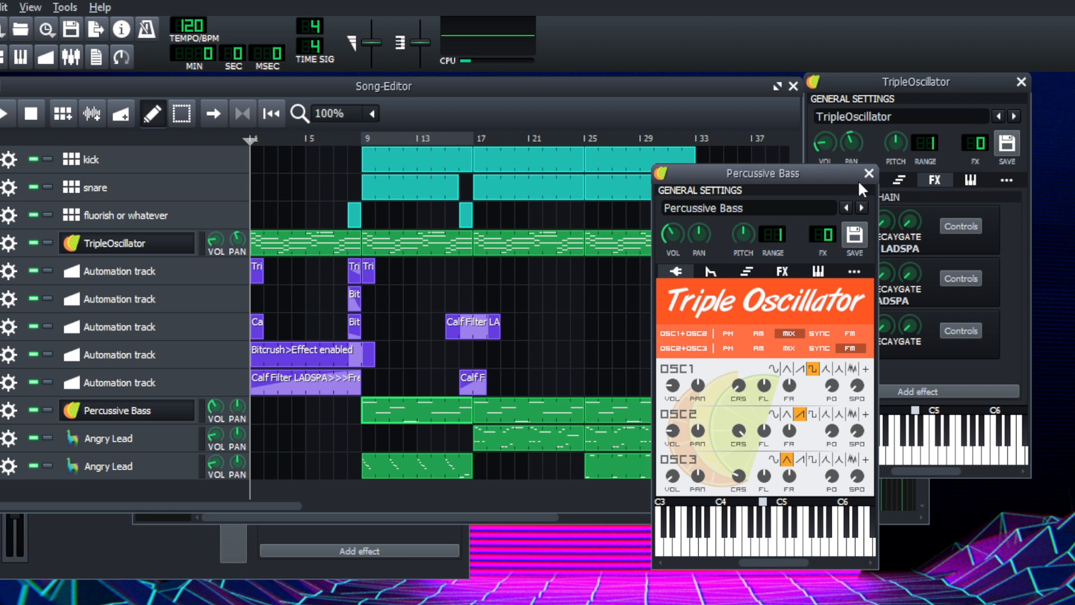
Close the Percussive Bass settings and play the song from the start.
left_click(868, 173)
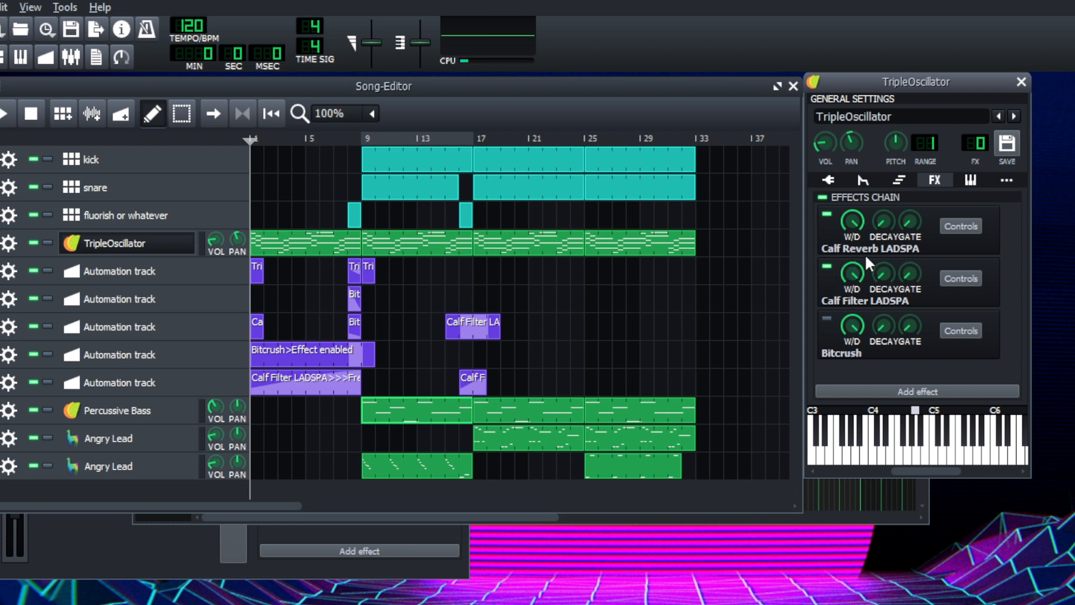
mouse_move(342, 333)
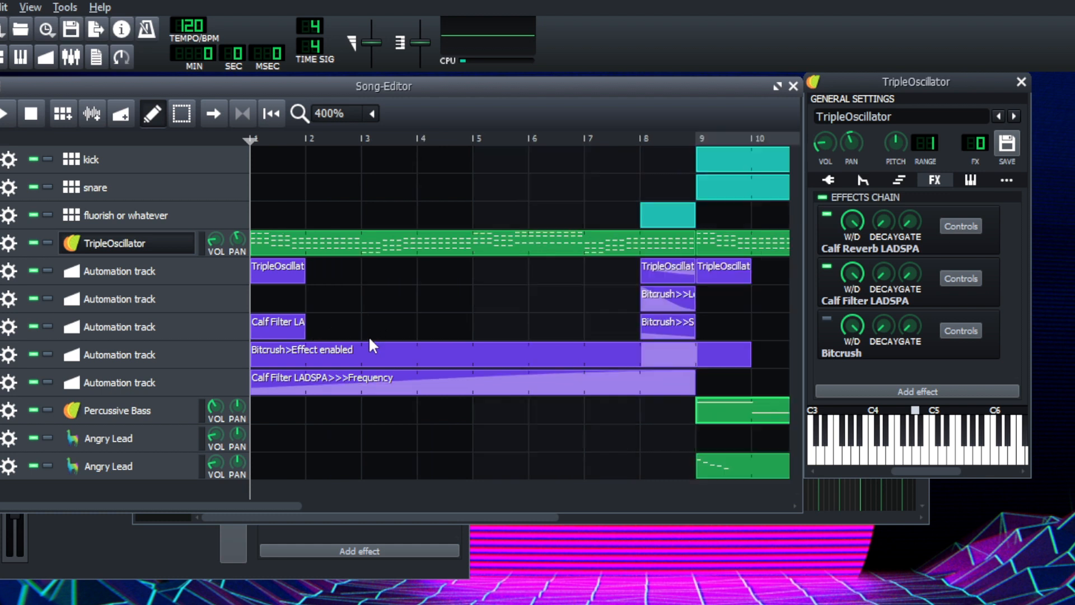
mouse_move(308, 319)
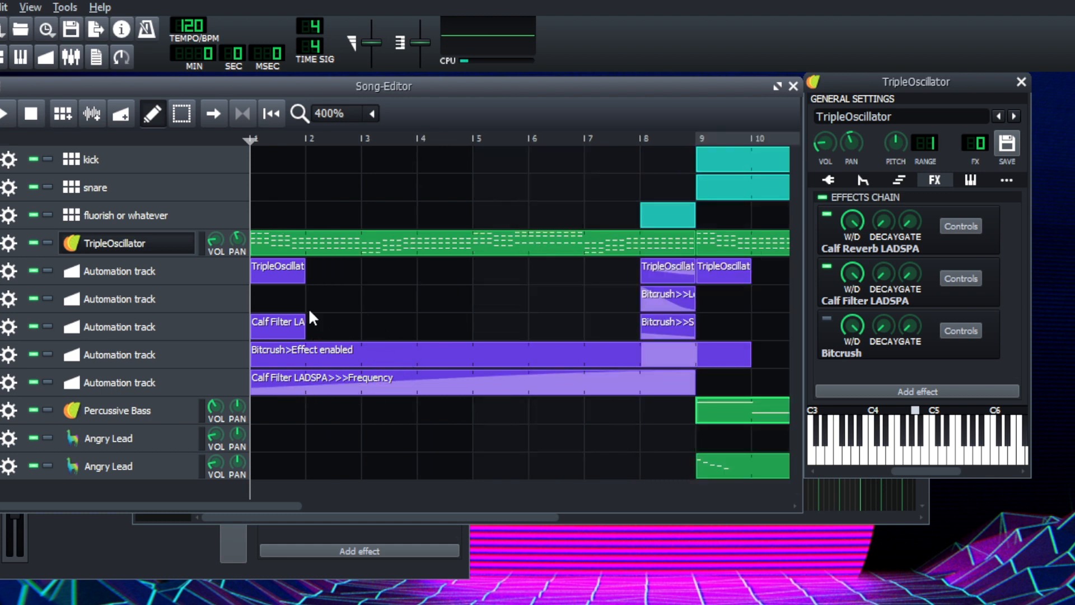
mouse_move(329, 374)
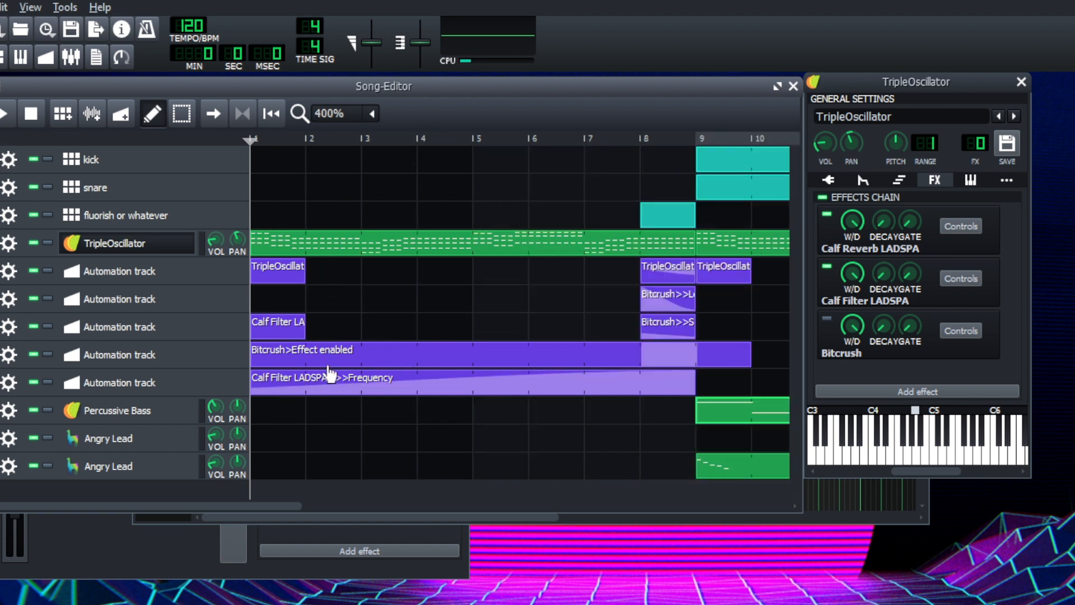
mouse_move(7, 120)
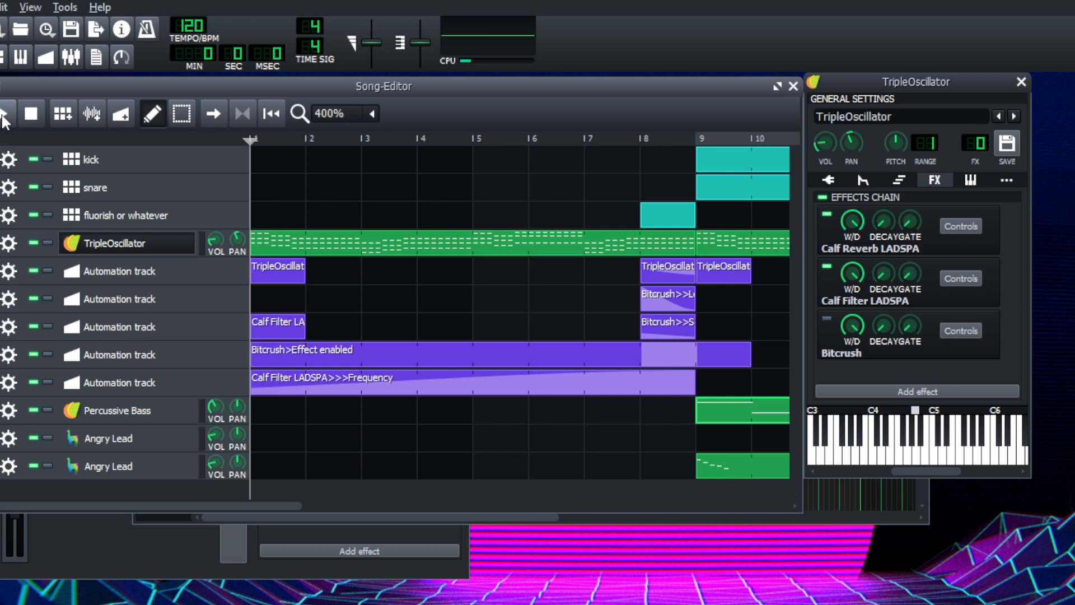
mouse_move(6, 113)
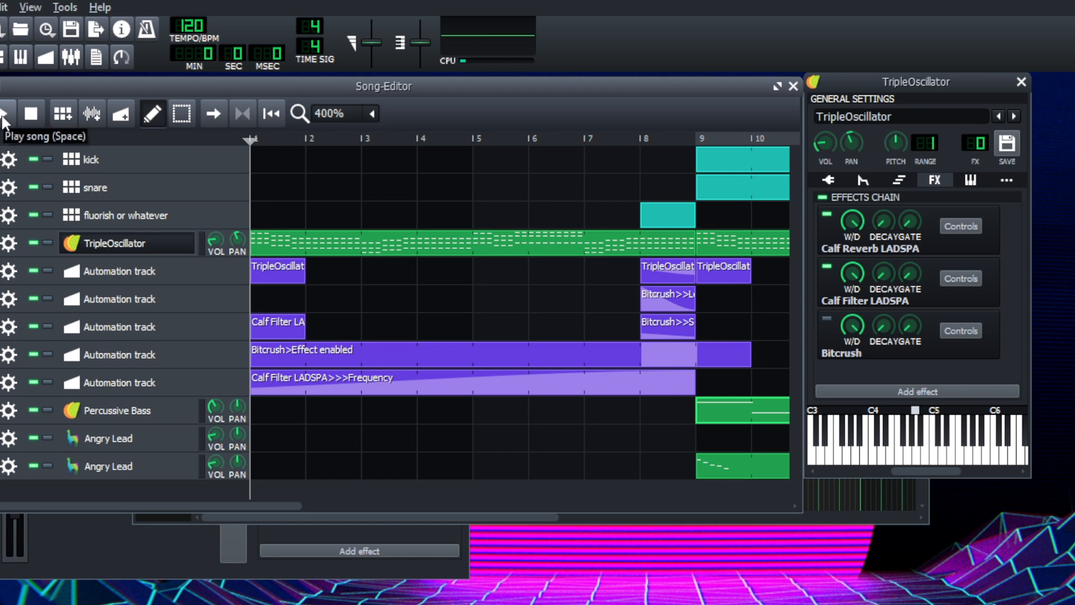
left_click(7, 113)
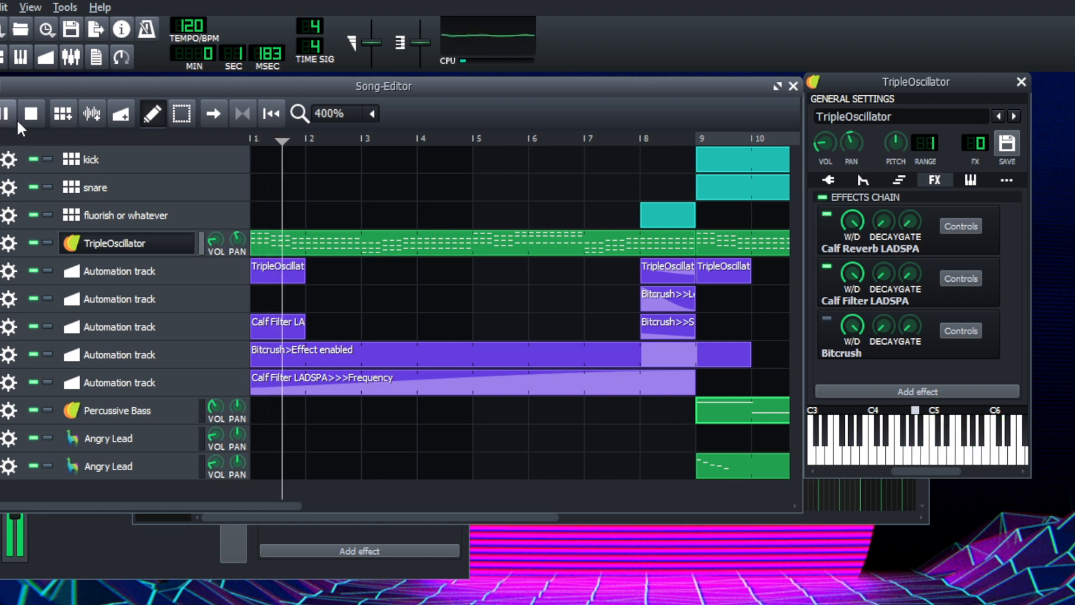
mouse_move(91, 113)
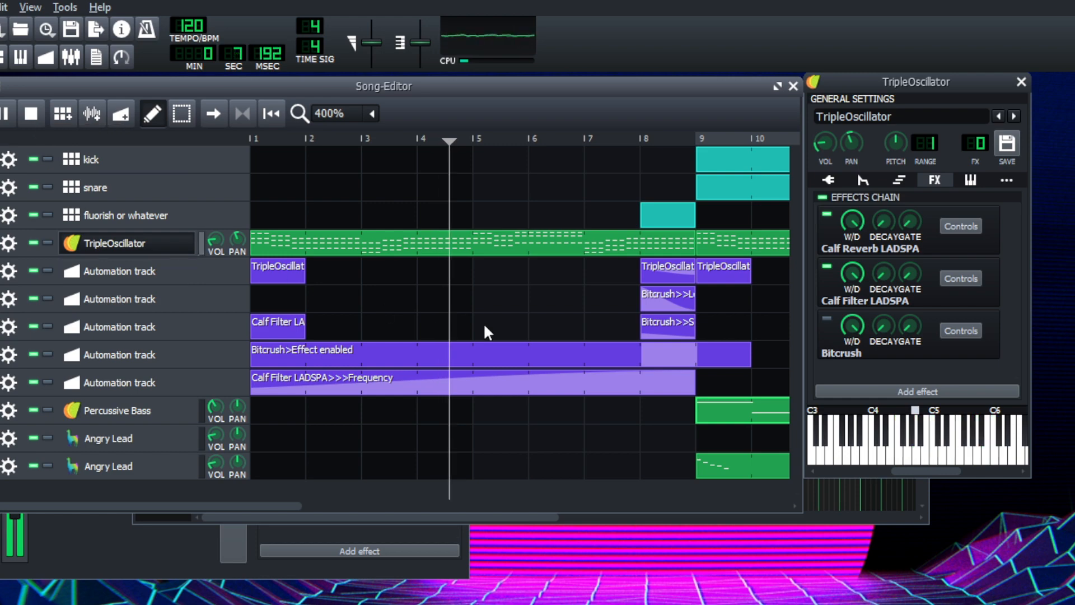
Open the Calf Filter controls and scroll the arrangement right during playback.
left_click(958, 278)
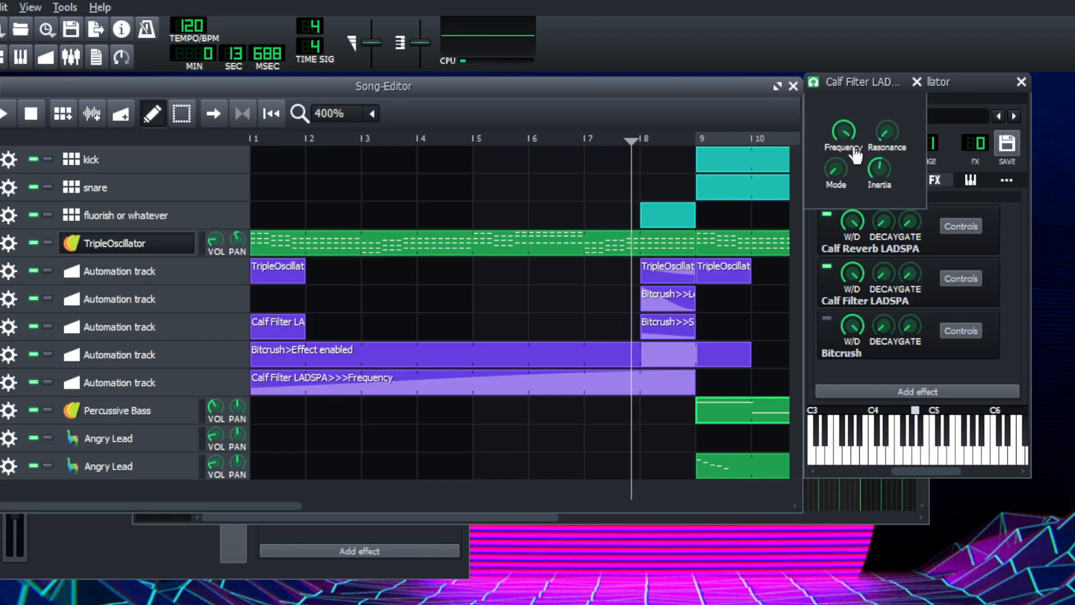
mouse_move(697, 301)
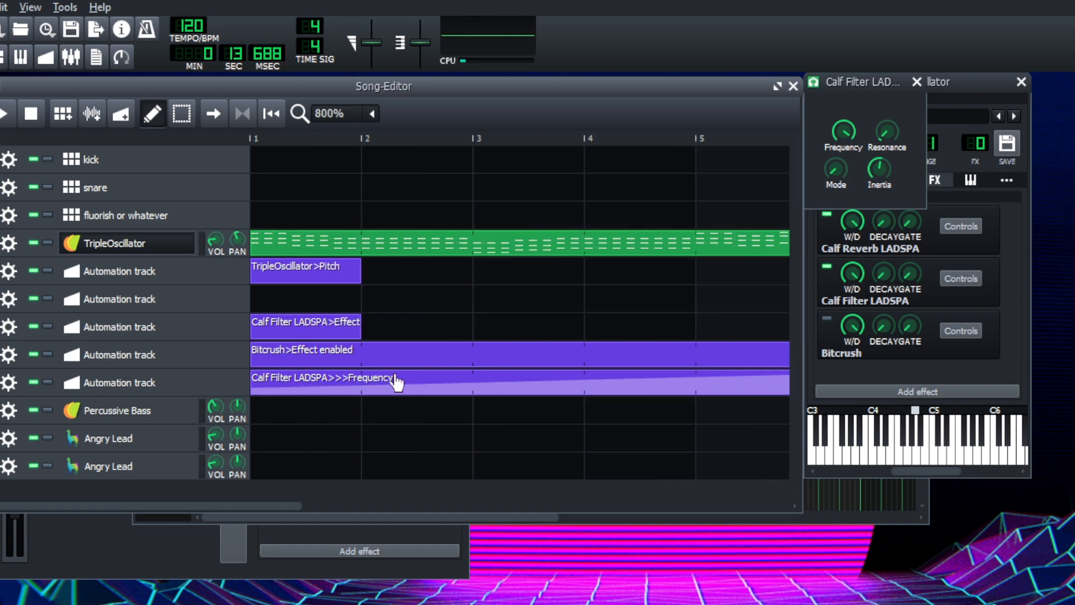
scroll("right", 3)
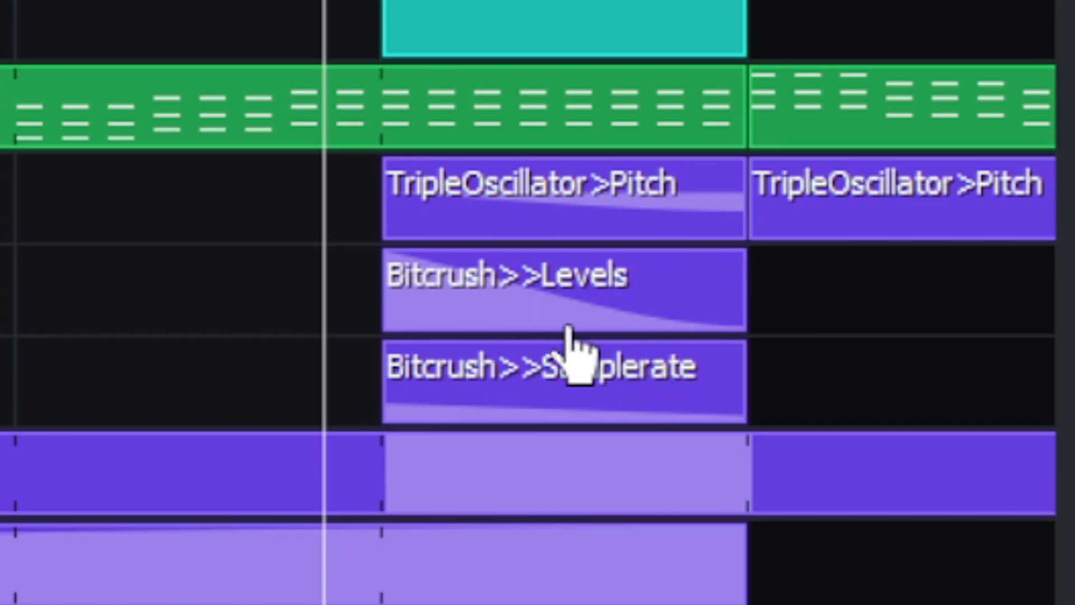
mouse_move(623, 404)
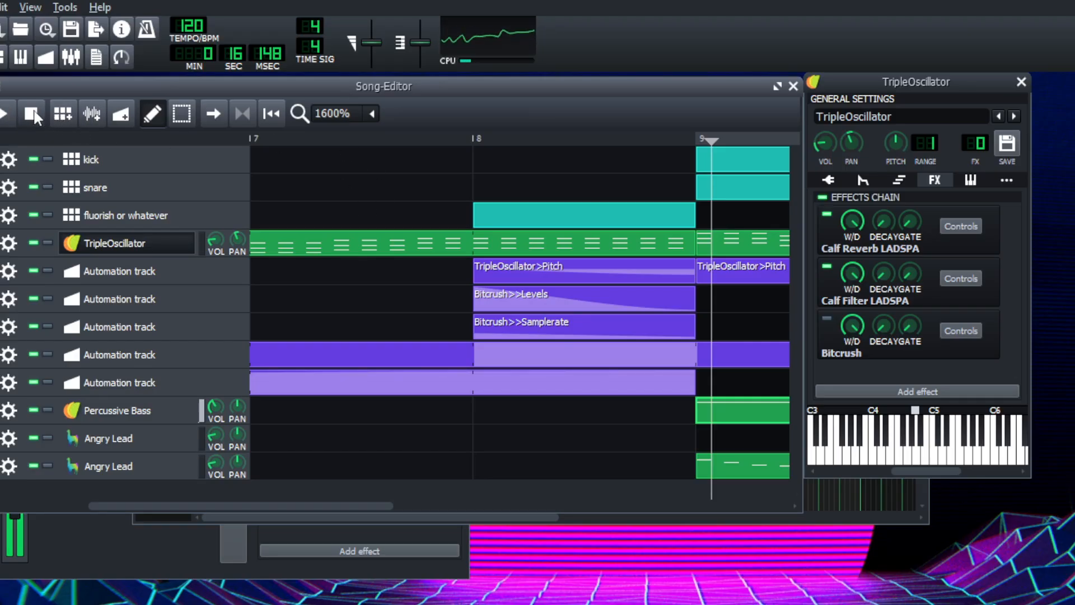
Stop song playback.
left_click(31, 113)
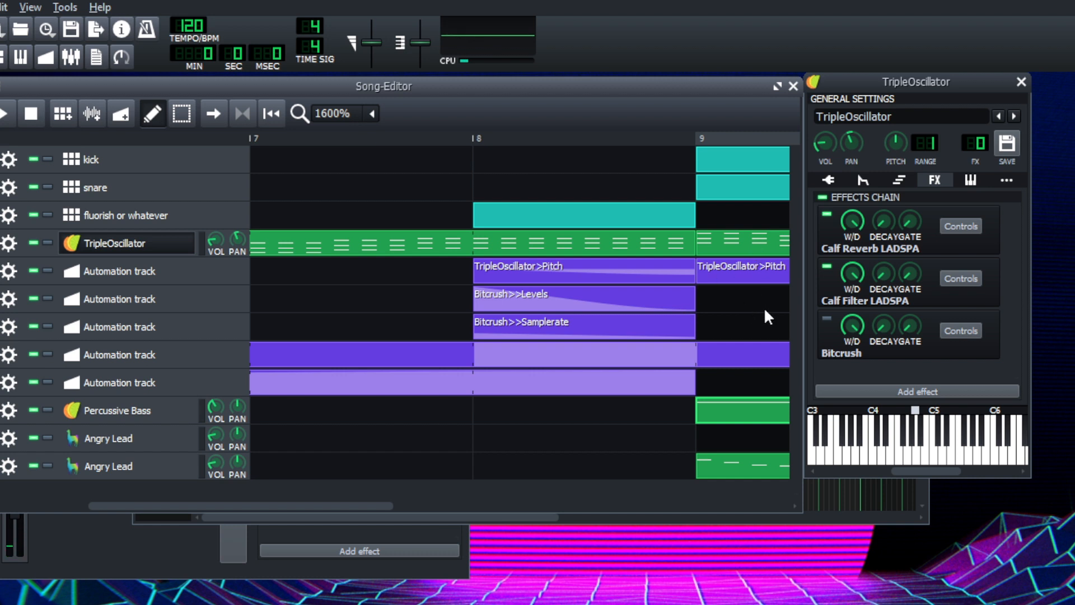
mouse_move(631, 303)
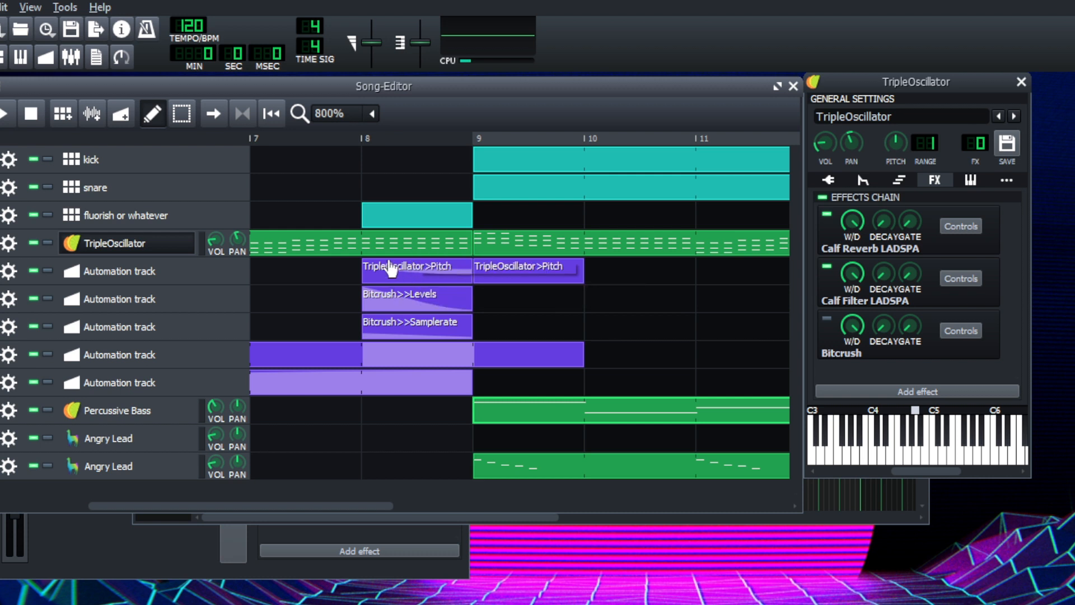
mouse_move(355, 267)
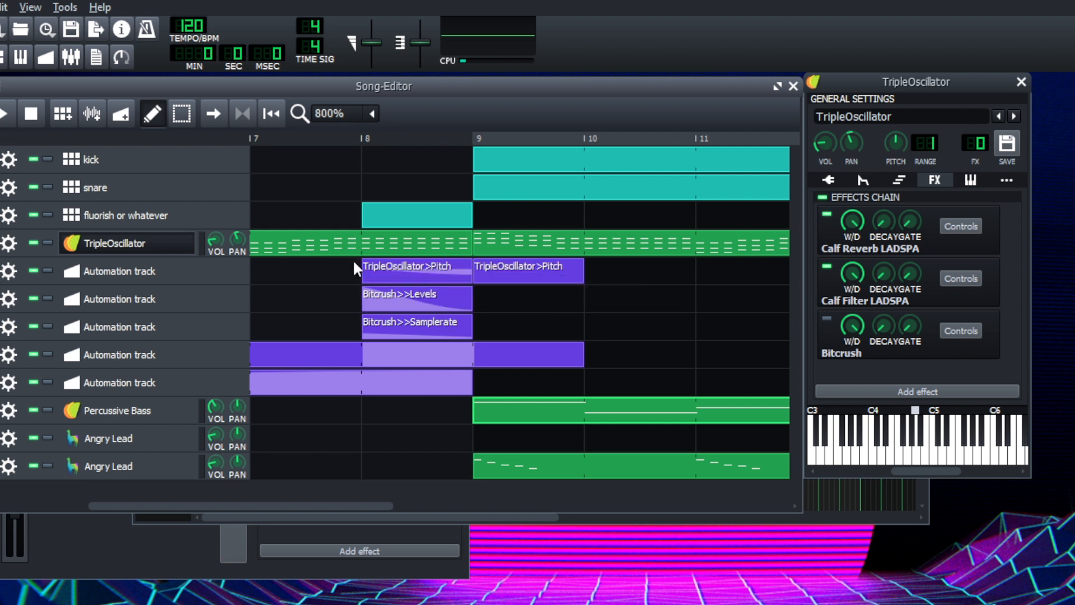
mouse_move(421, 322)
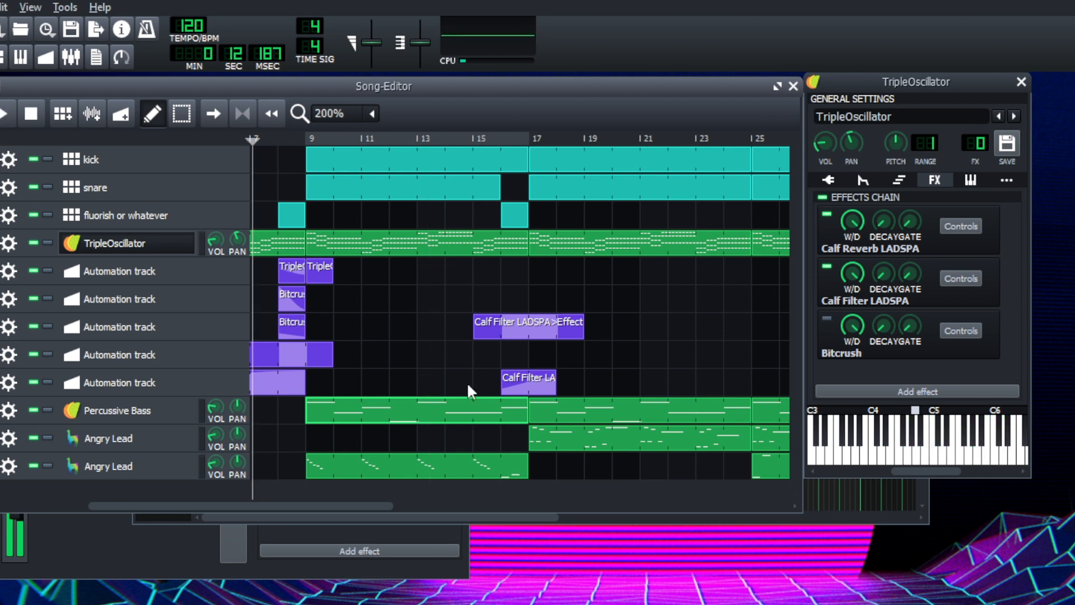
mouse_move(485, 348)
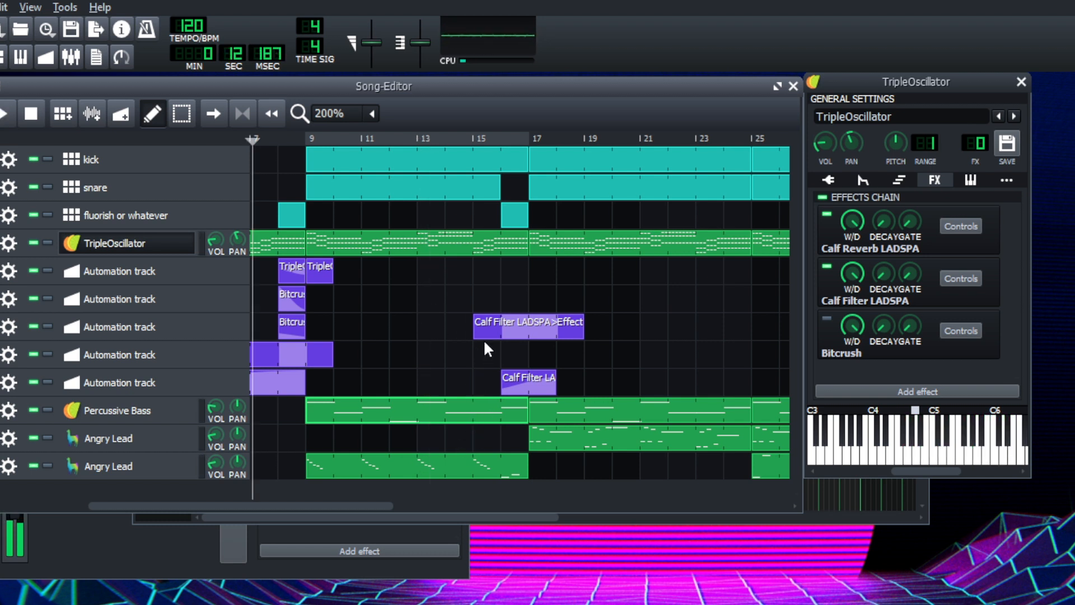
mouse_move(437, 408)
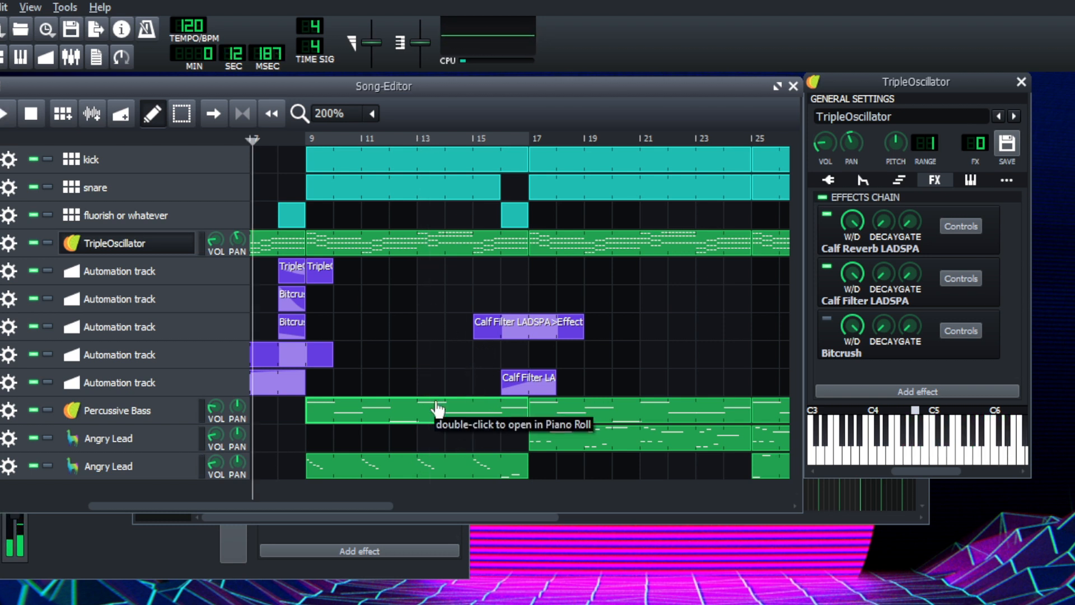
mouse_move(406, 409)
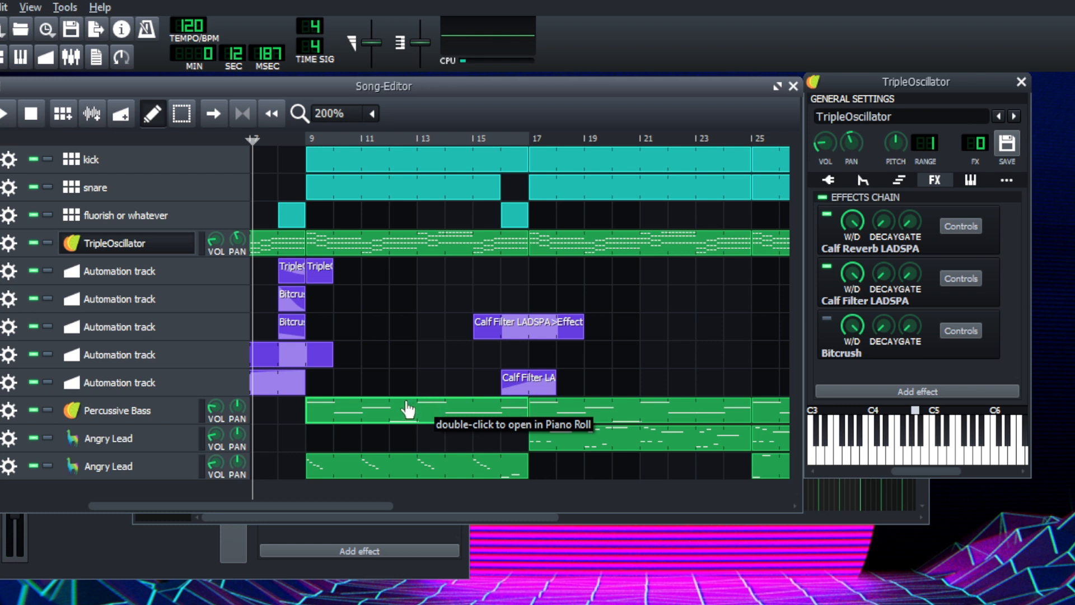
mouse_move(399, 415)
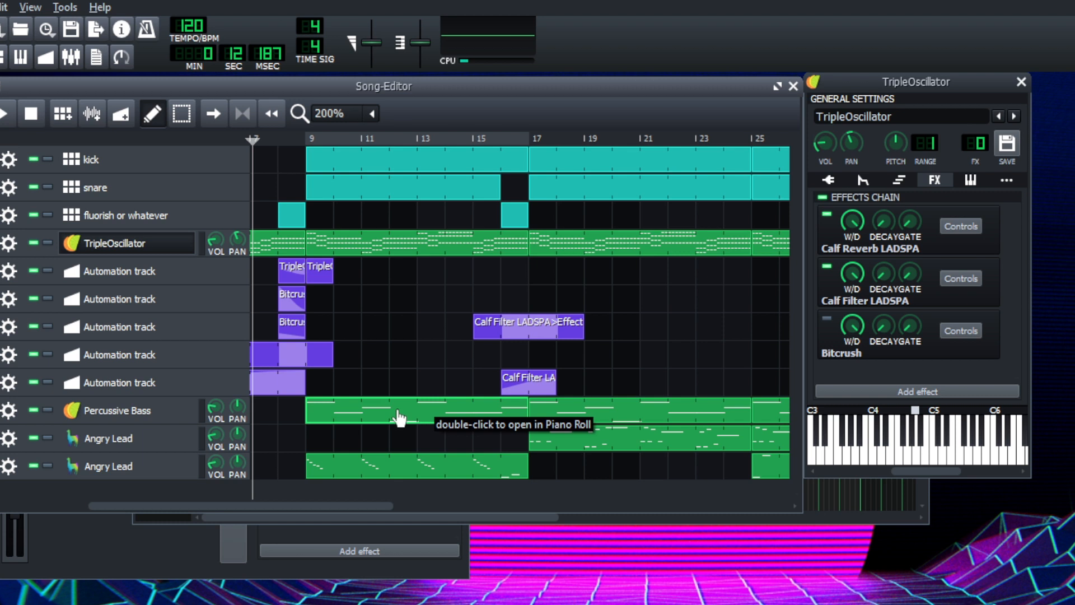
mouse_move(399, 418)
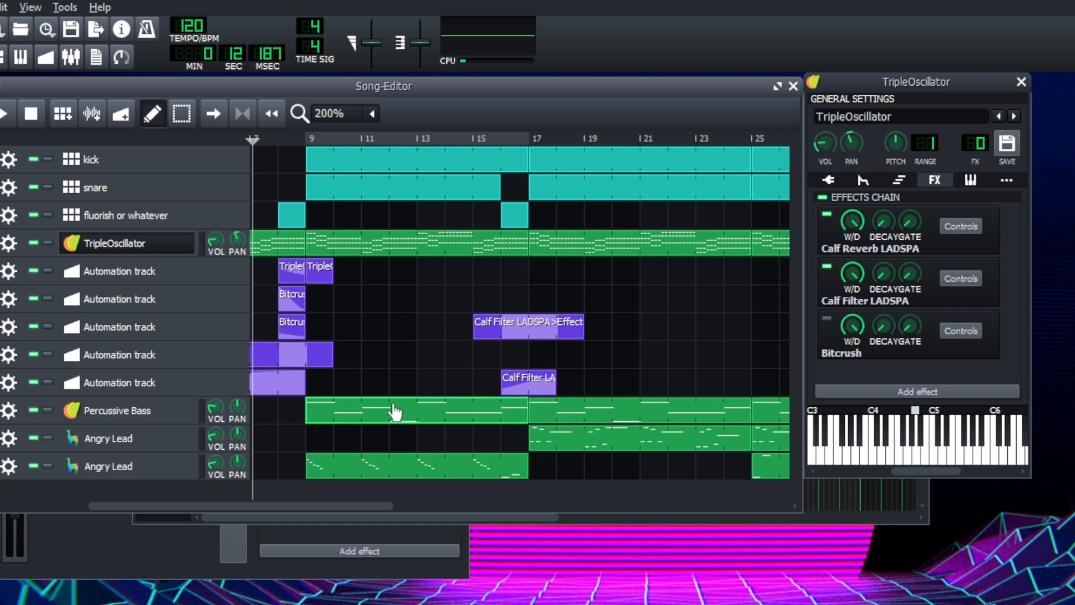
mouse_move(394, 411)
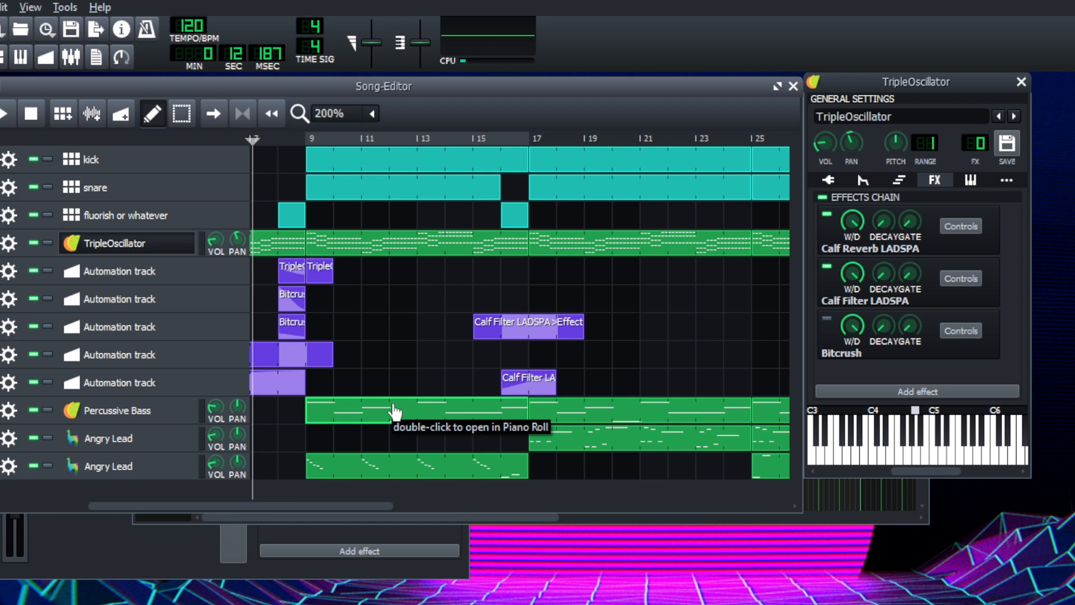
mouse_move(340, 420)
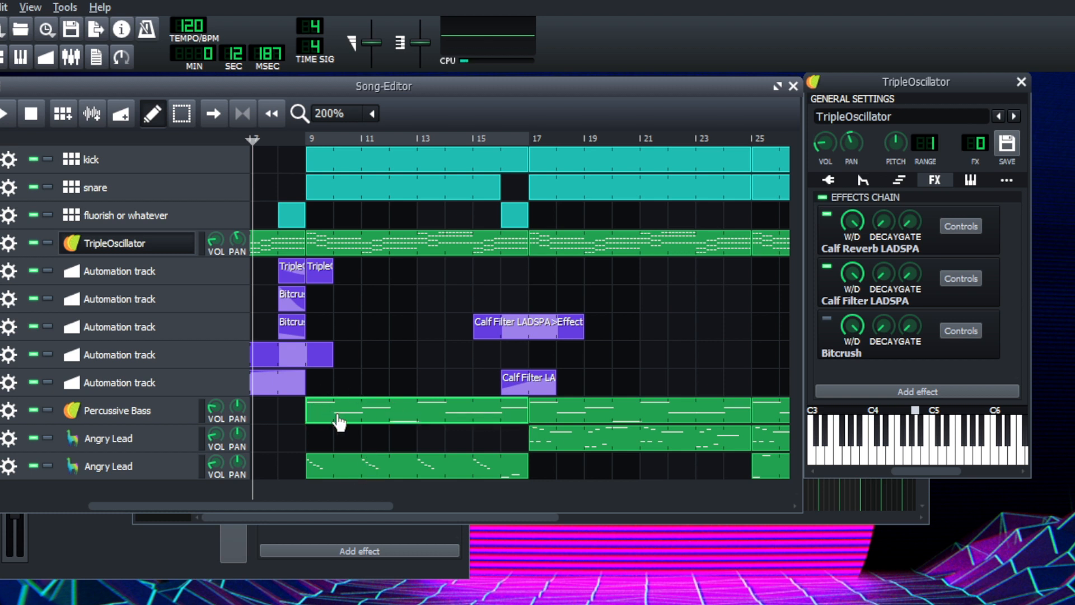
mouse_move(387, 445)
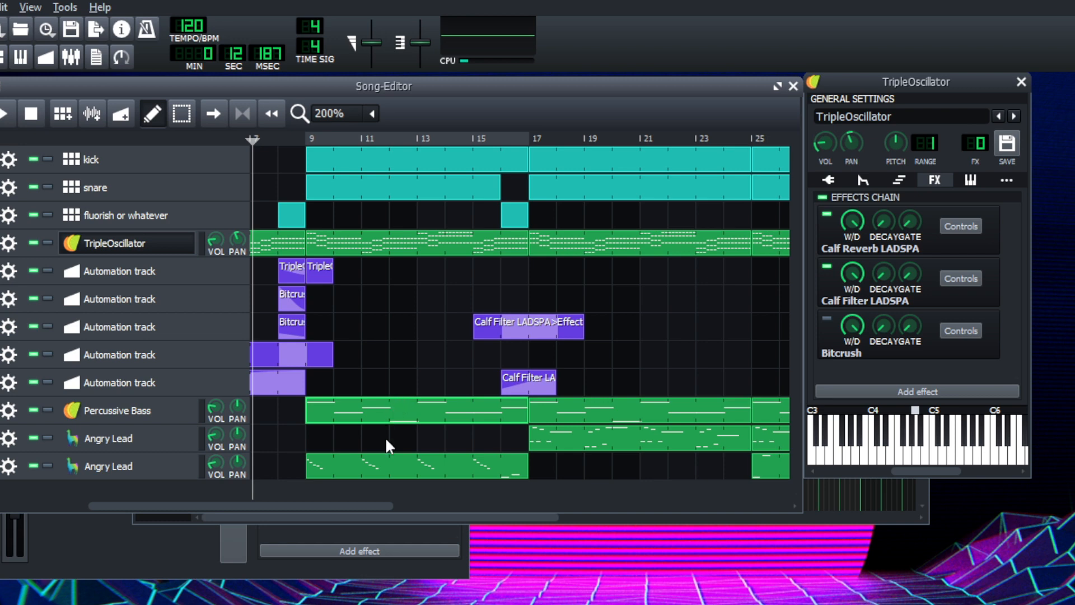
Open the Angry Lead instrument and inspect, then close, its Calf Vintage Delay settings.
left_click(107, 437)
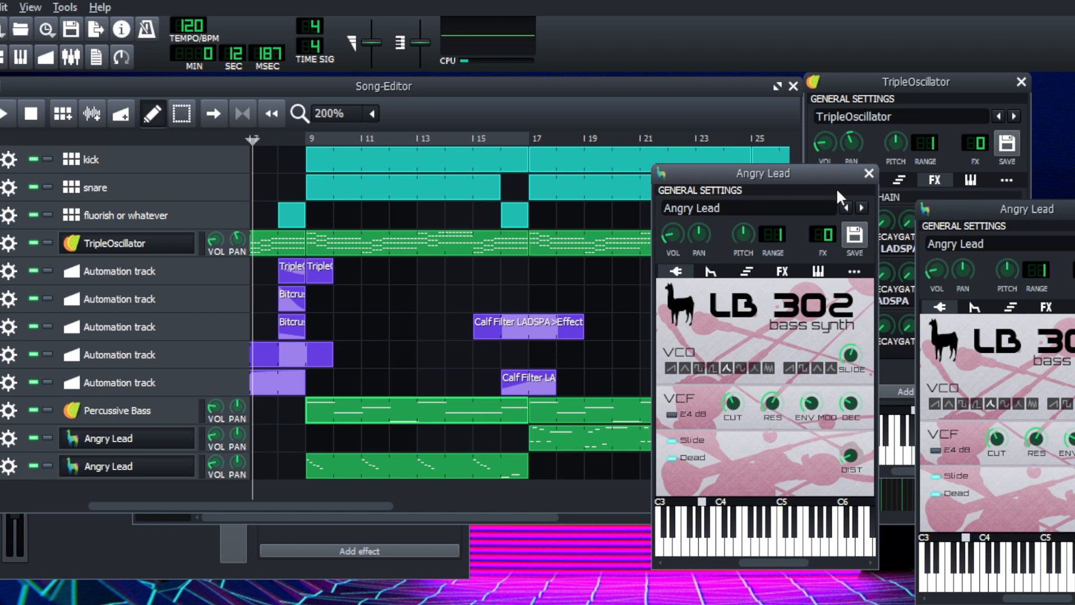
left_click(781, 272)
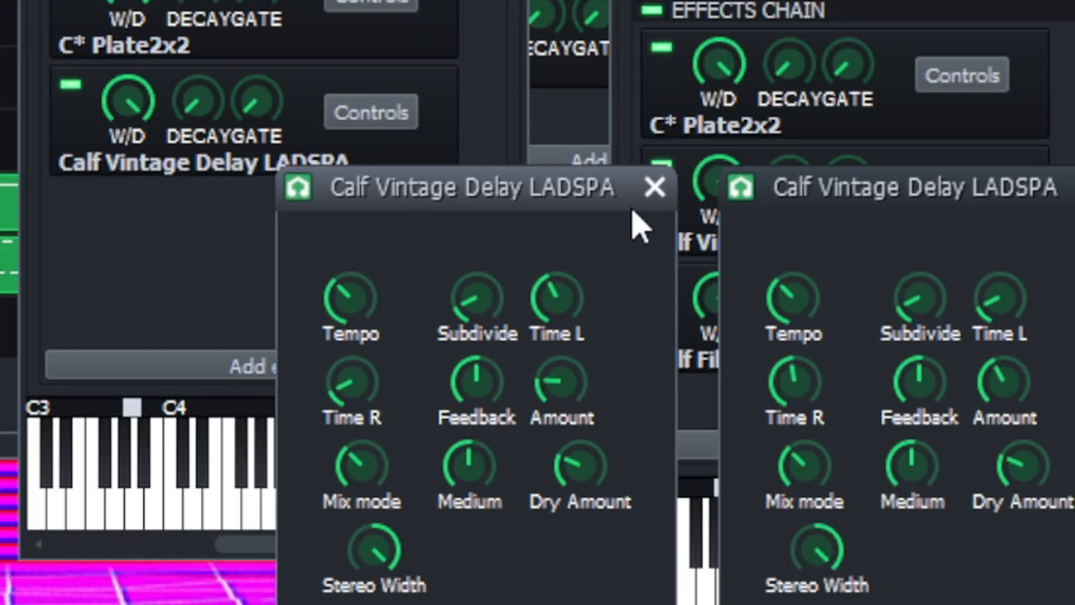
left_click(656, 187)
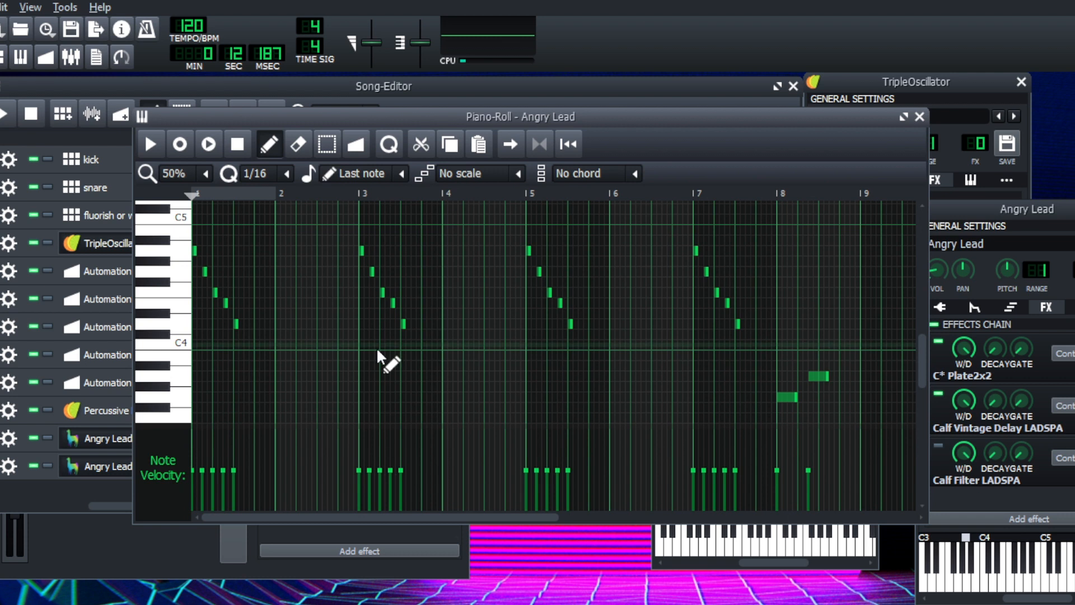
mouse_move(150, 144)
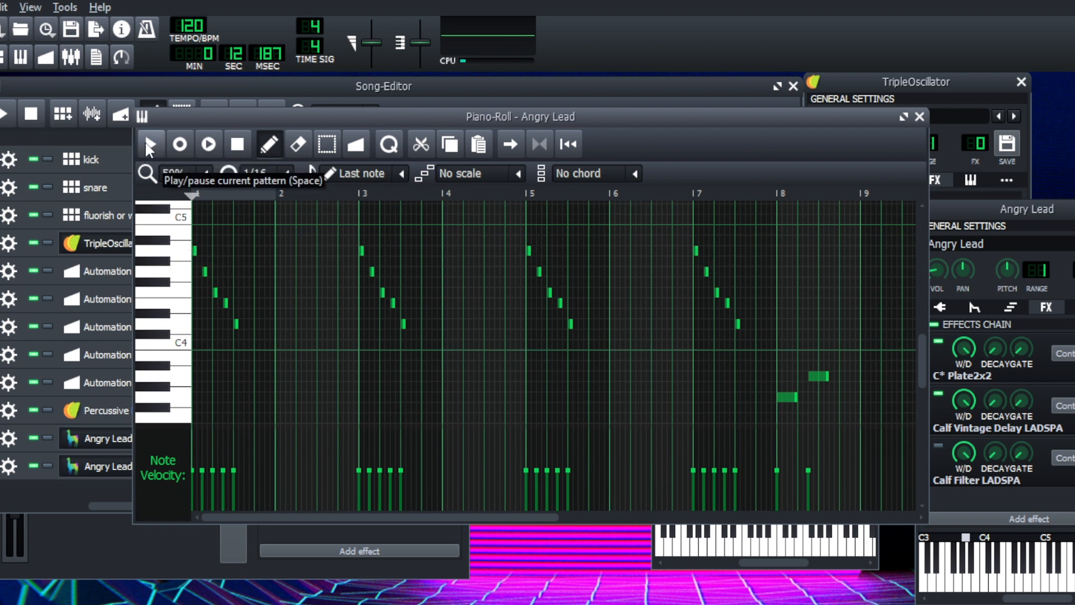
mouse_move(114, 465)
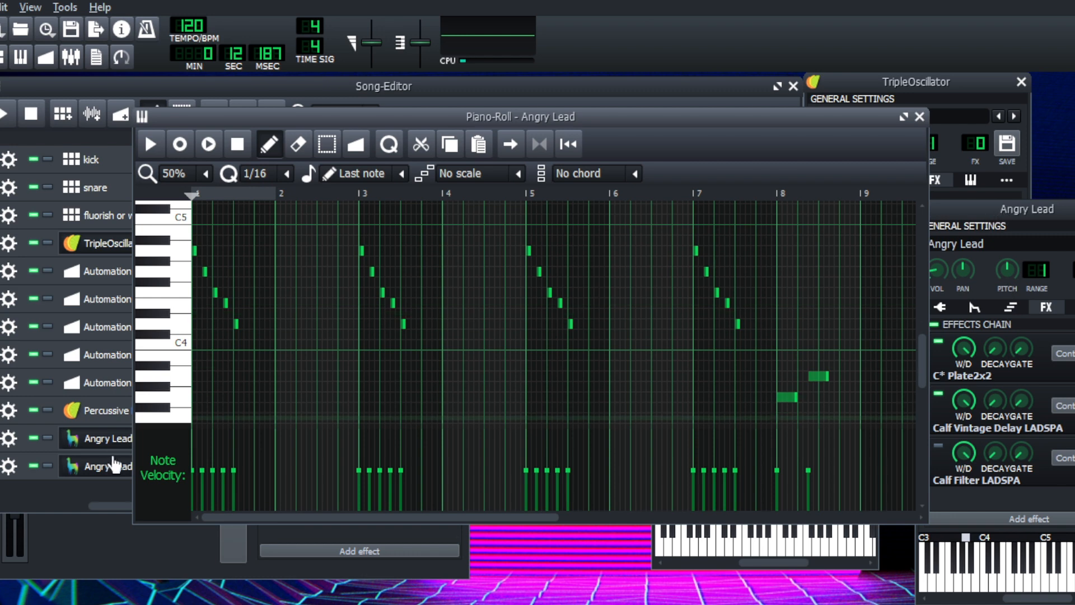
Open the lower Angry Lead pattern's descending four-note runs in the piano roll, audition them, then stop.
left_click(920, 116)
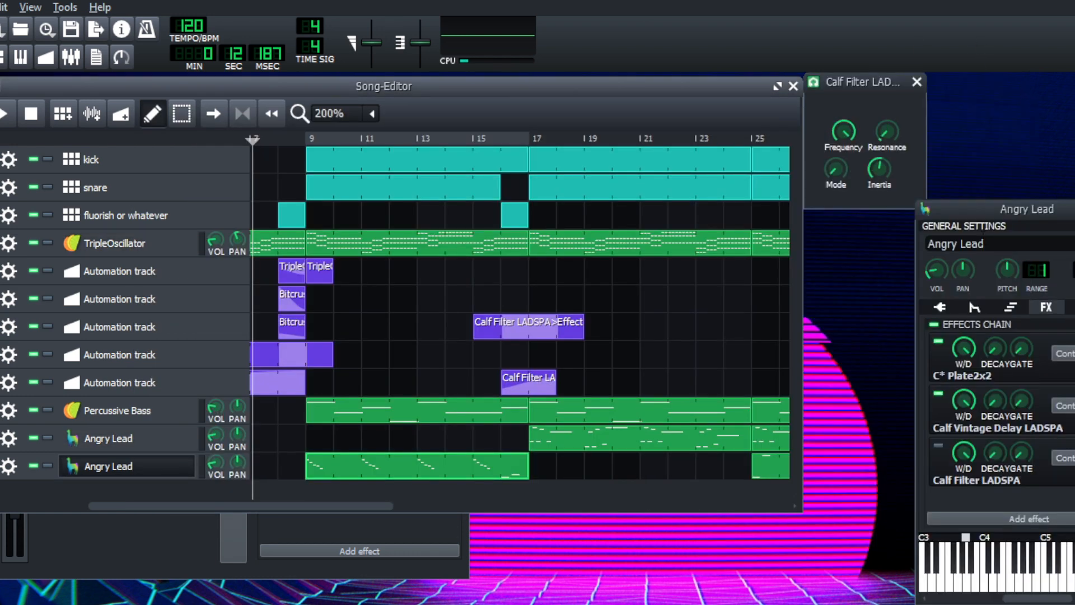
mouse_move(940, 385)
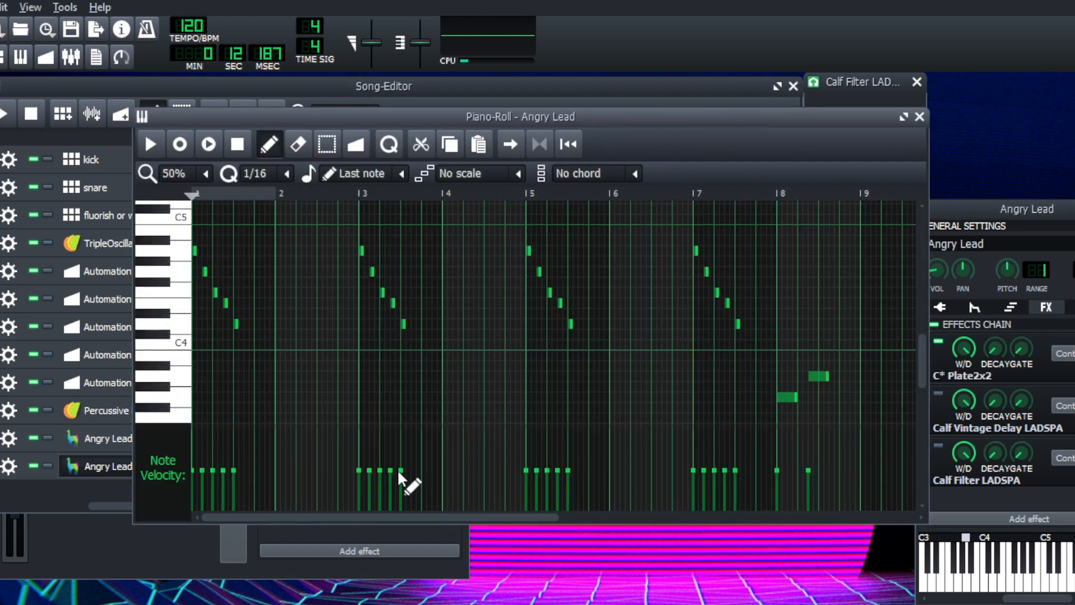
left_click(150, 144)
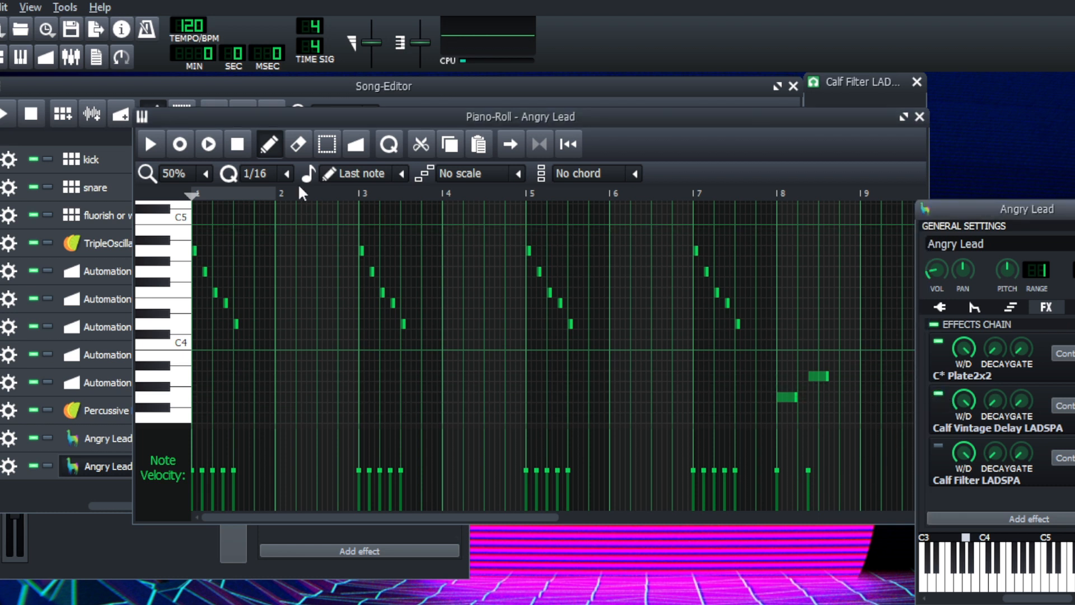
left_click(150, 144)
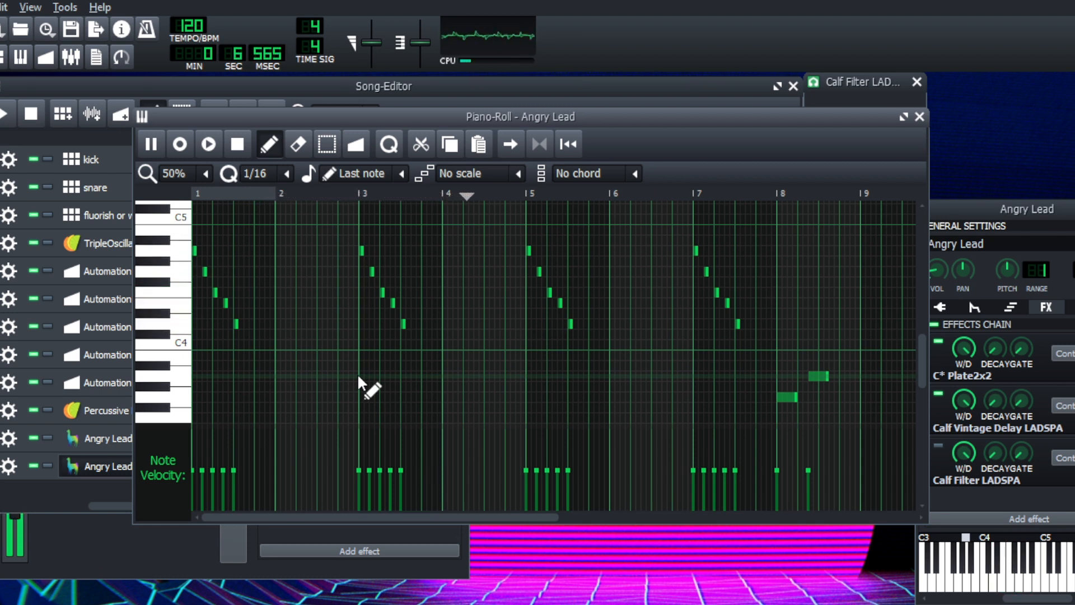
left_click(207, 144)
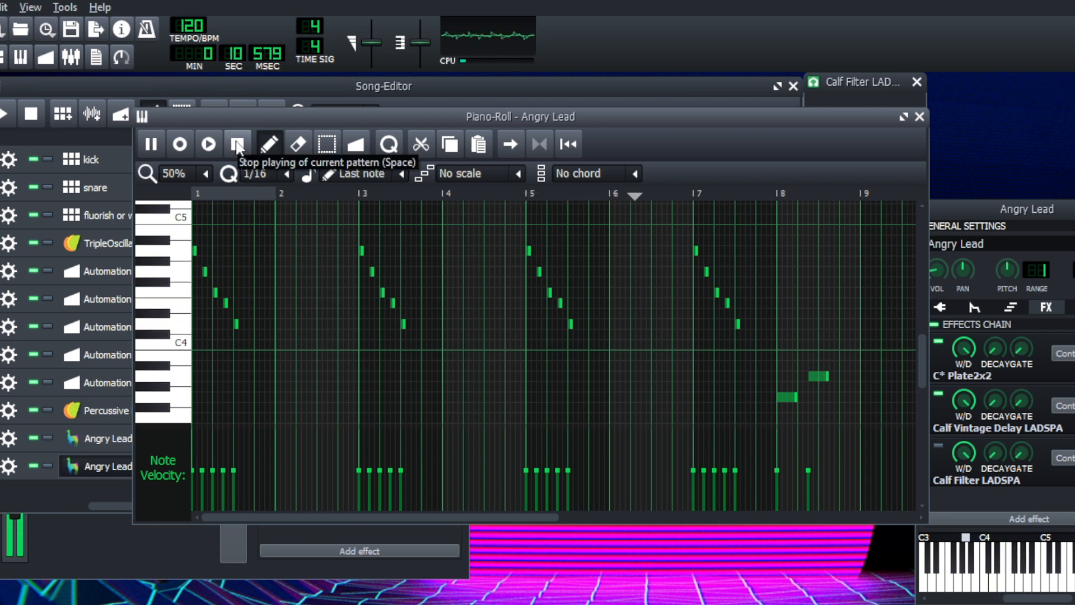
left_click(237, 144)
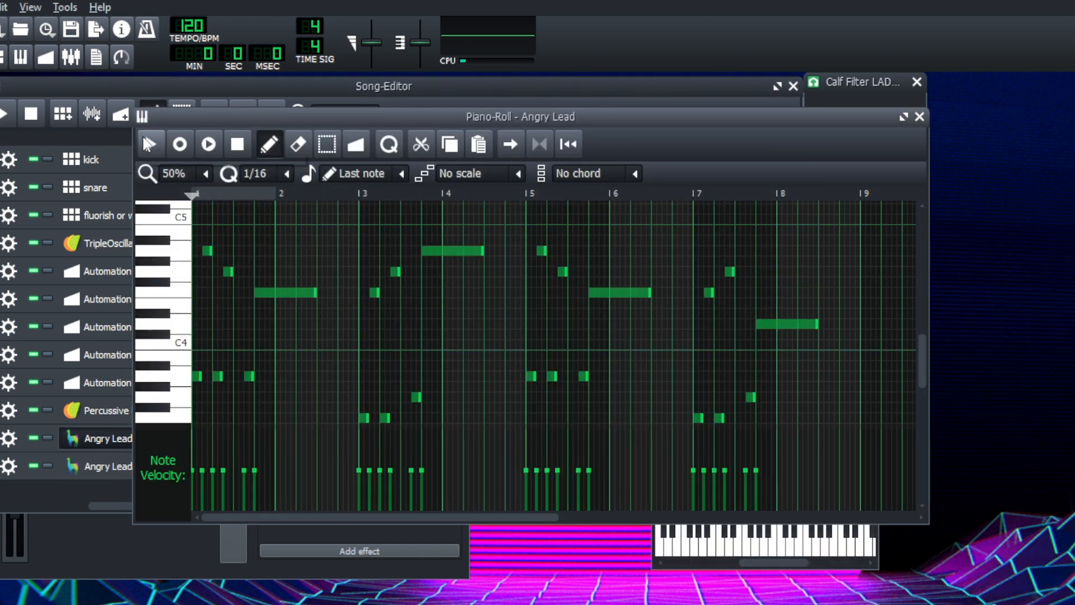
mouse_move(150, 143)
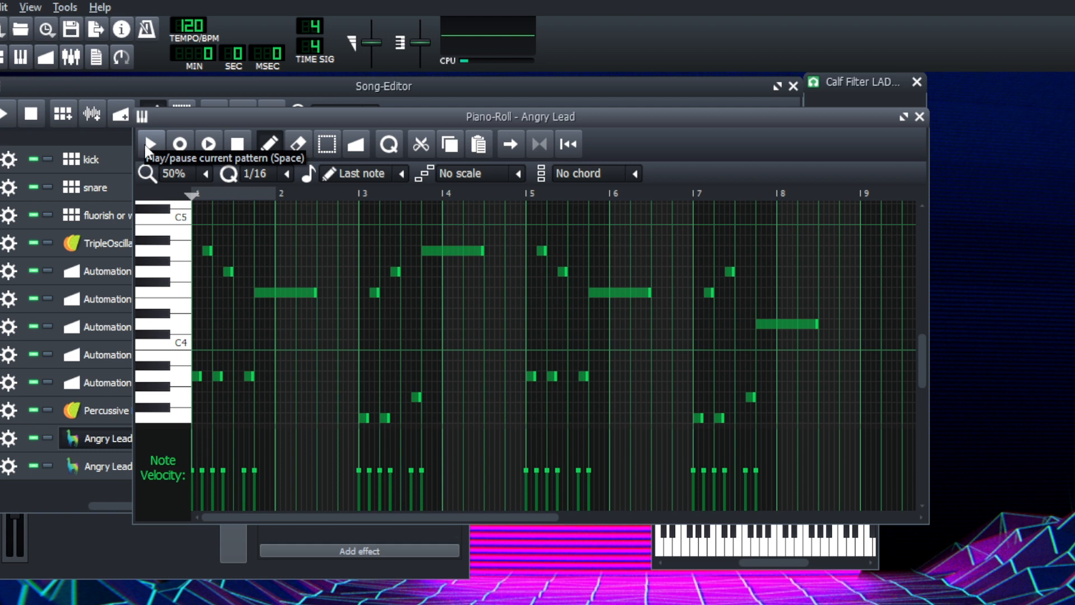
Play the second Angry Lead melody and view its Plate2x2 and Vintage Delay effects.
left_click(150, 144)
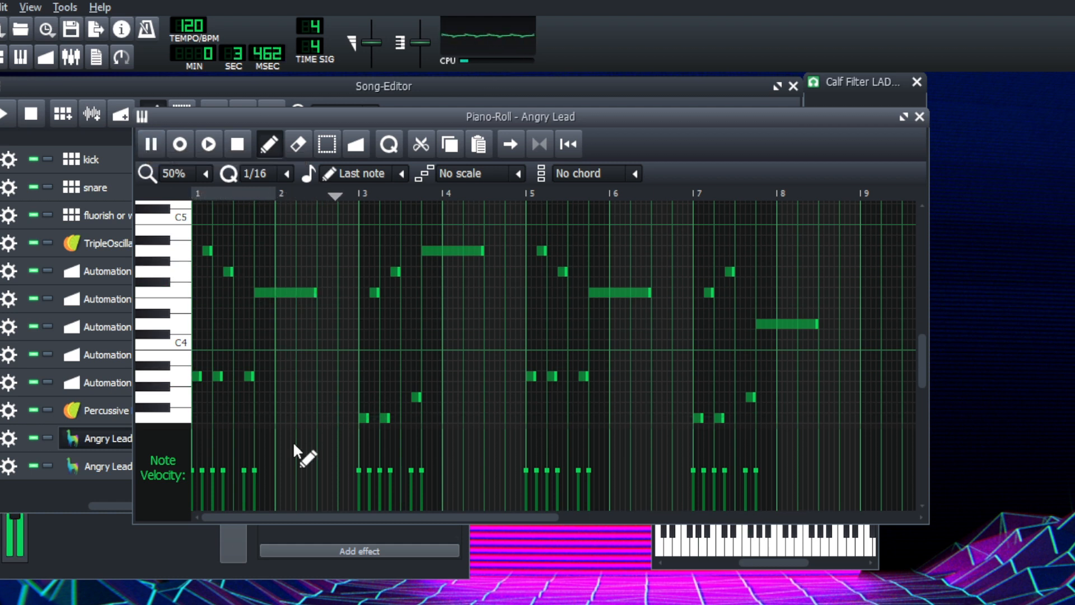
left_click(111, 437)
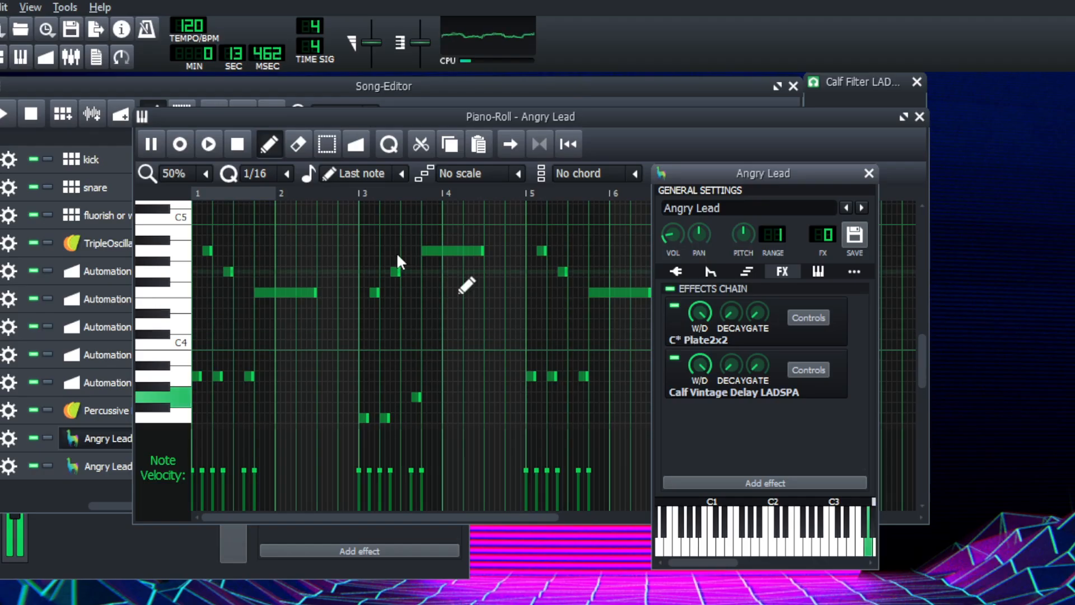
left_click(237, 143)
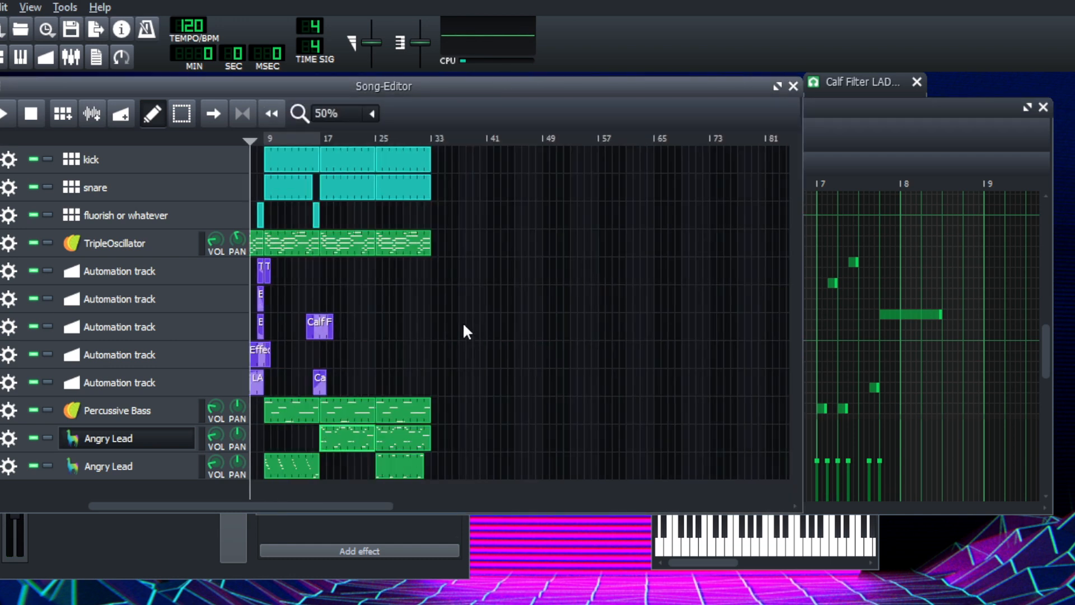
left_click(30, 113)
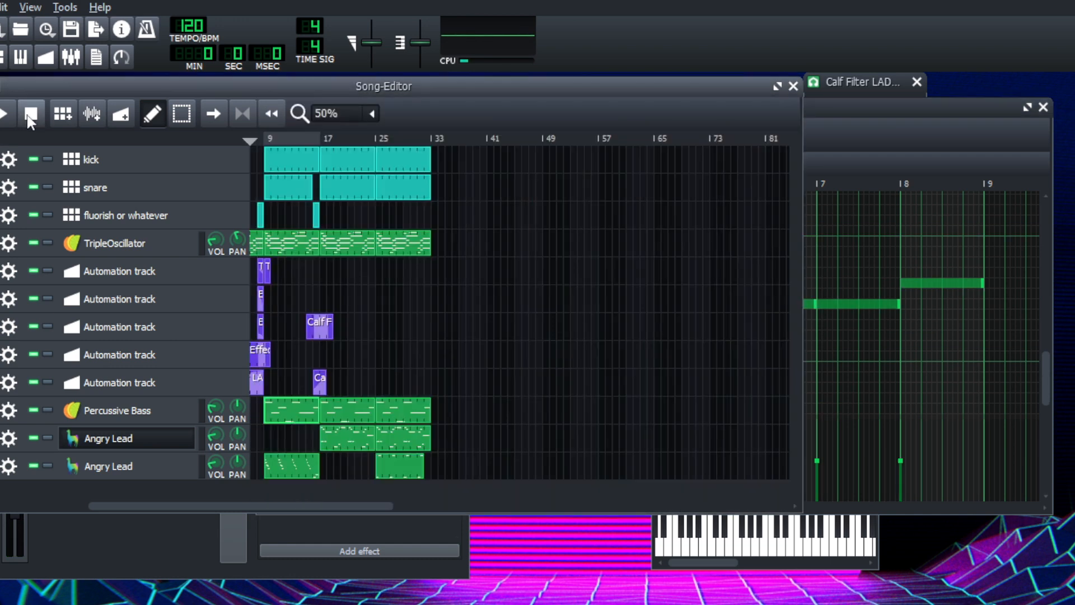
left_click(6, 113)
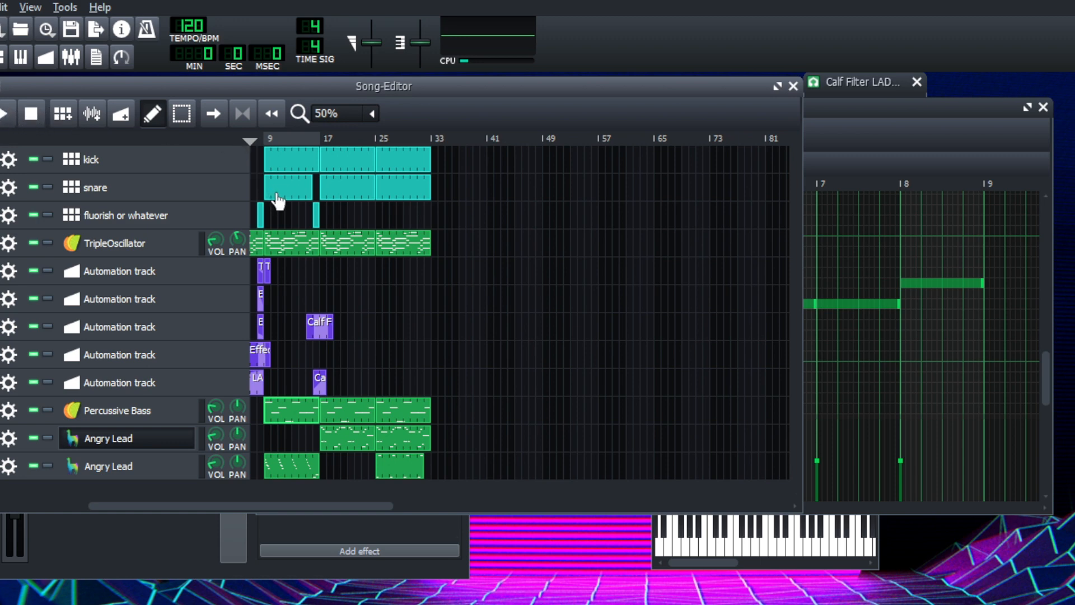
left_click(370, 113)
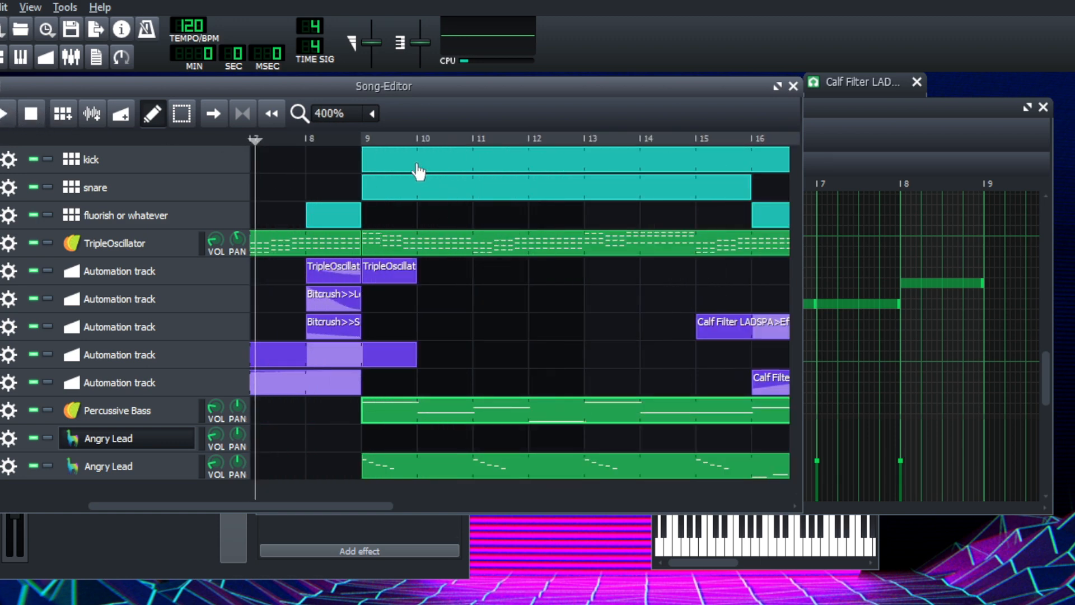
left_click(6, 113)
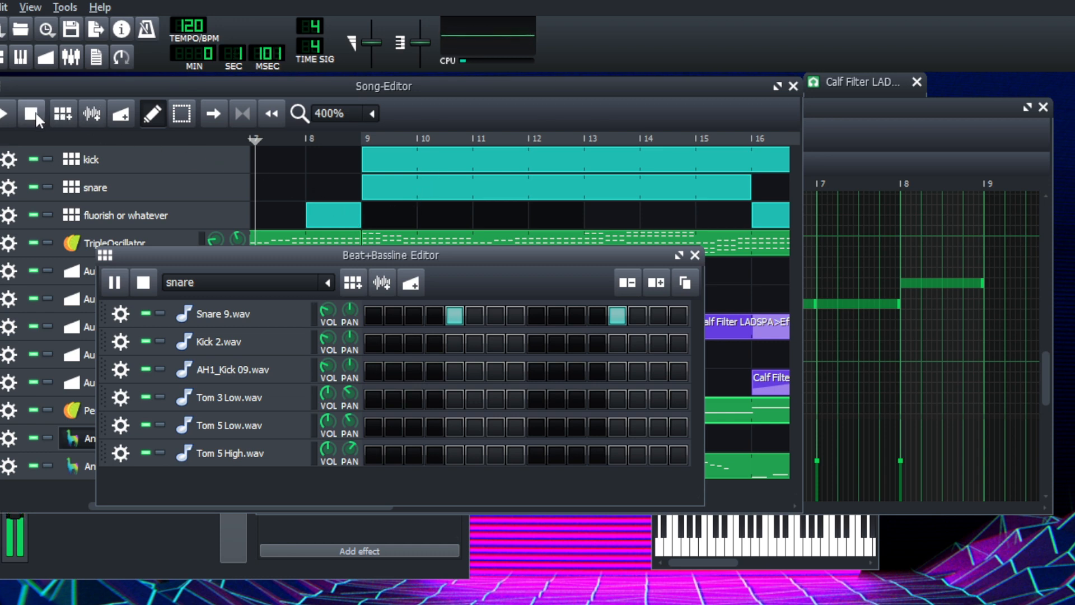
left_click(696, 255)
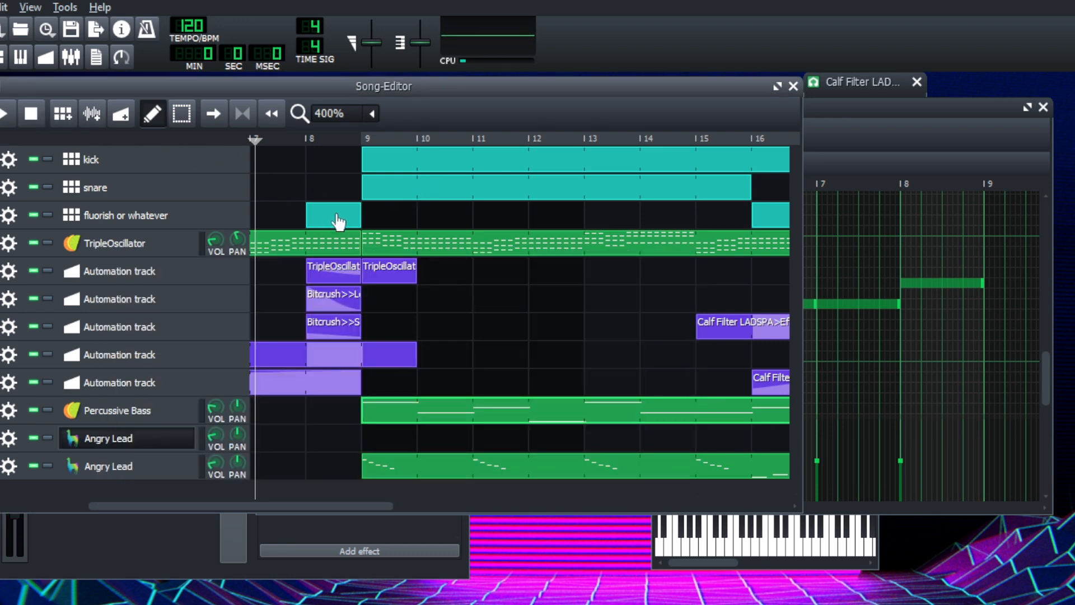
double_click(334, 215)
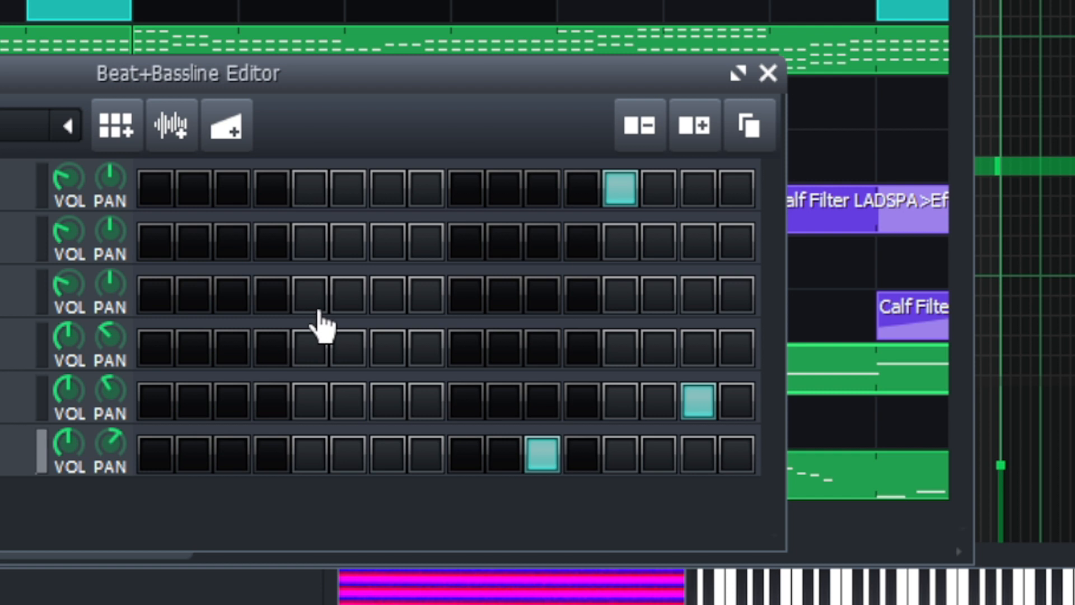
mouse_move(305, 295)
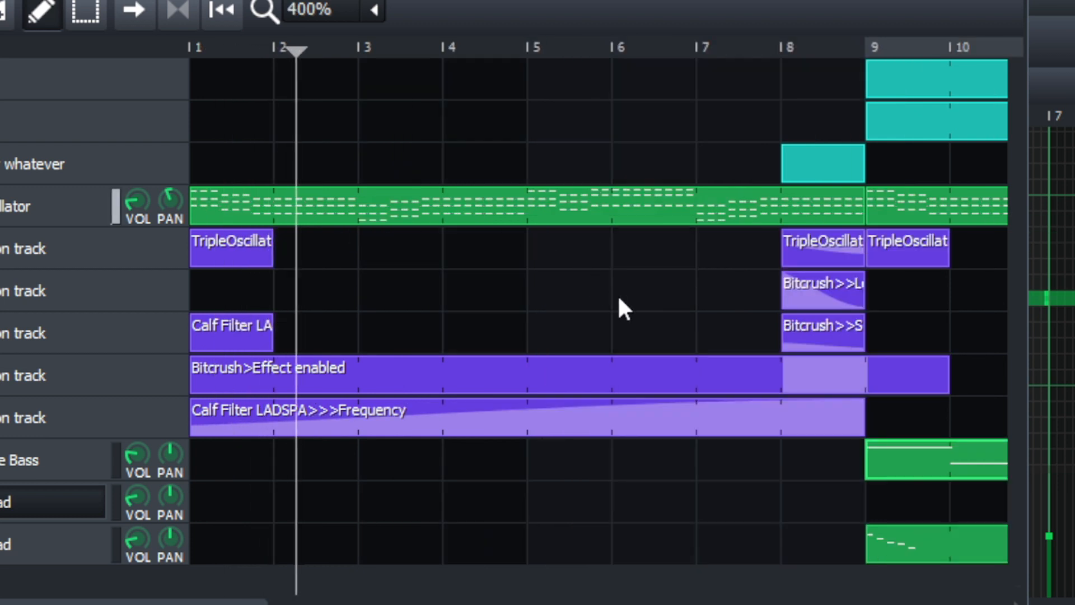
left_click(380, 47)
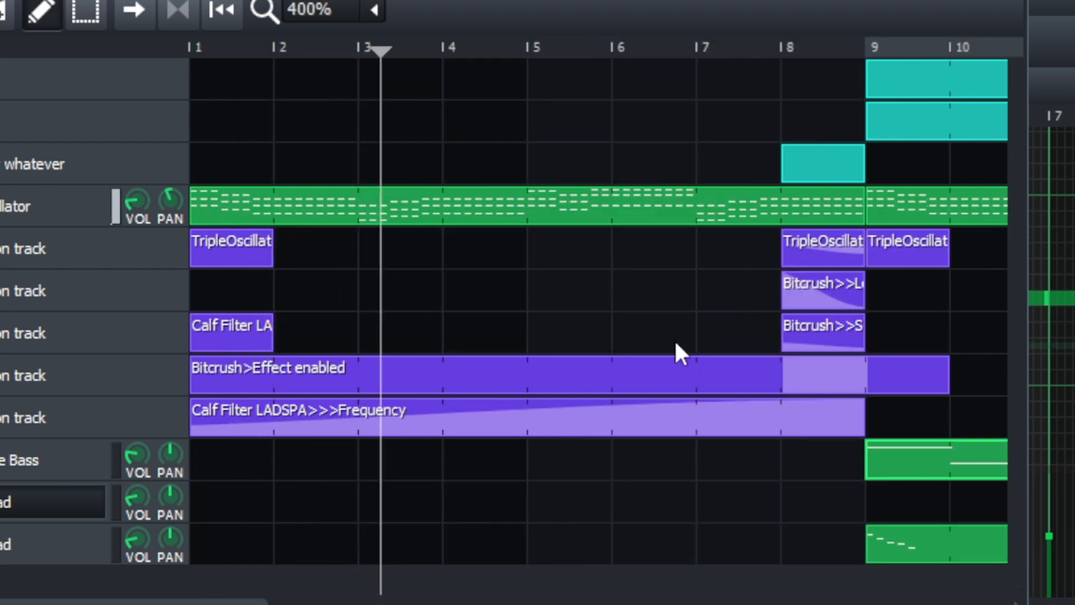
left_click(465, 46)
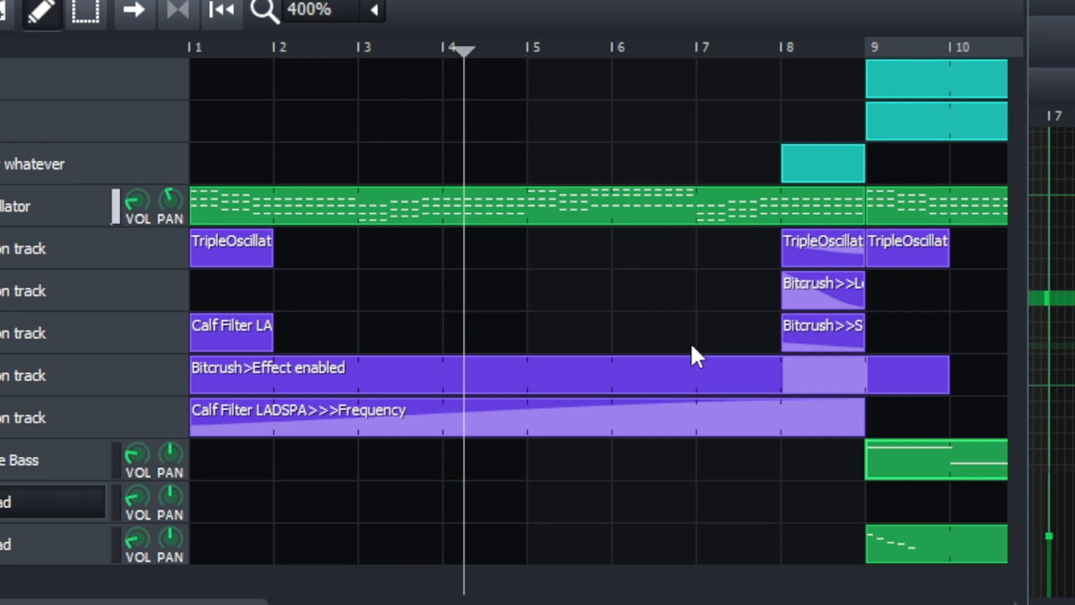
left_click(550, 49)
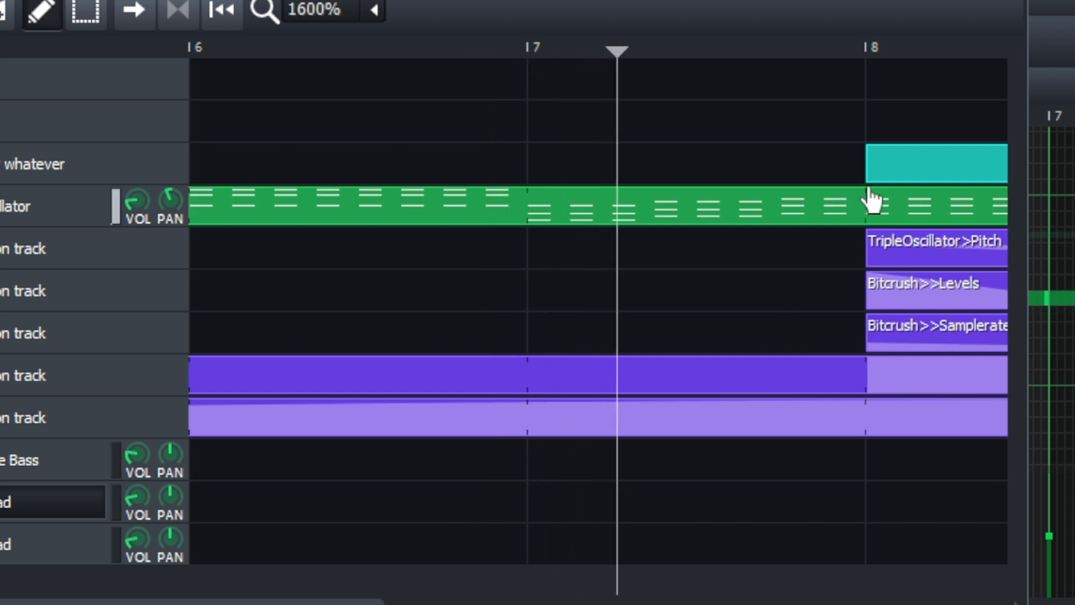
scroll("right", 3)
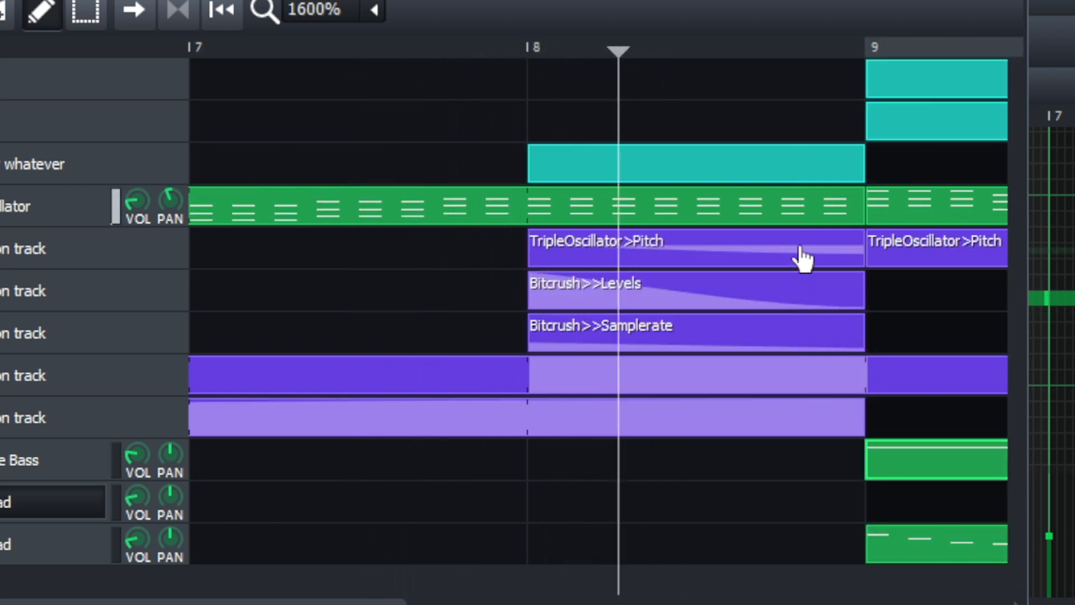
left_click(955, 48)
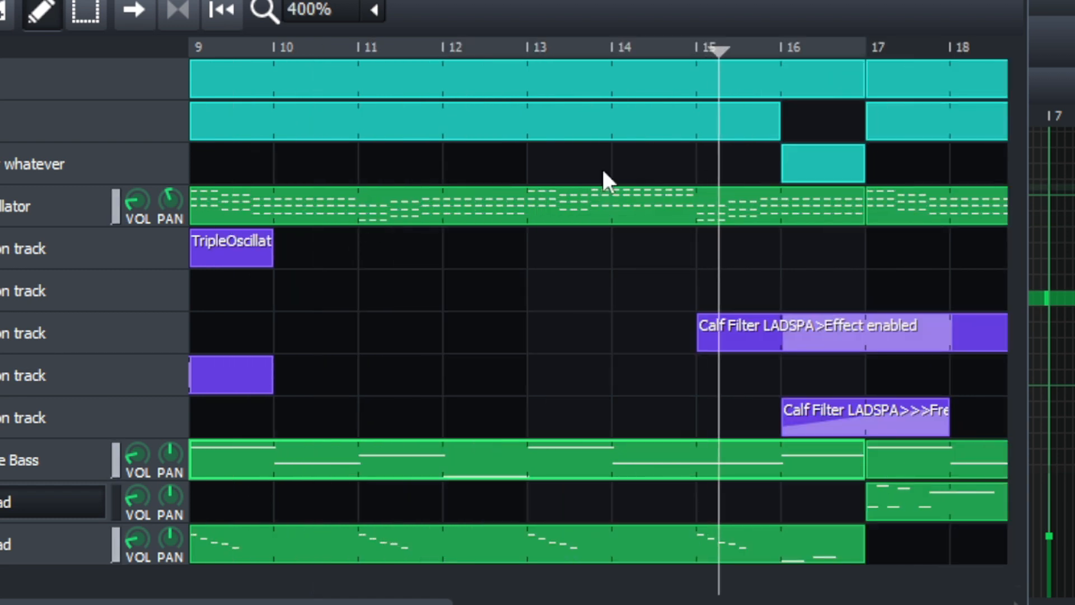
double_click(822, 163)
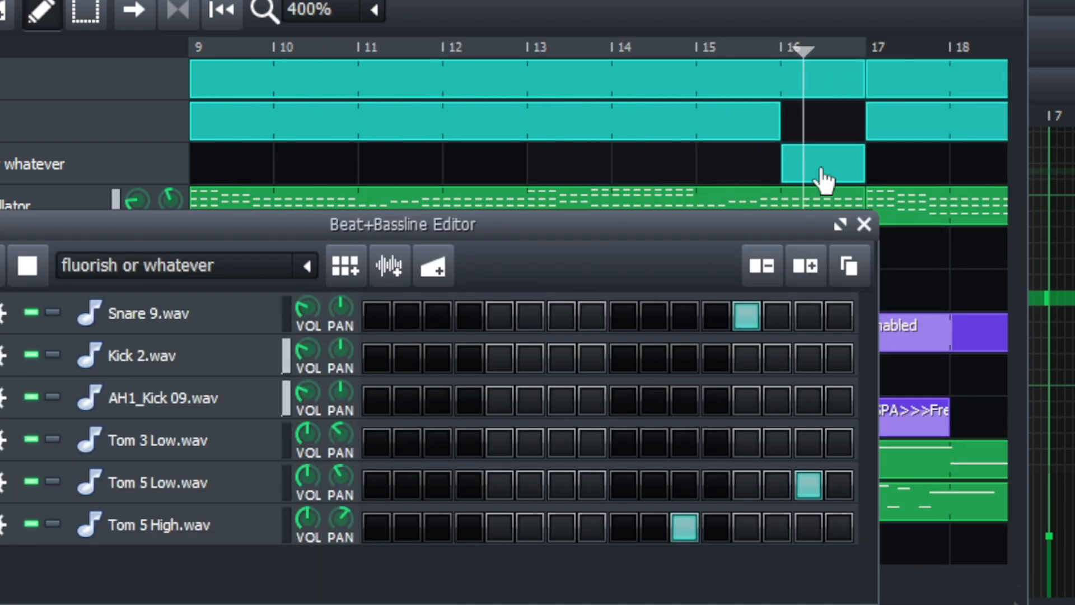
left_click(864, 224)
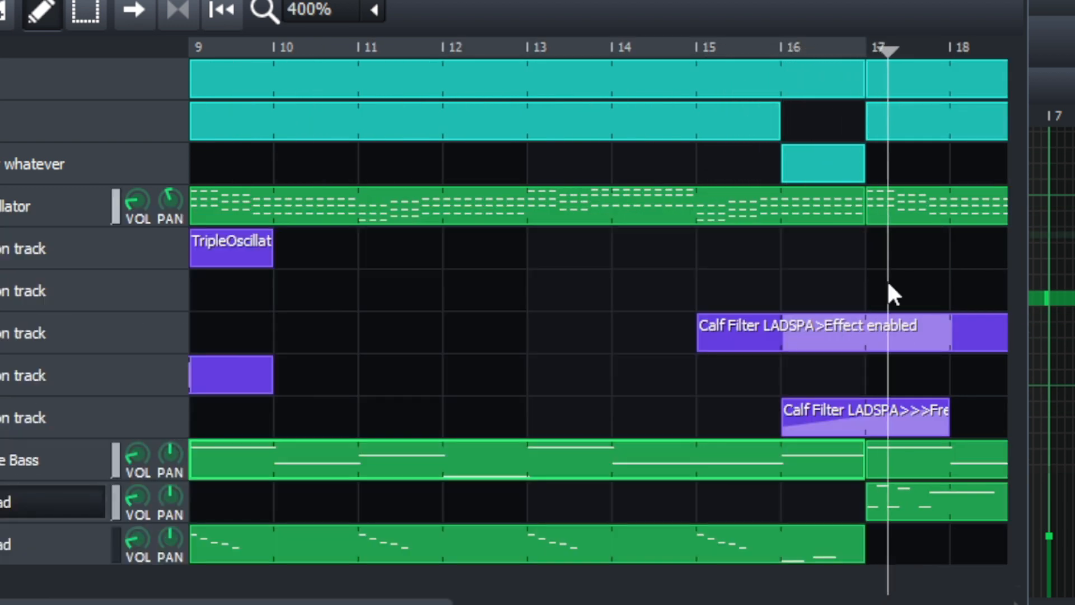
scroll("right", 3)
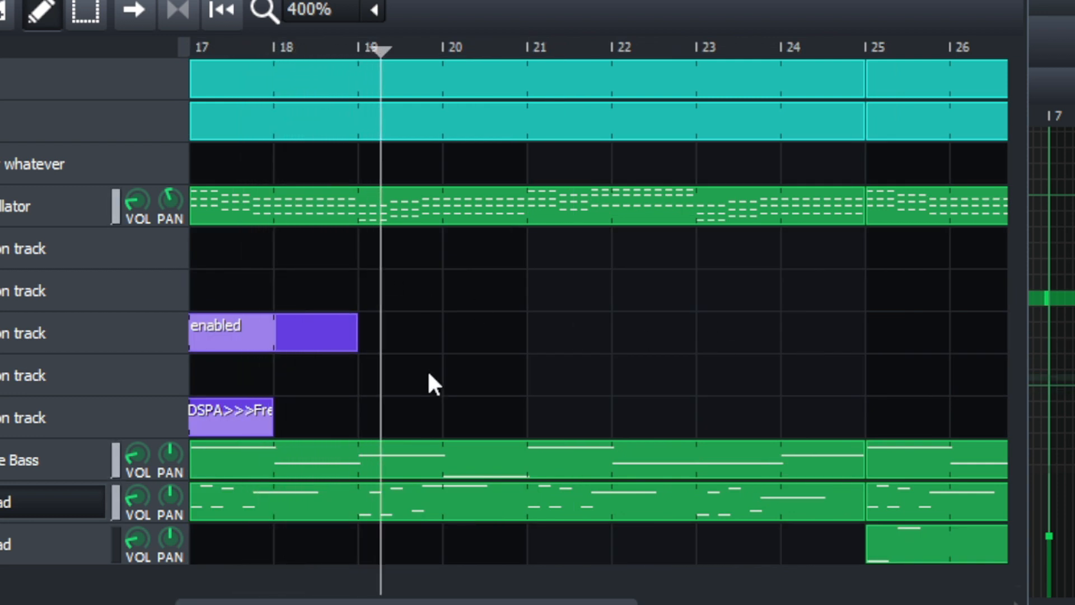
left_click(465, 48)
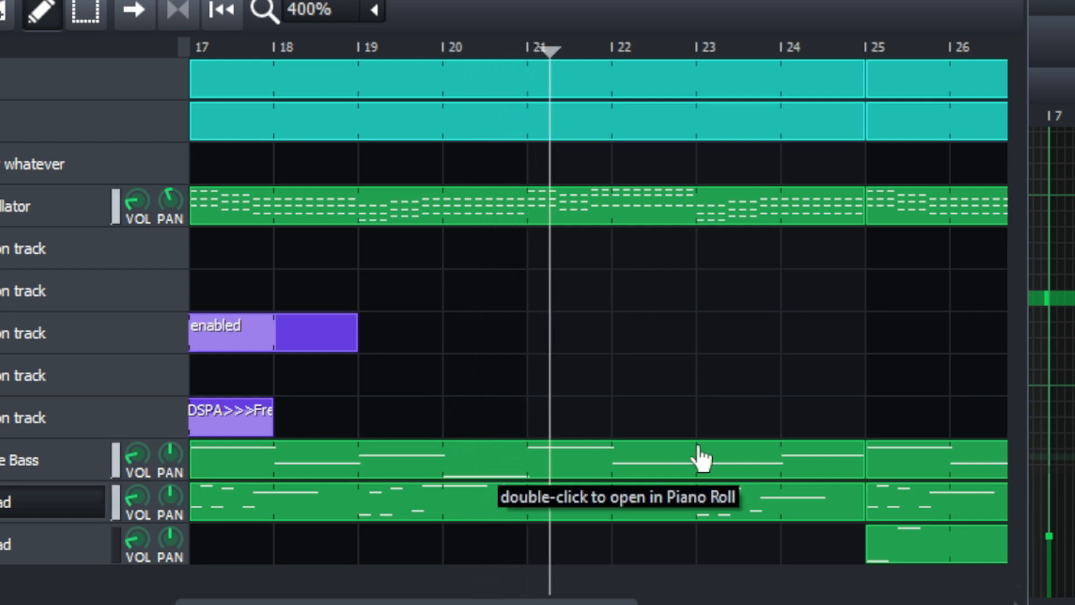
scroll("right", 3)
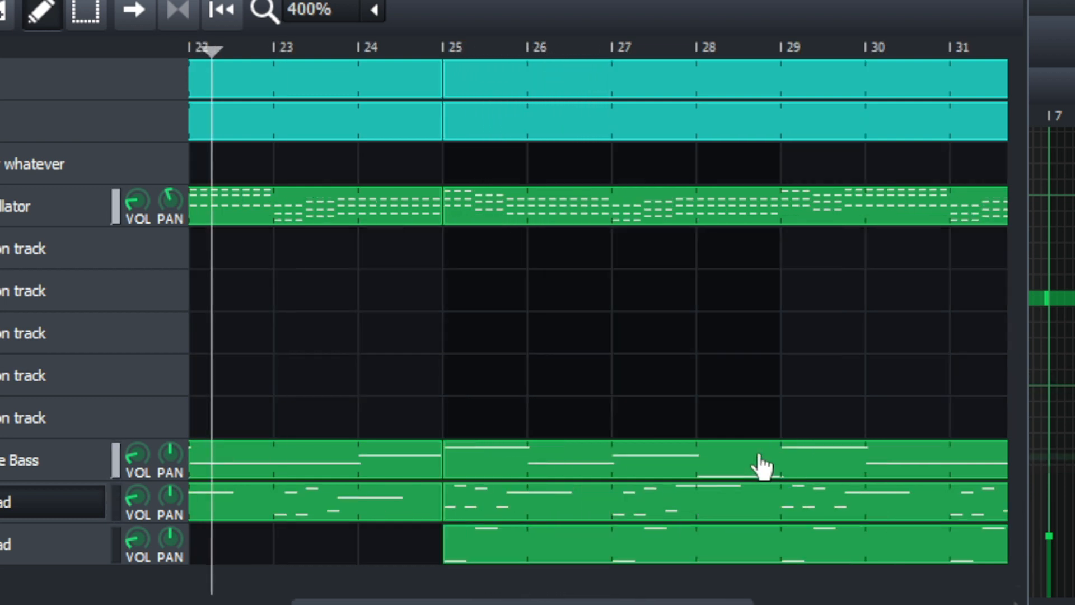
left_click(372, 11)
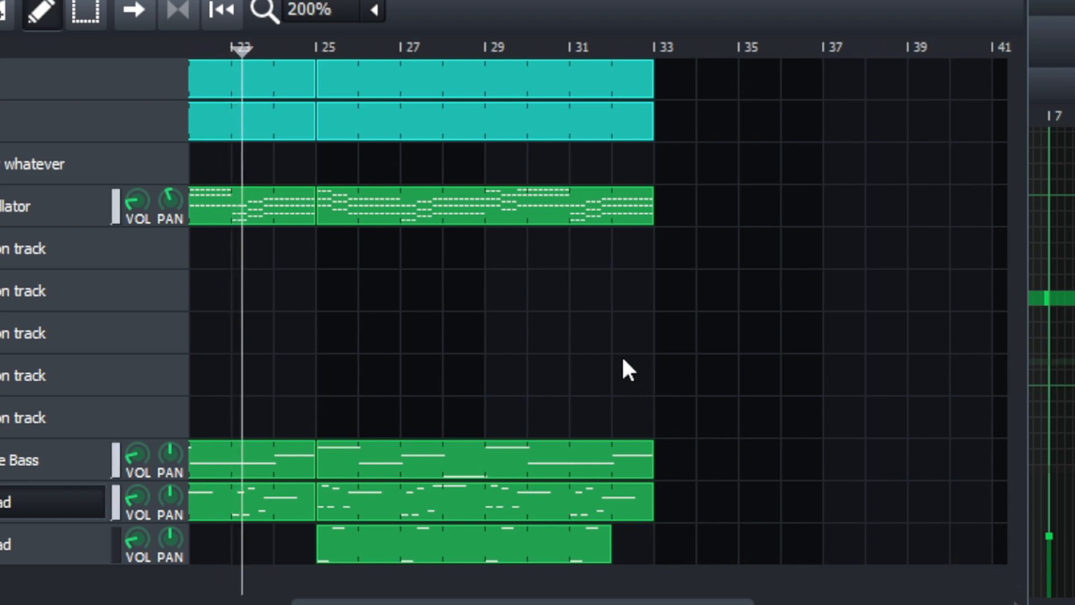
left_click(284, 46)
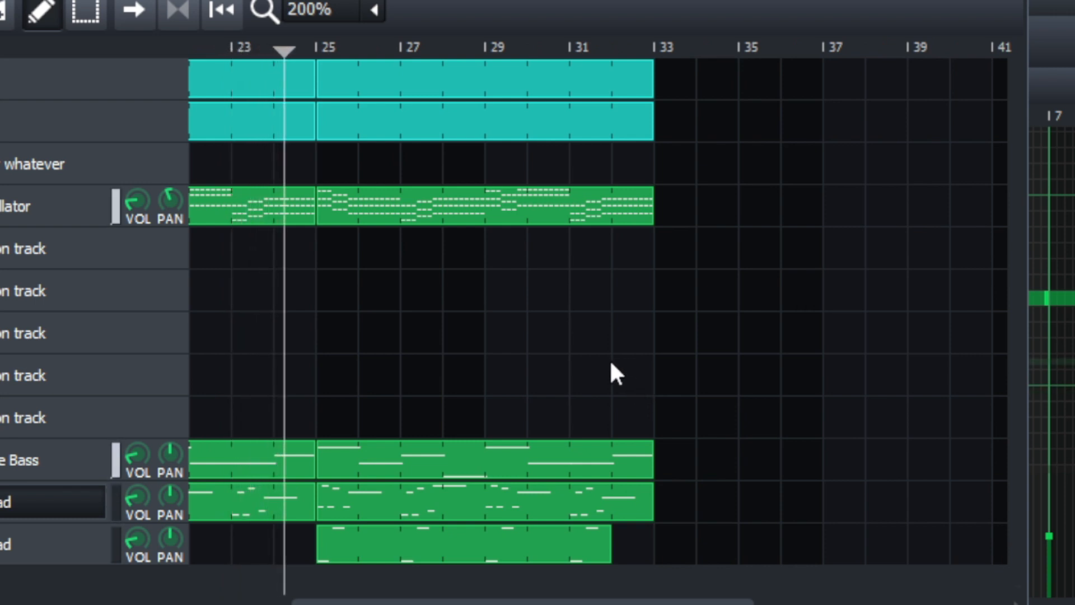
left_click(326, 46)
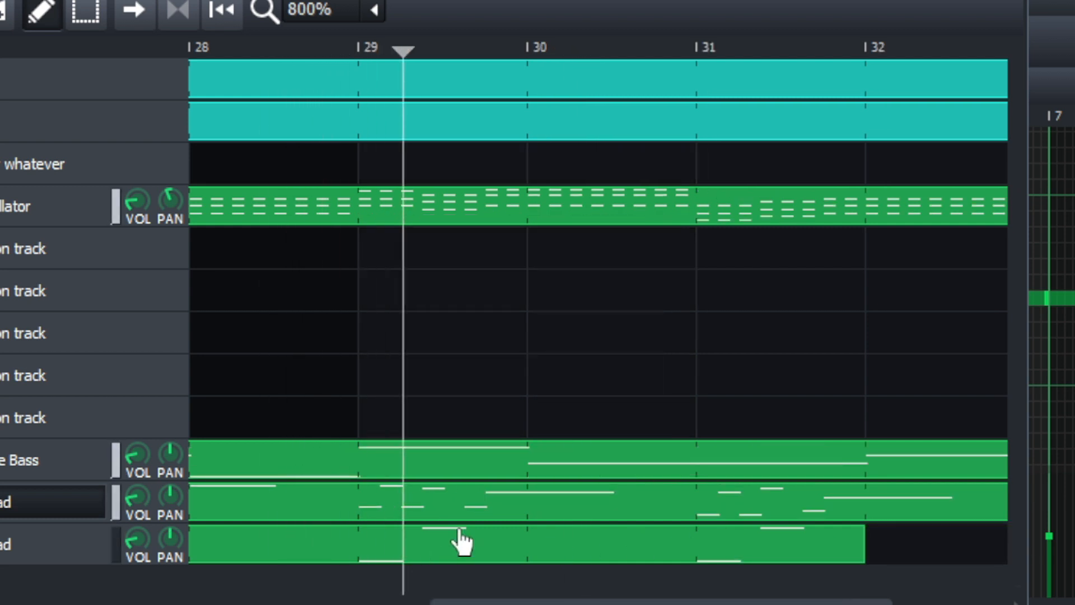
left_click(574, 50)
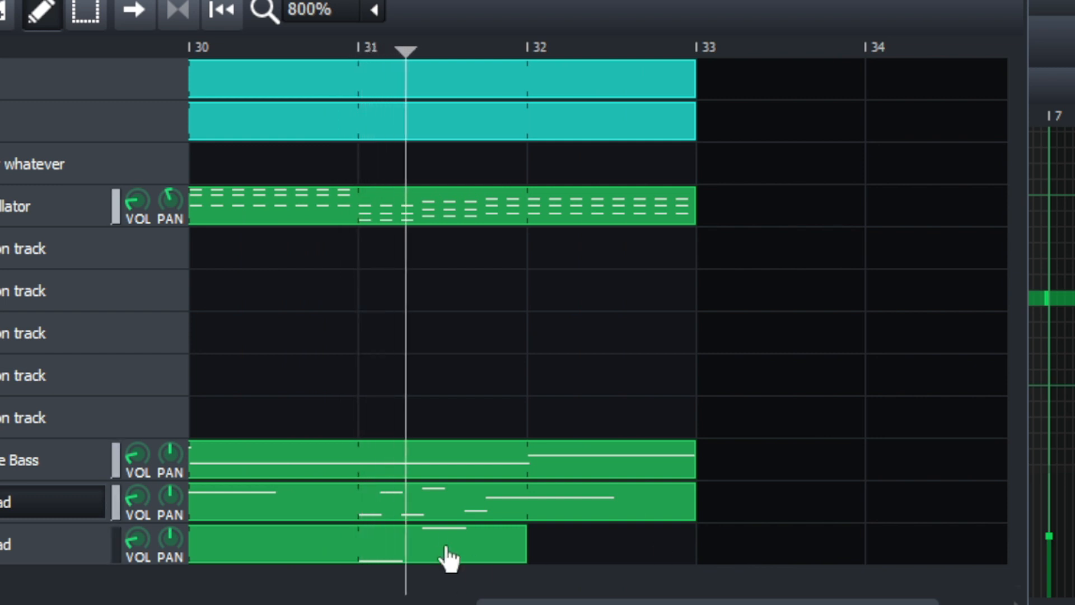
left_click(572, 50)
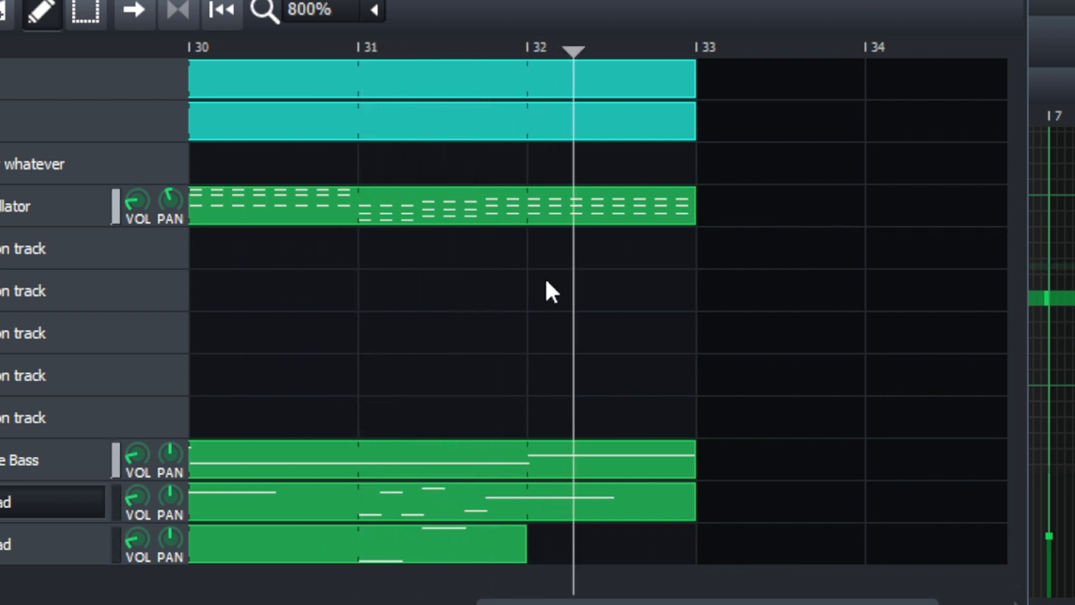
mouse_move(654, 507)
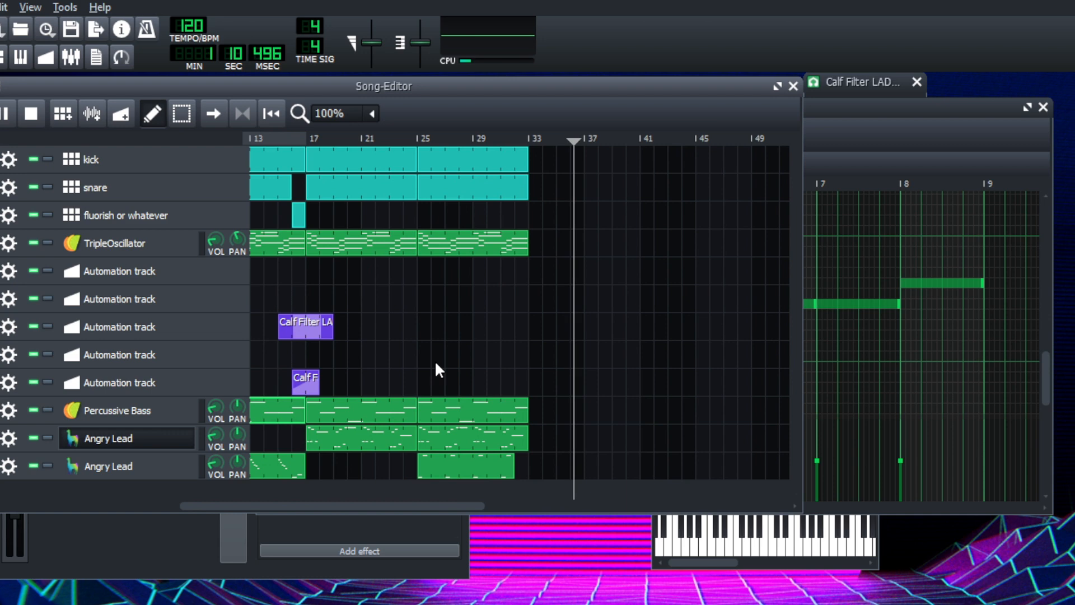
scroll("left", 3)
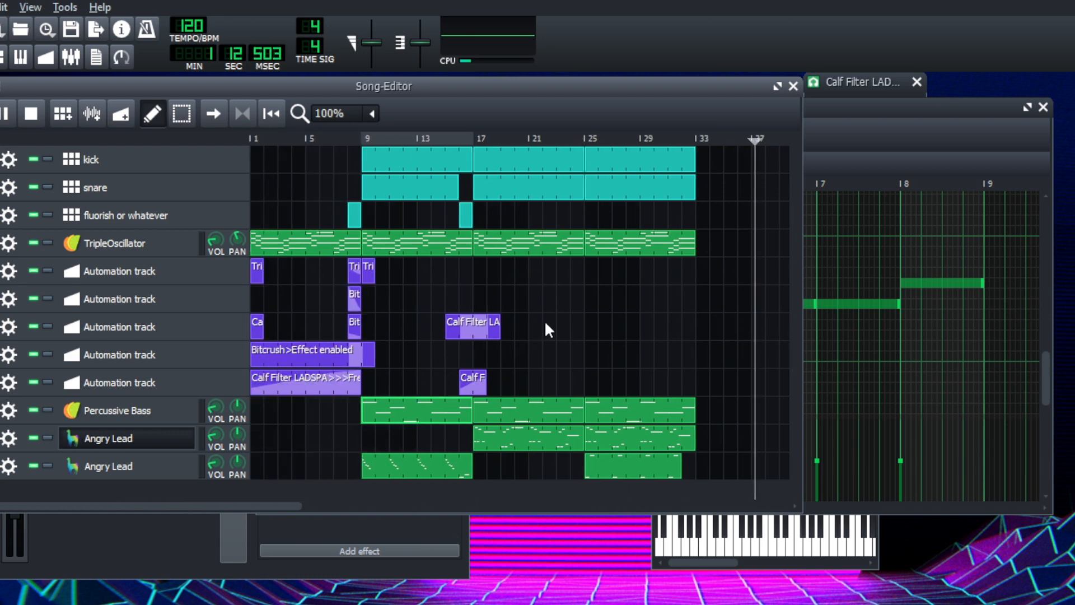